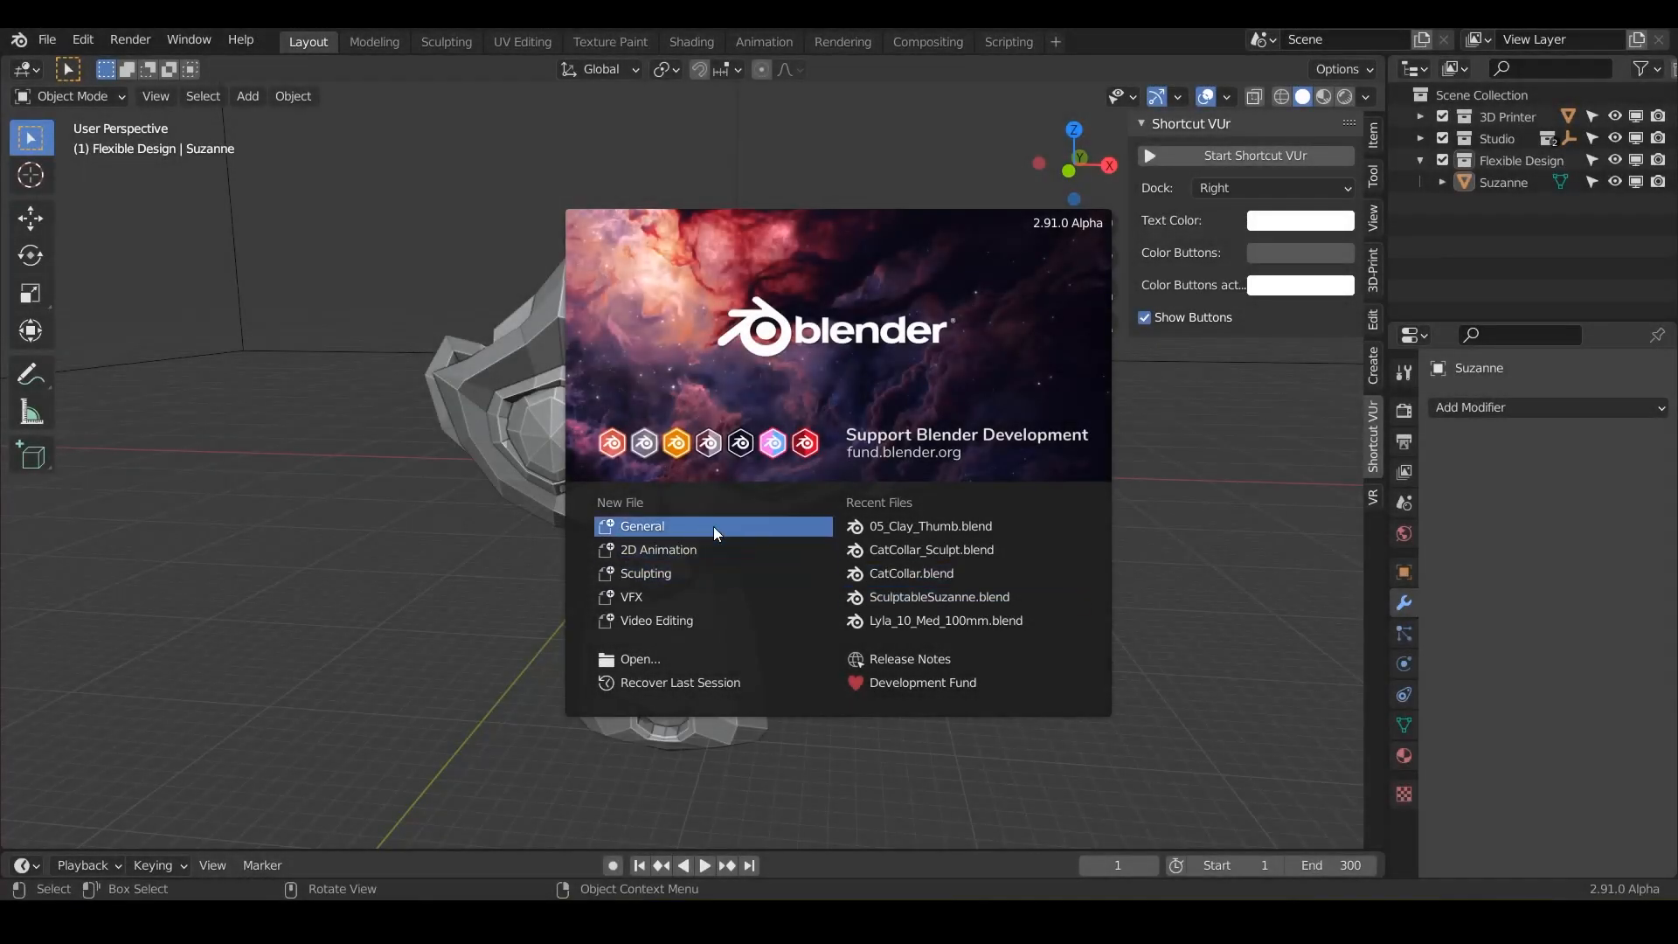
mouse_move(637, 535)
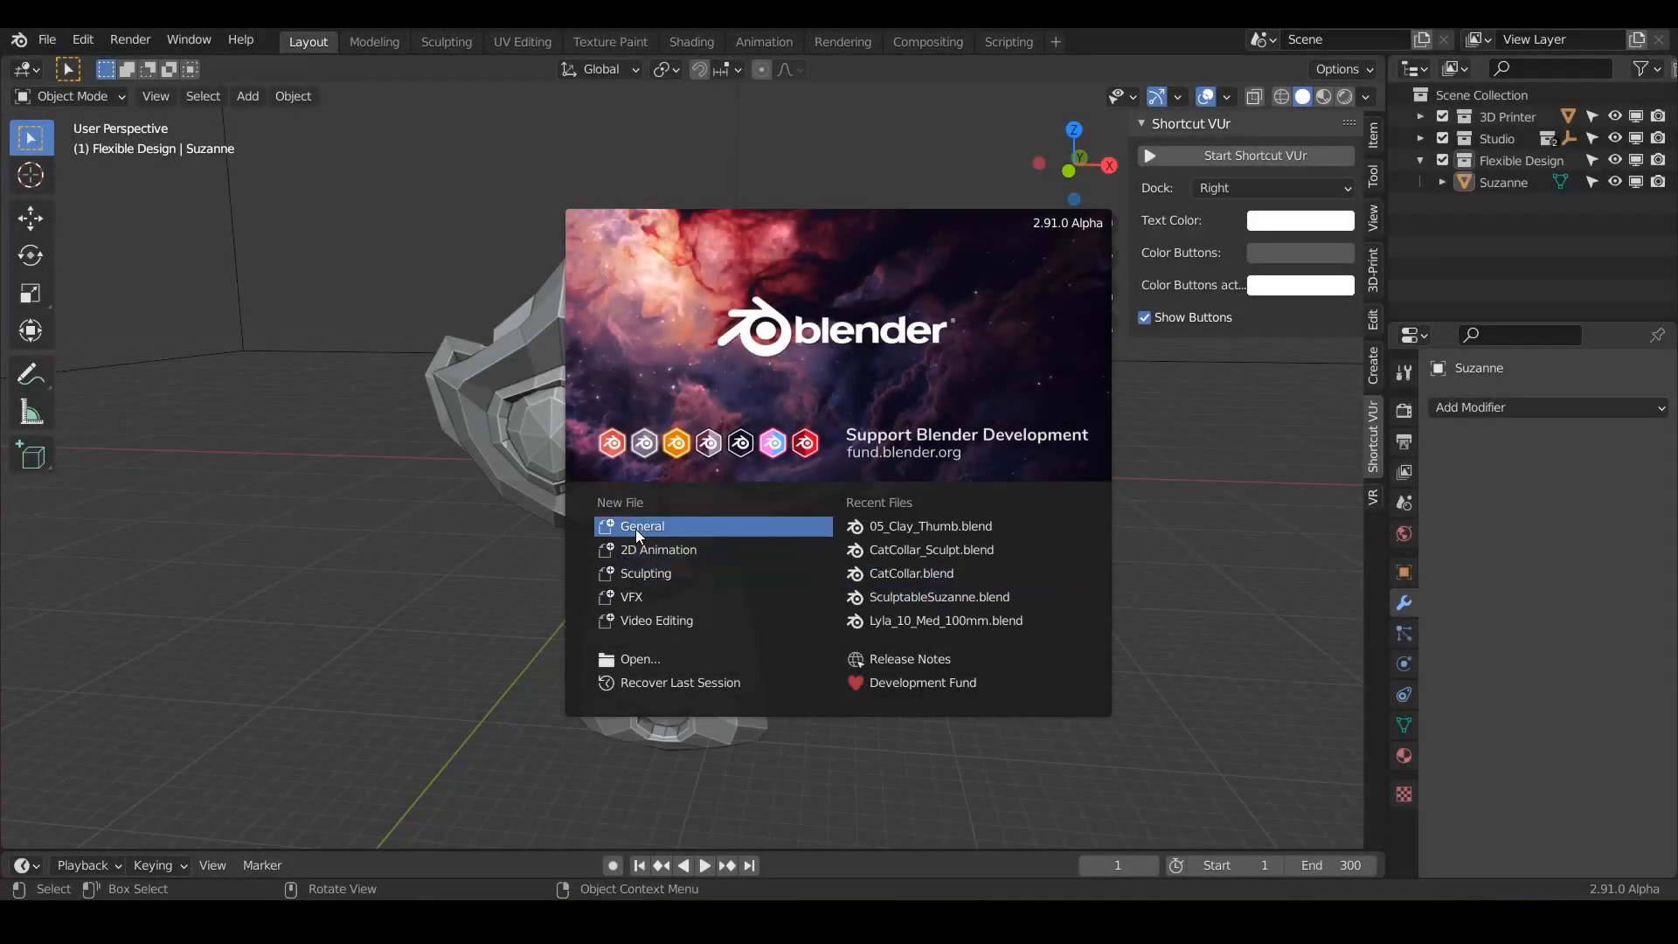
mouse_move(923, 389)
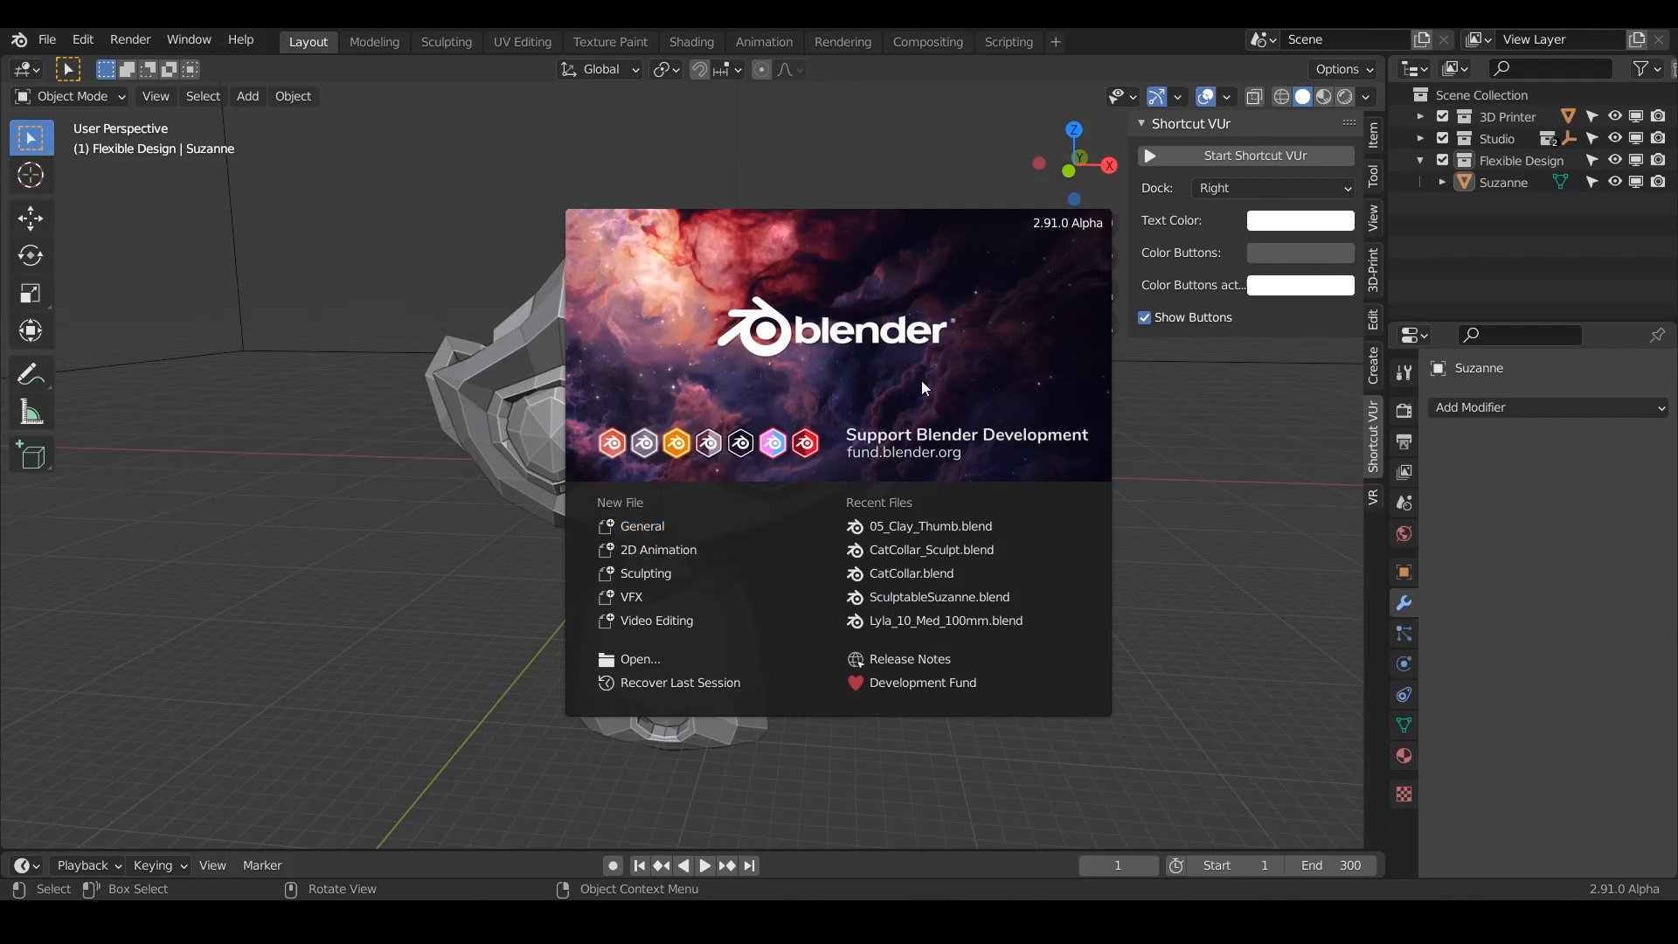
mouse_move(642, 526)
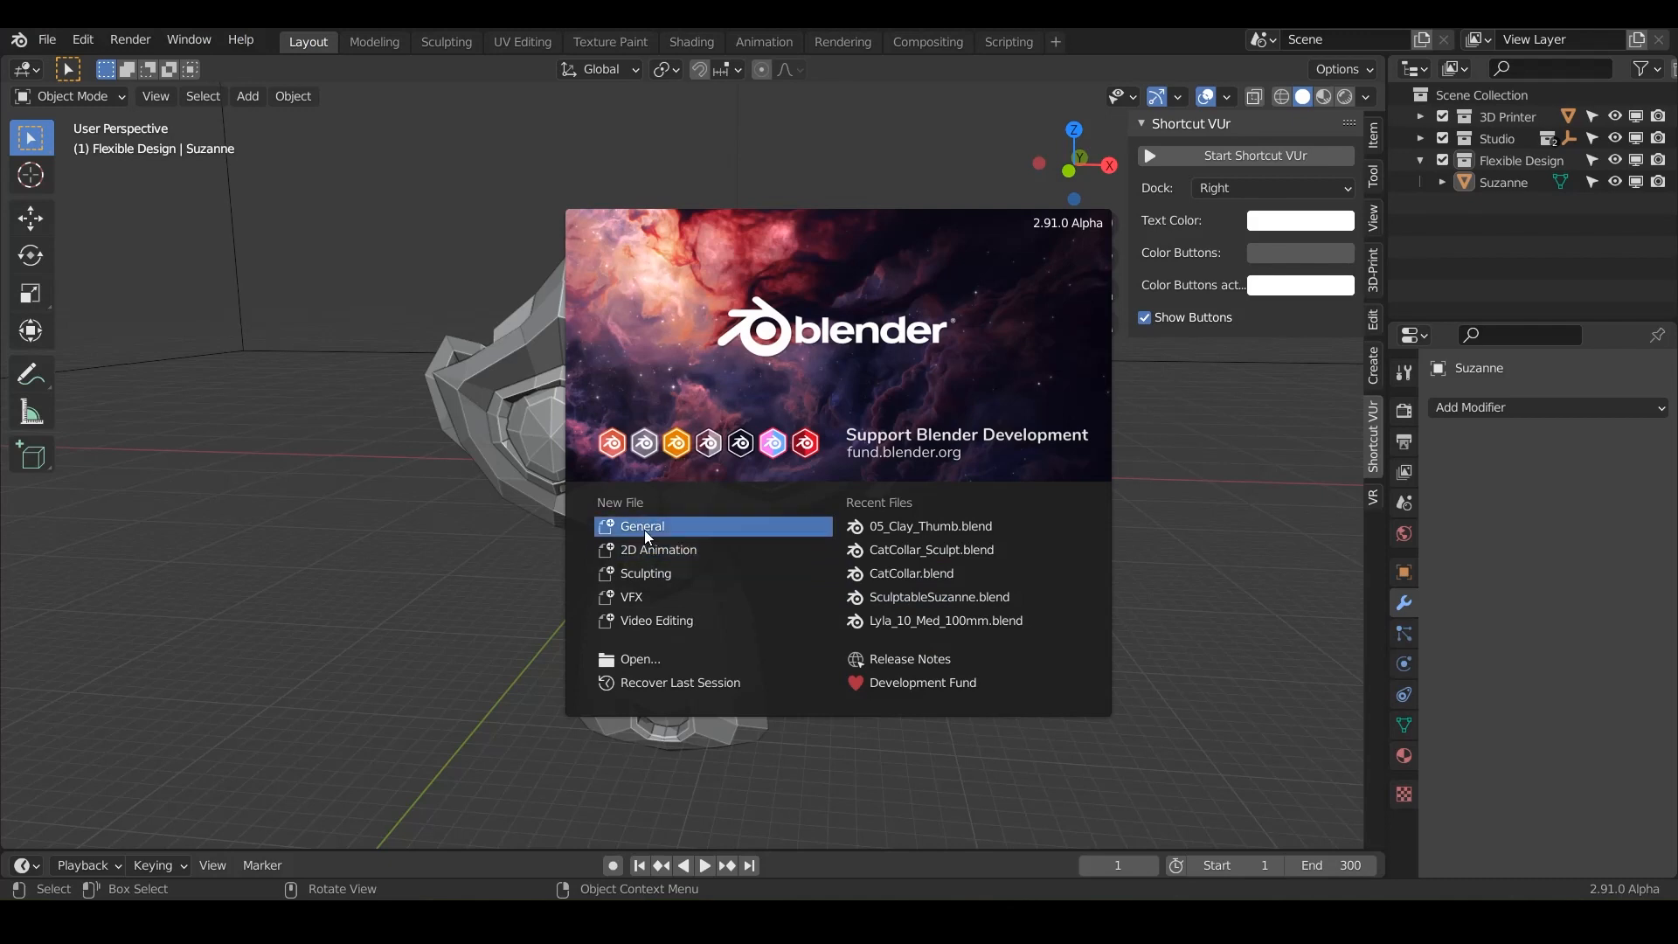
Dismiss the splash and save the Suzanne scene as a new file named 06_Layer.
left_click(48, 40)
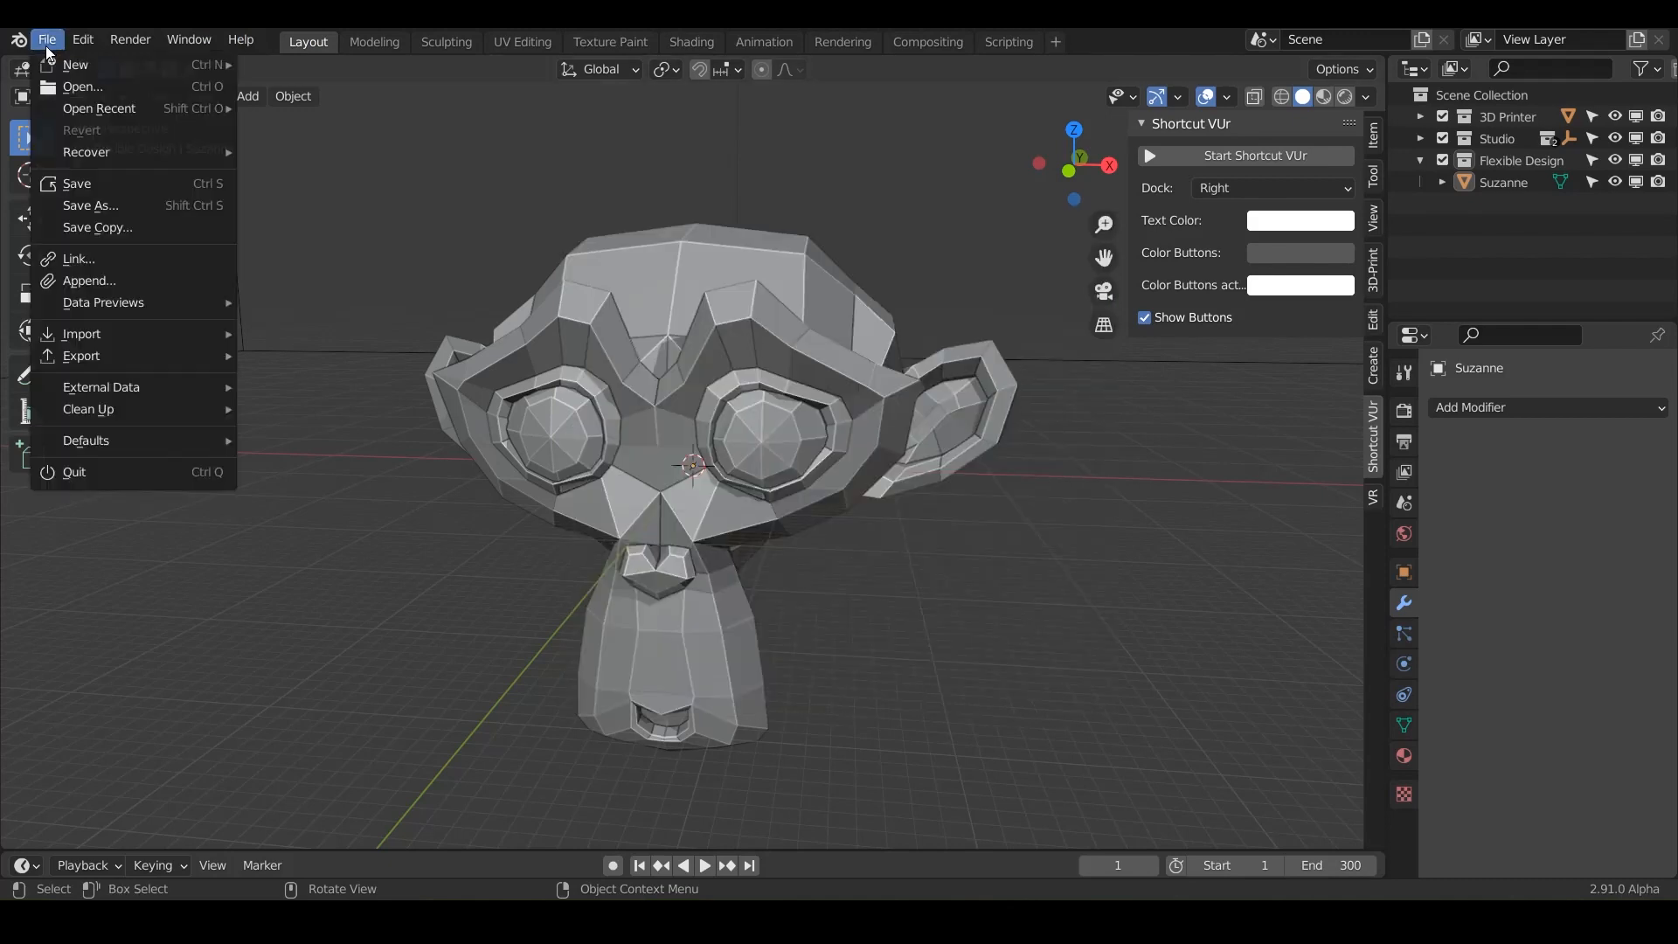
left_click(90, 205)
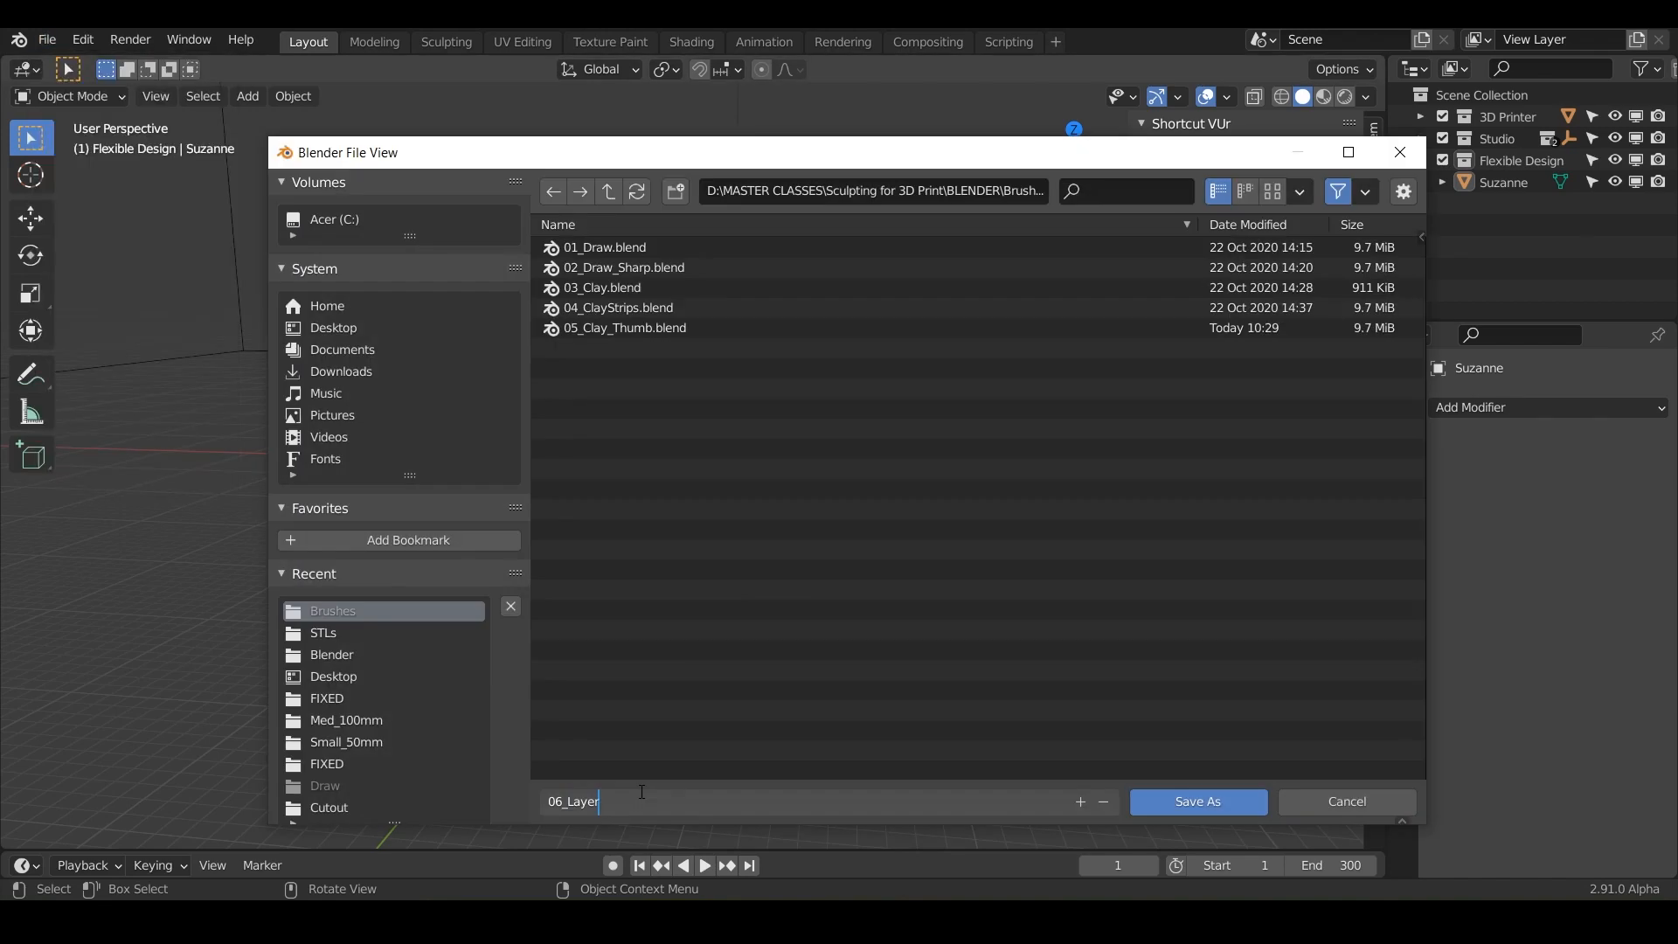
left_click(1195, 800)
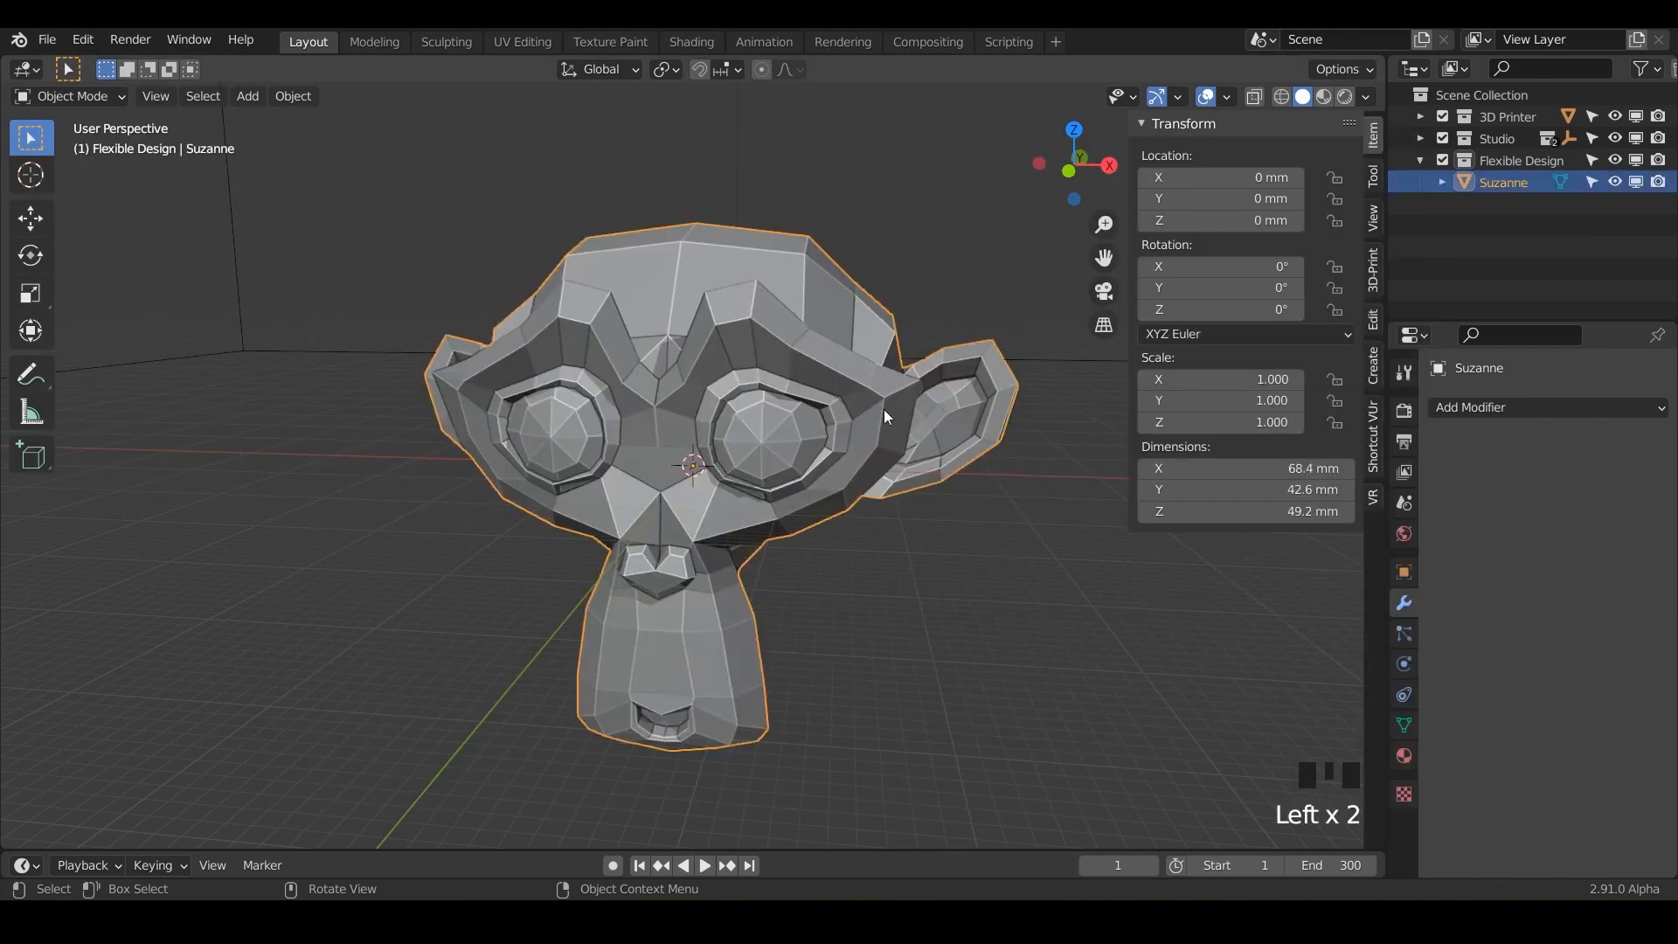
Shade Suzanne with MatCap viewport lighting instead of plain grey.
left_click(1365, 97)
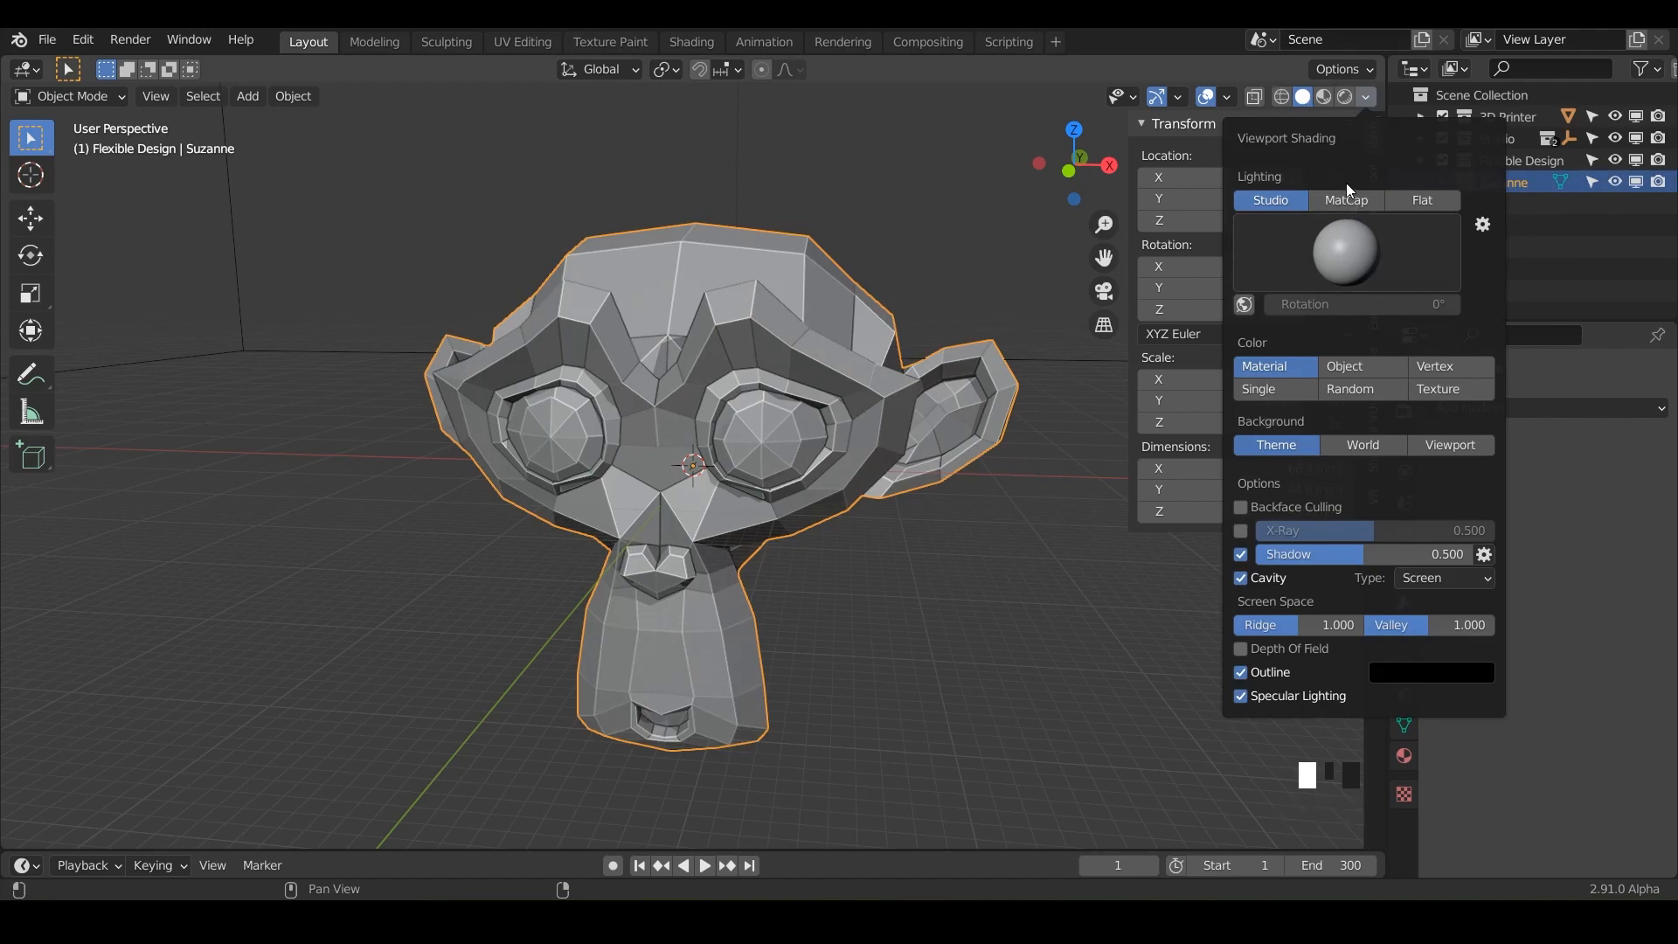
left_click(1344, 199)
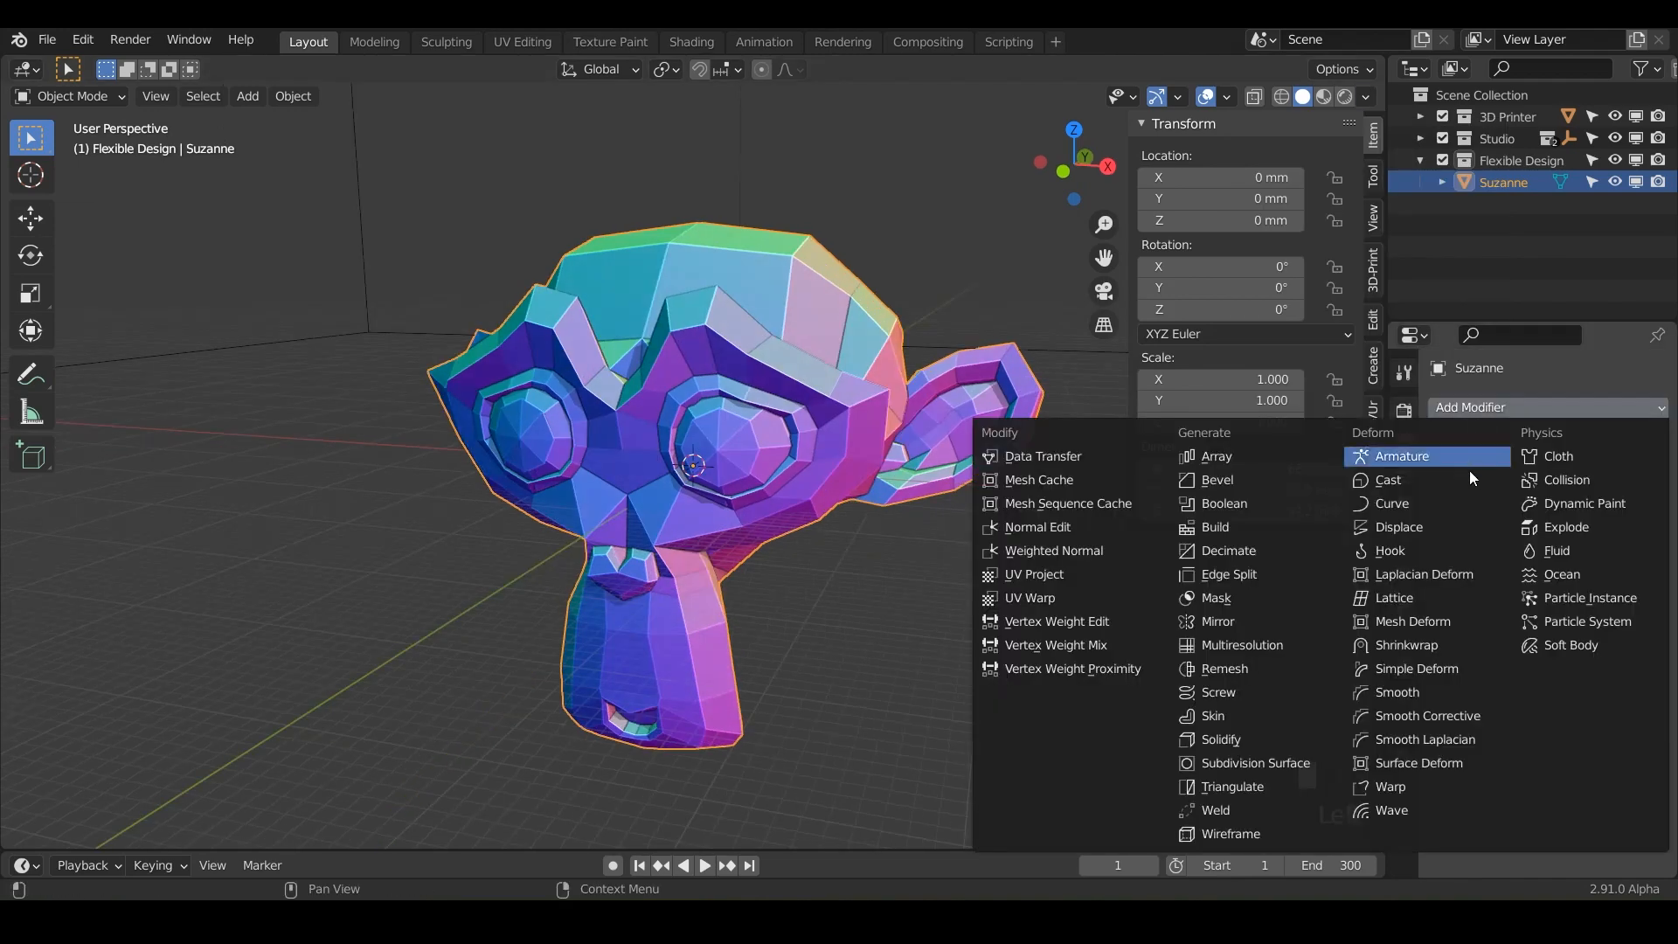
mouse_move(1241, 645)
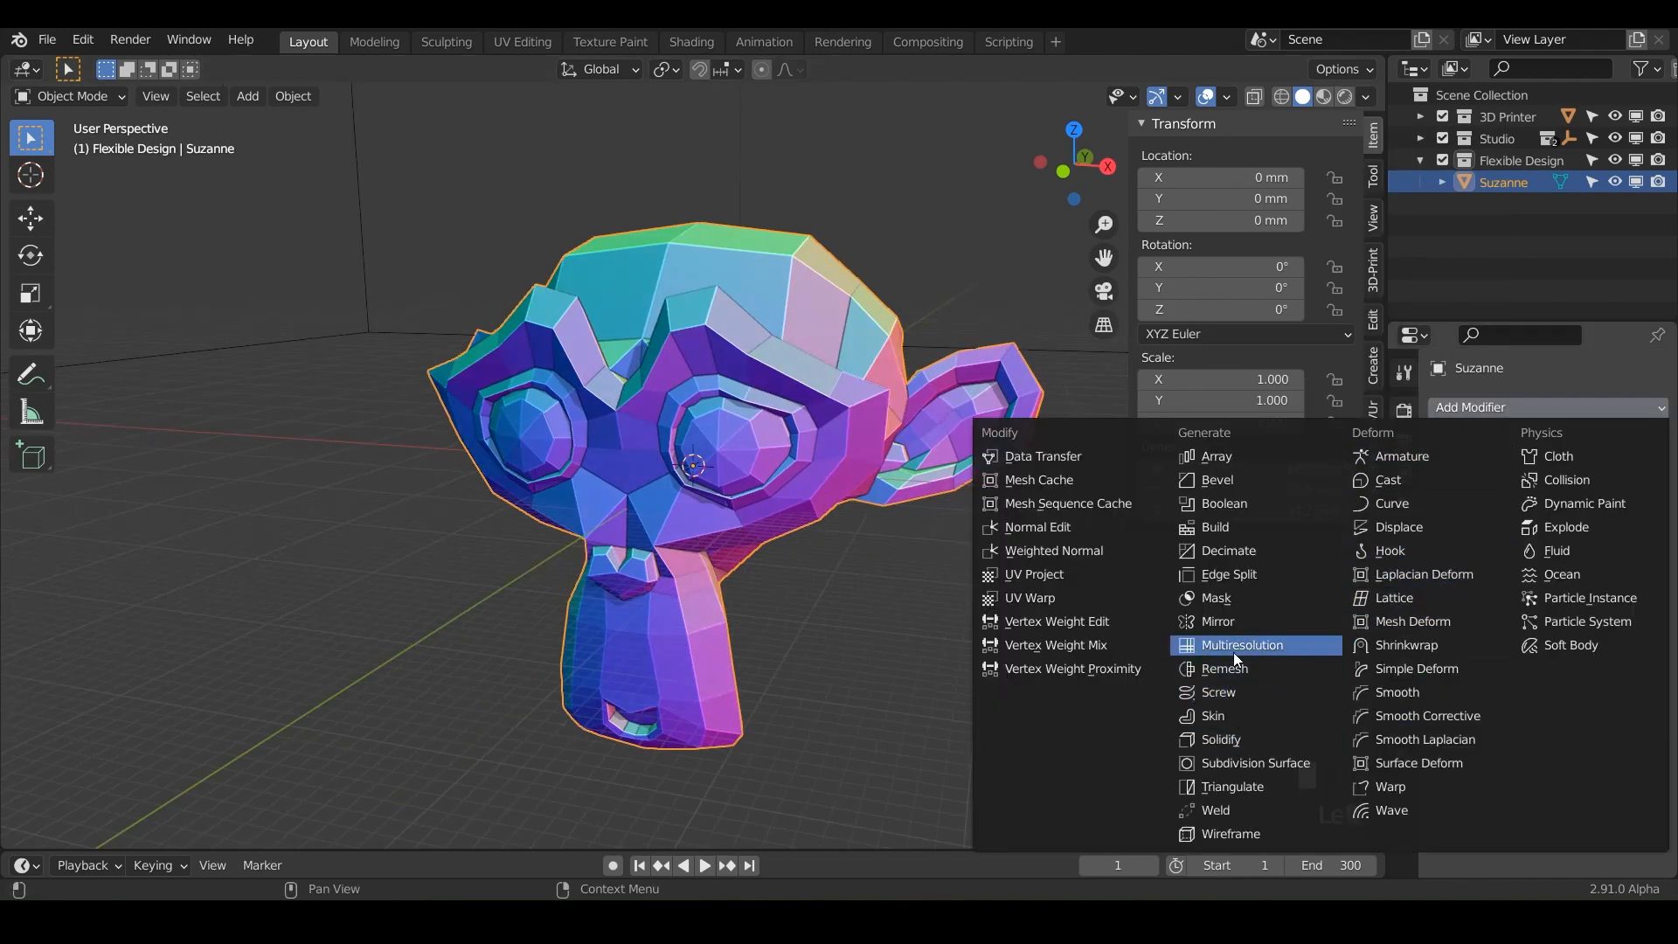
Add a Multiresolution modifier to Suzanne and subdivide it up to level 5.
left_click(1241, 645)
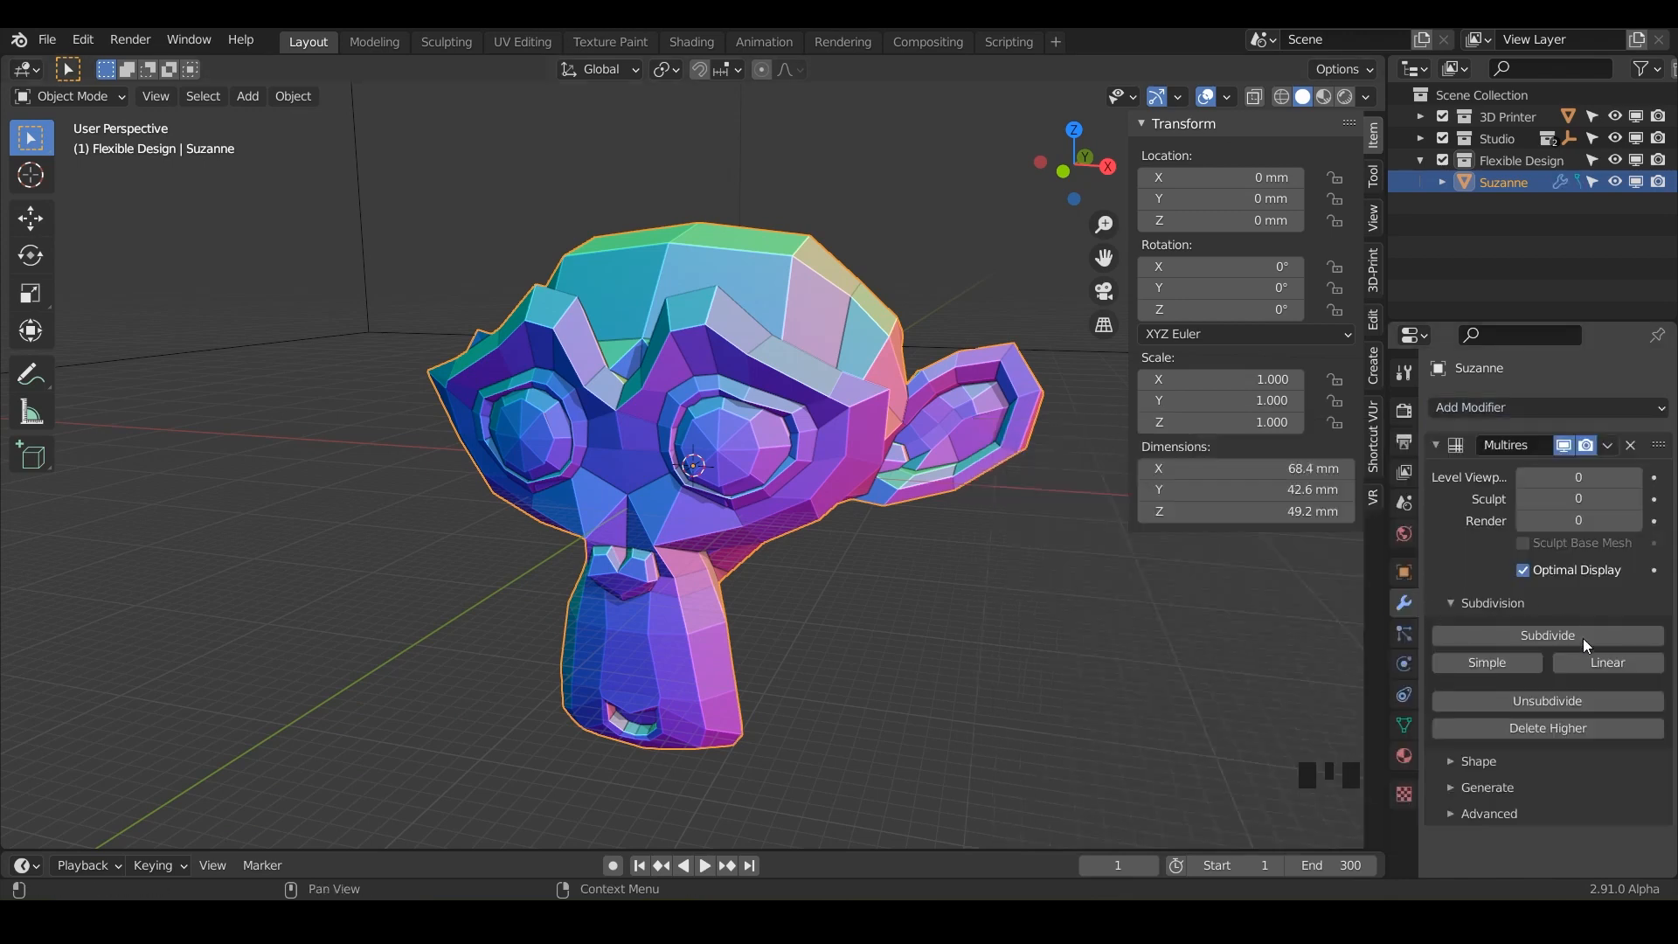
left_click(1545, 635)
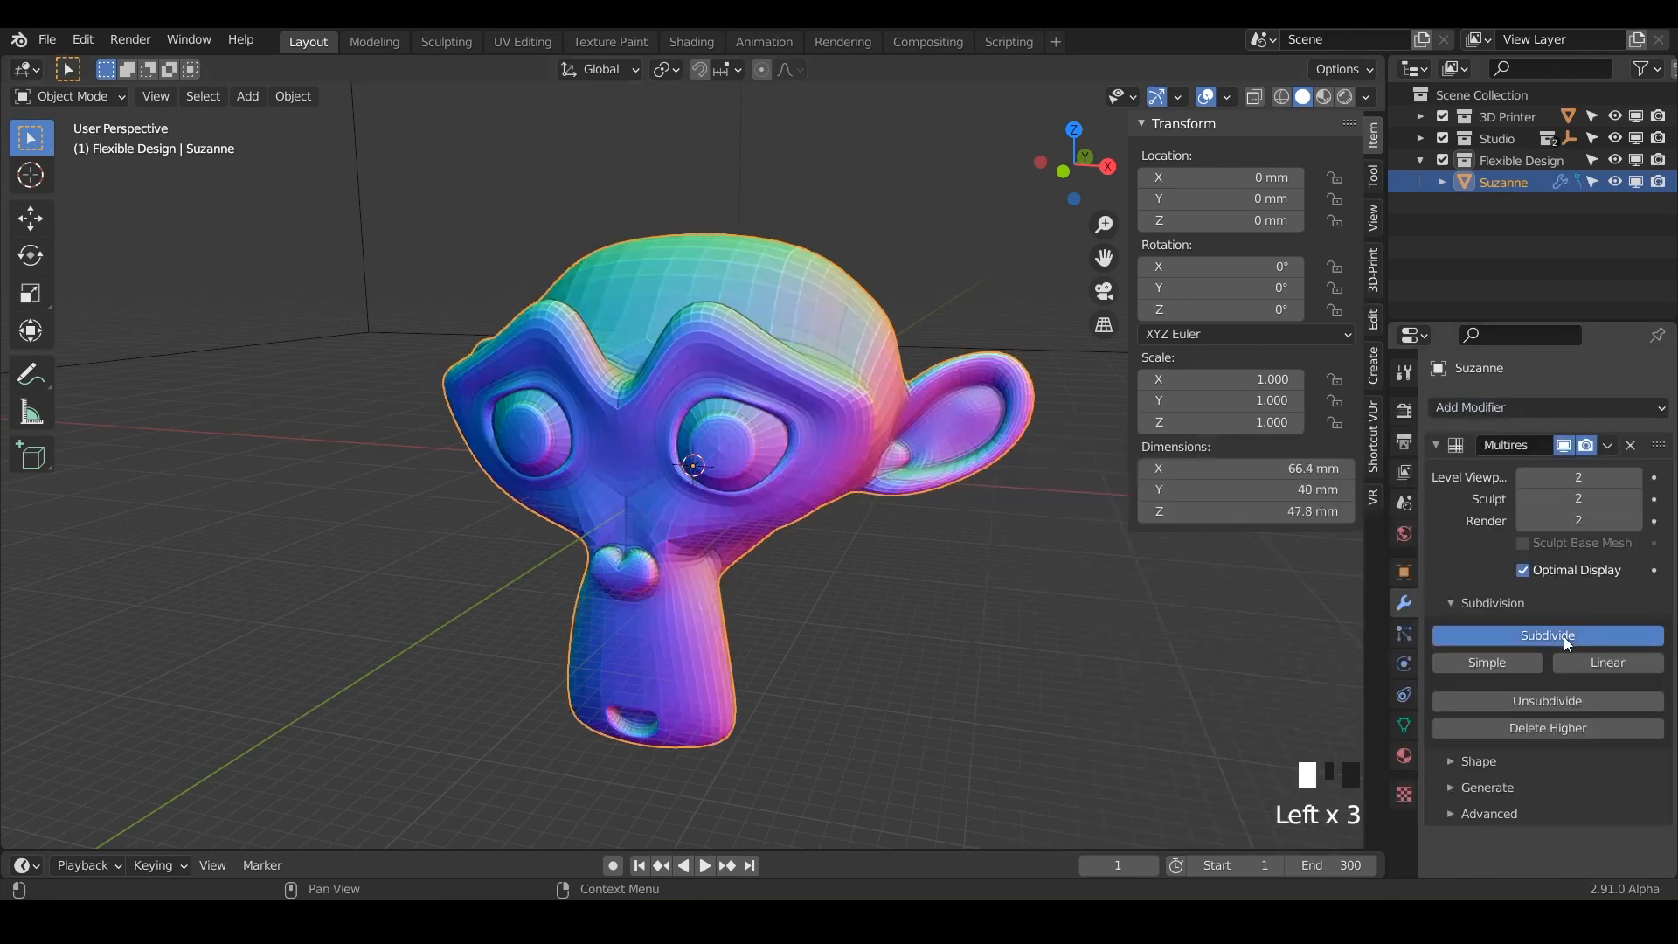
left_click(1545, 635)
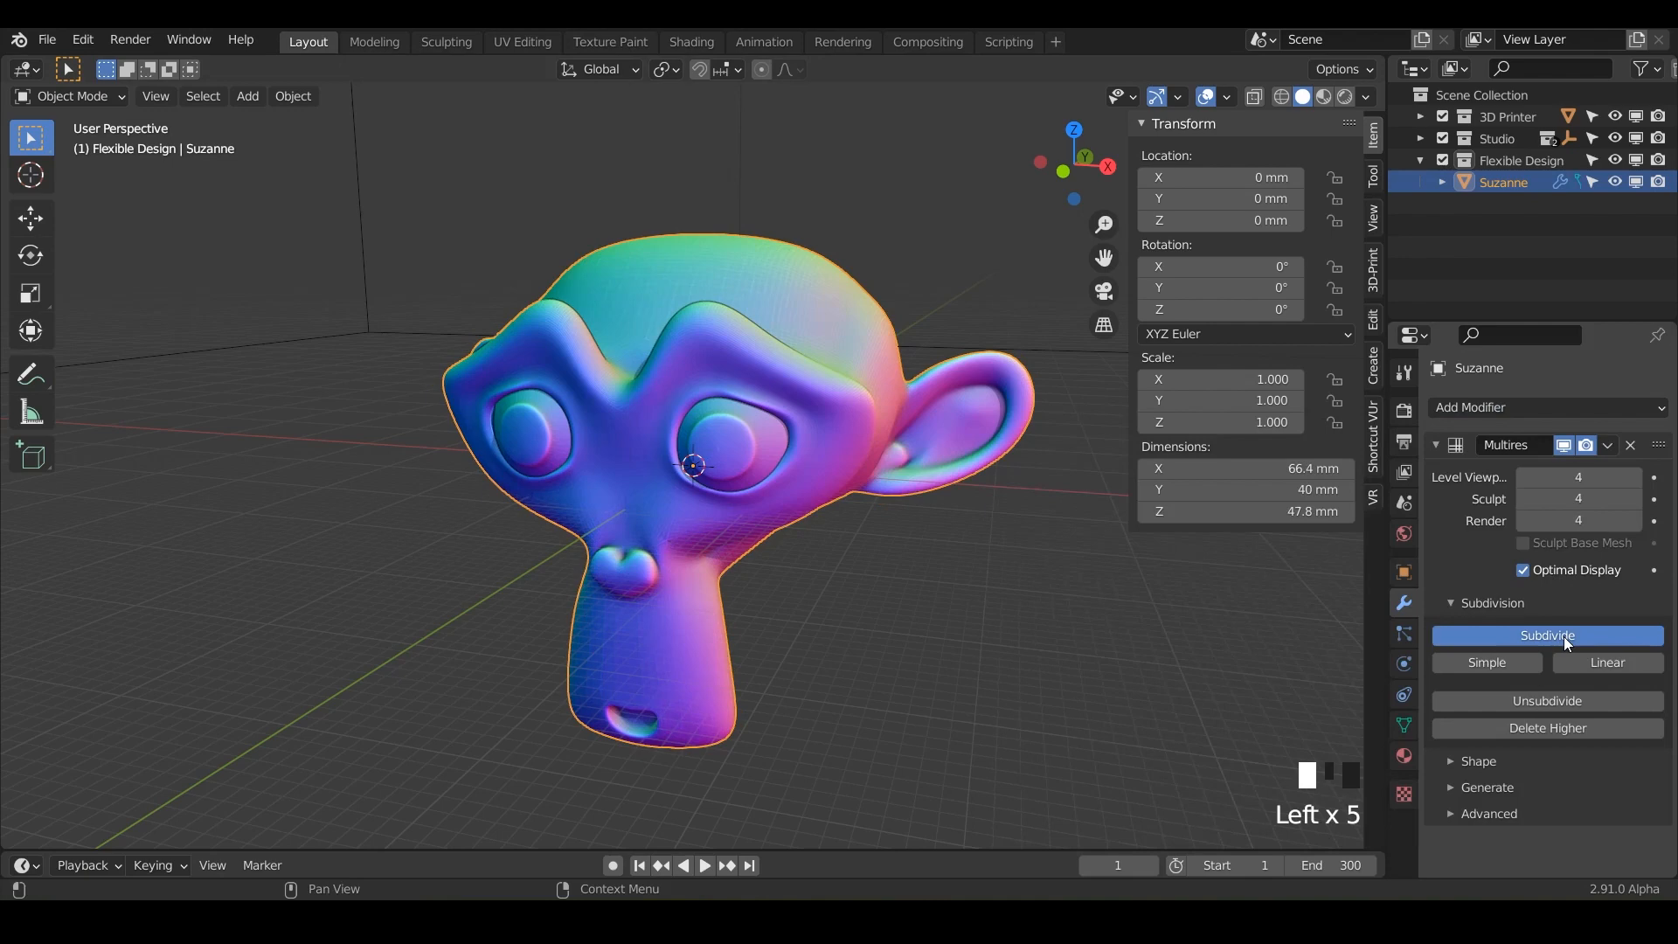
left_click(1547, 635)
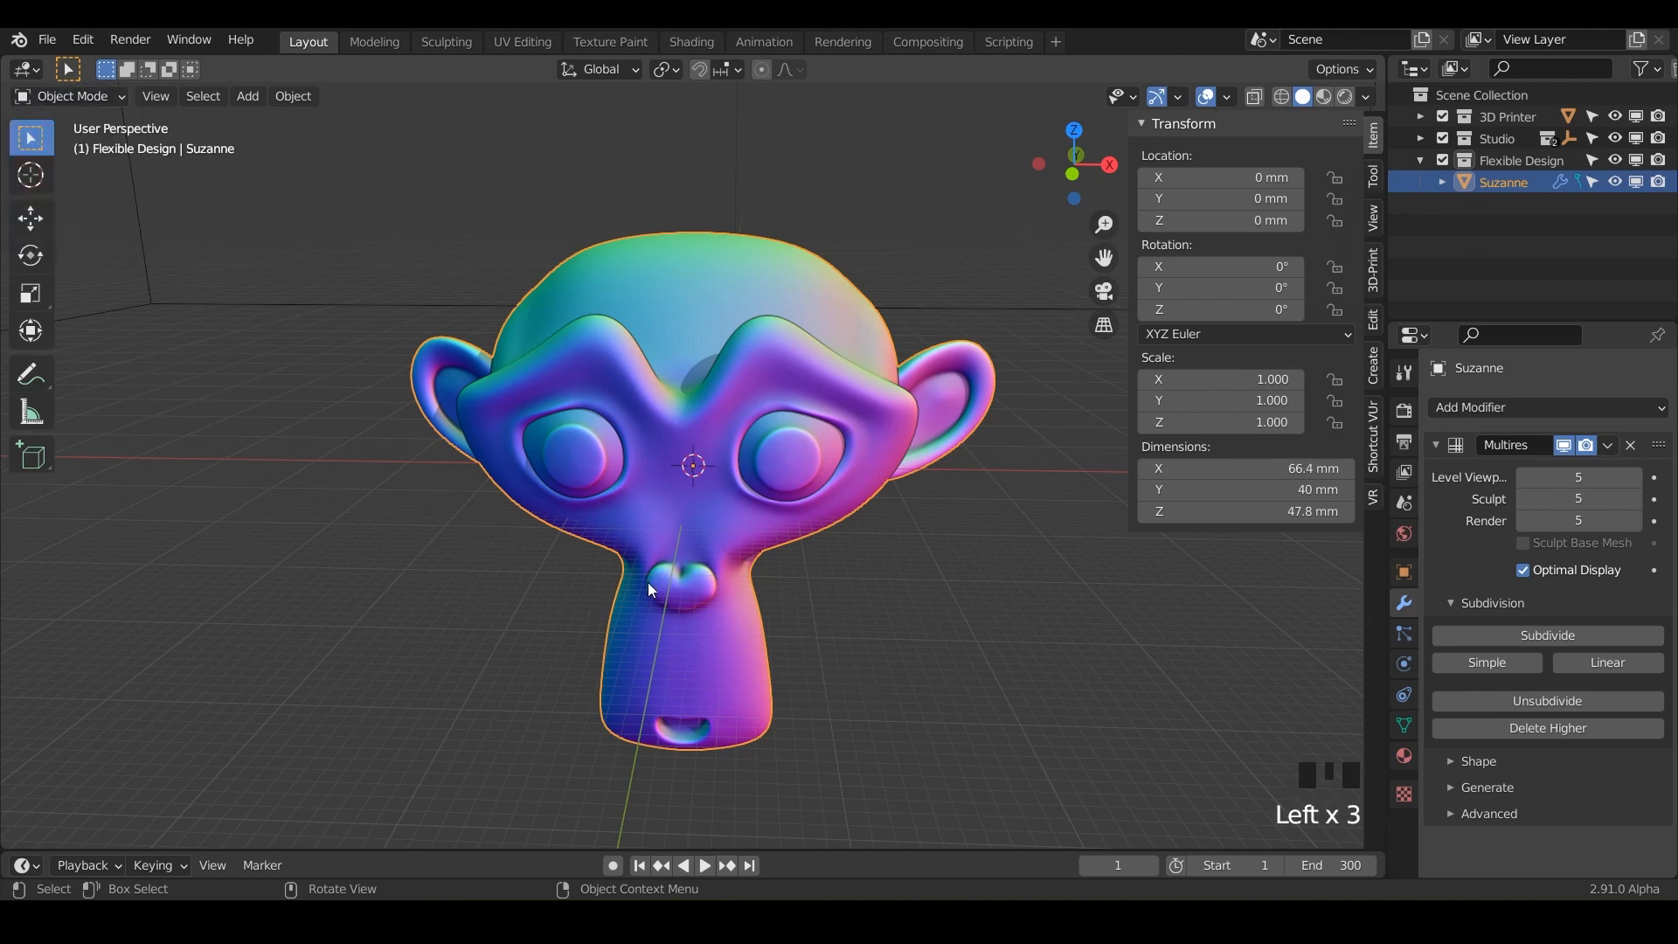
Switch Suzanne from Object Mode into Sculpt Mode via the Ctrl+Tab mode pie.
key("ctrl+Tab")
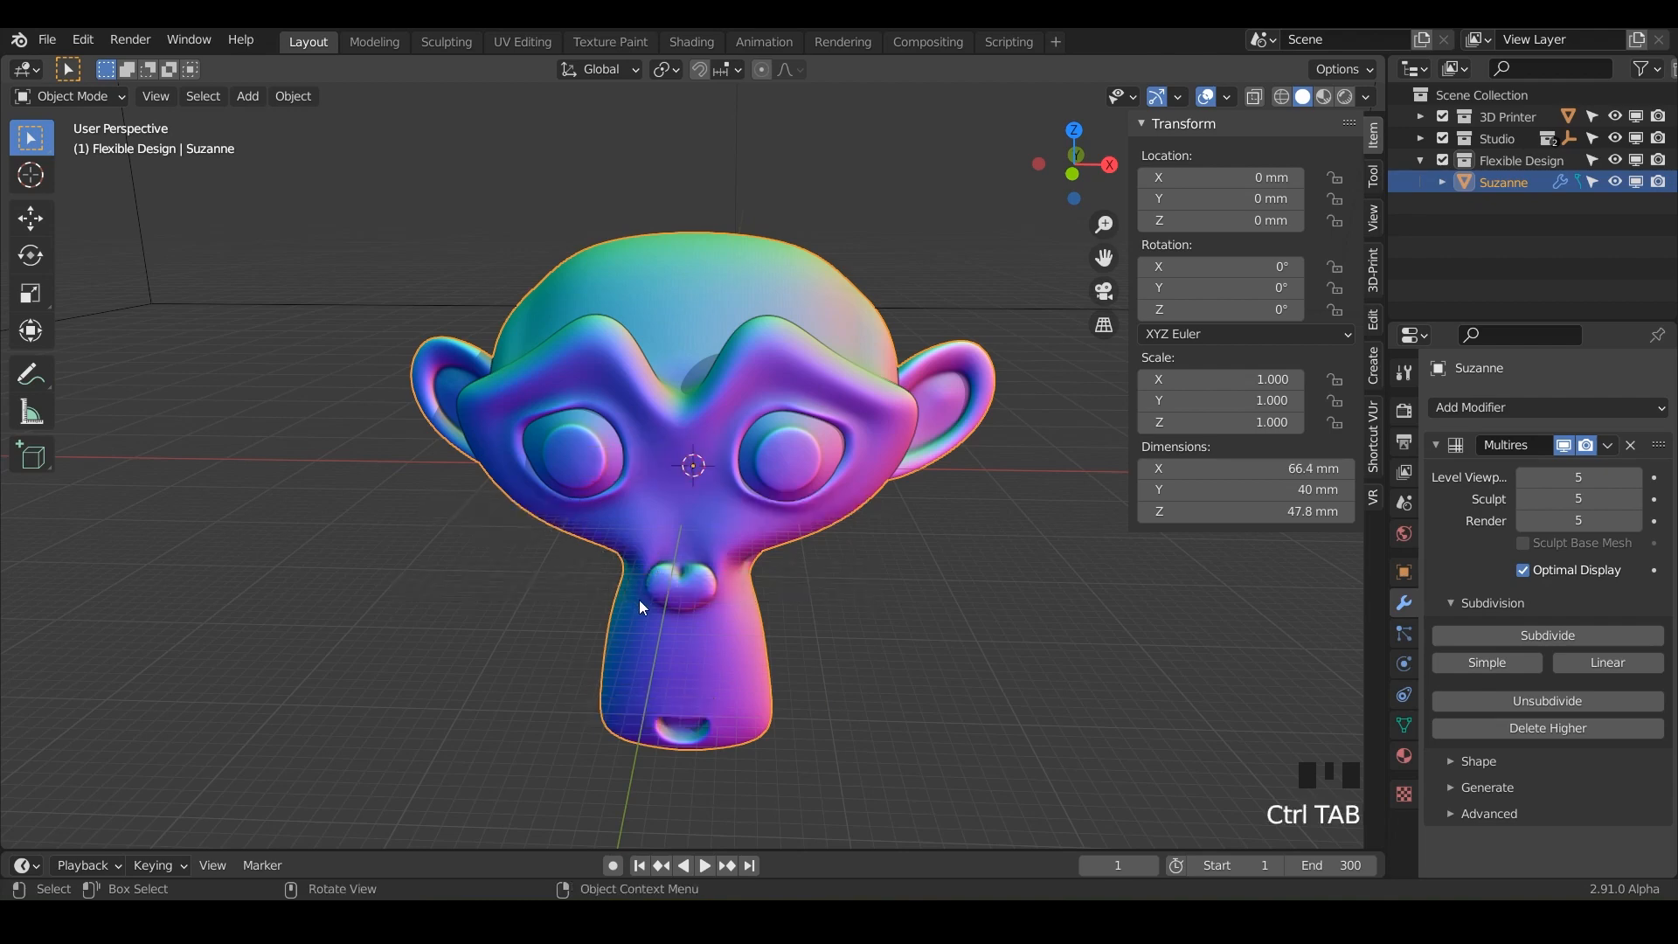
key("Ctrl+Tab")
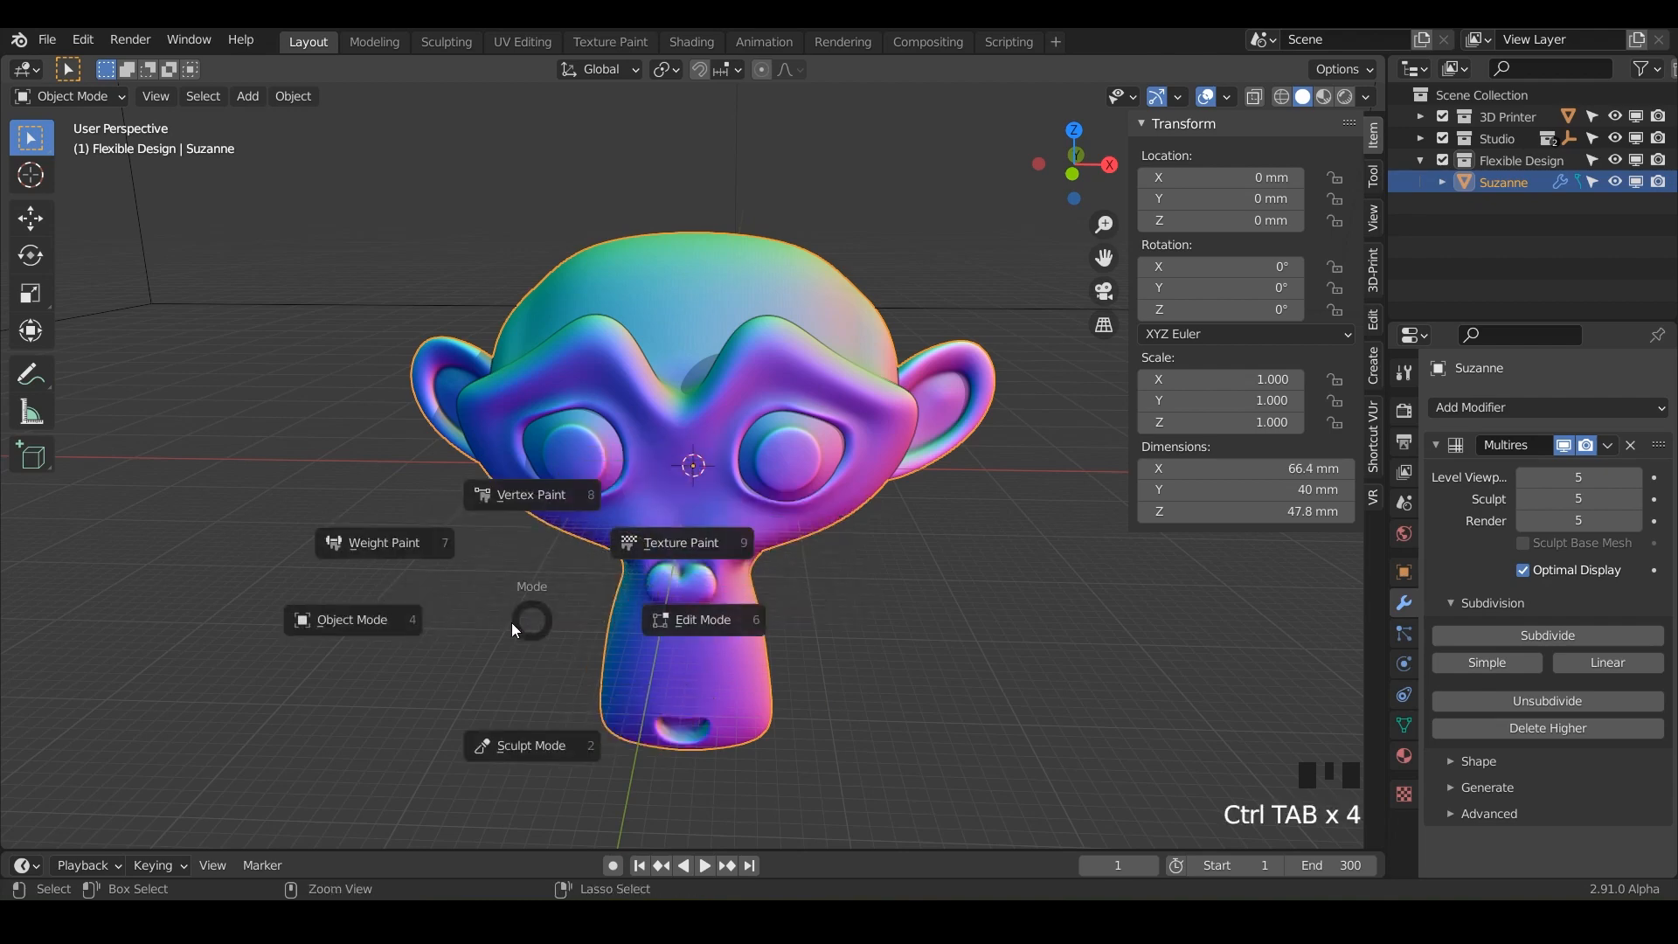
mouse_move(427, 689)
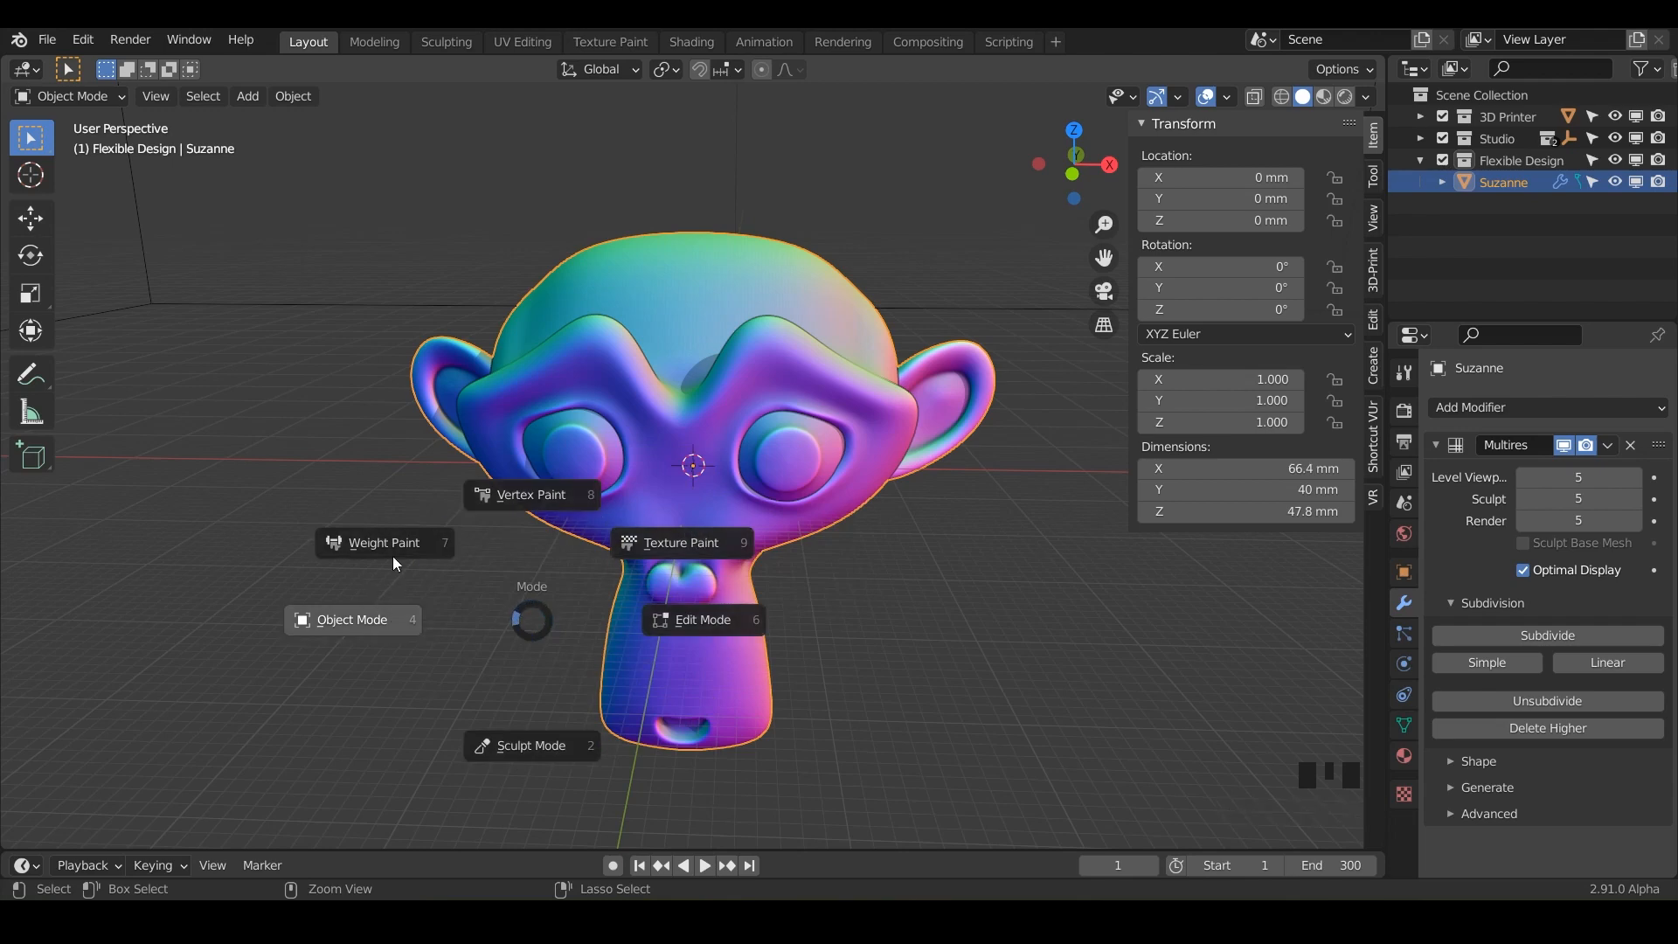
mouse_move(541, 640)
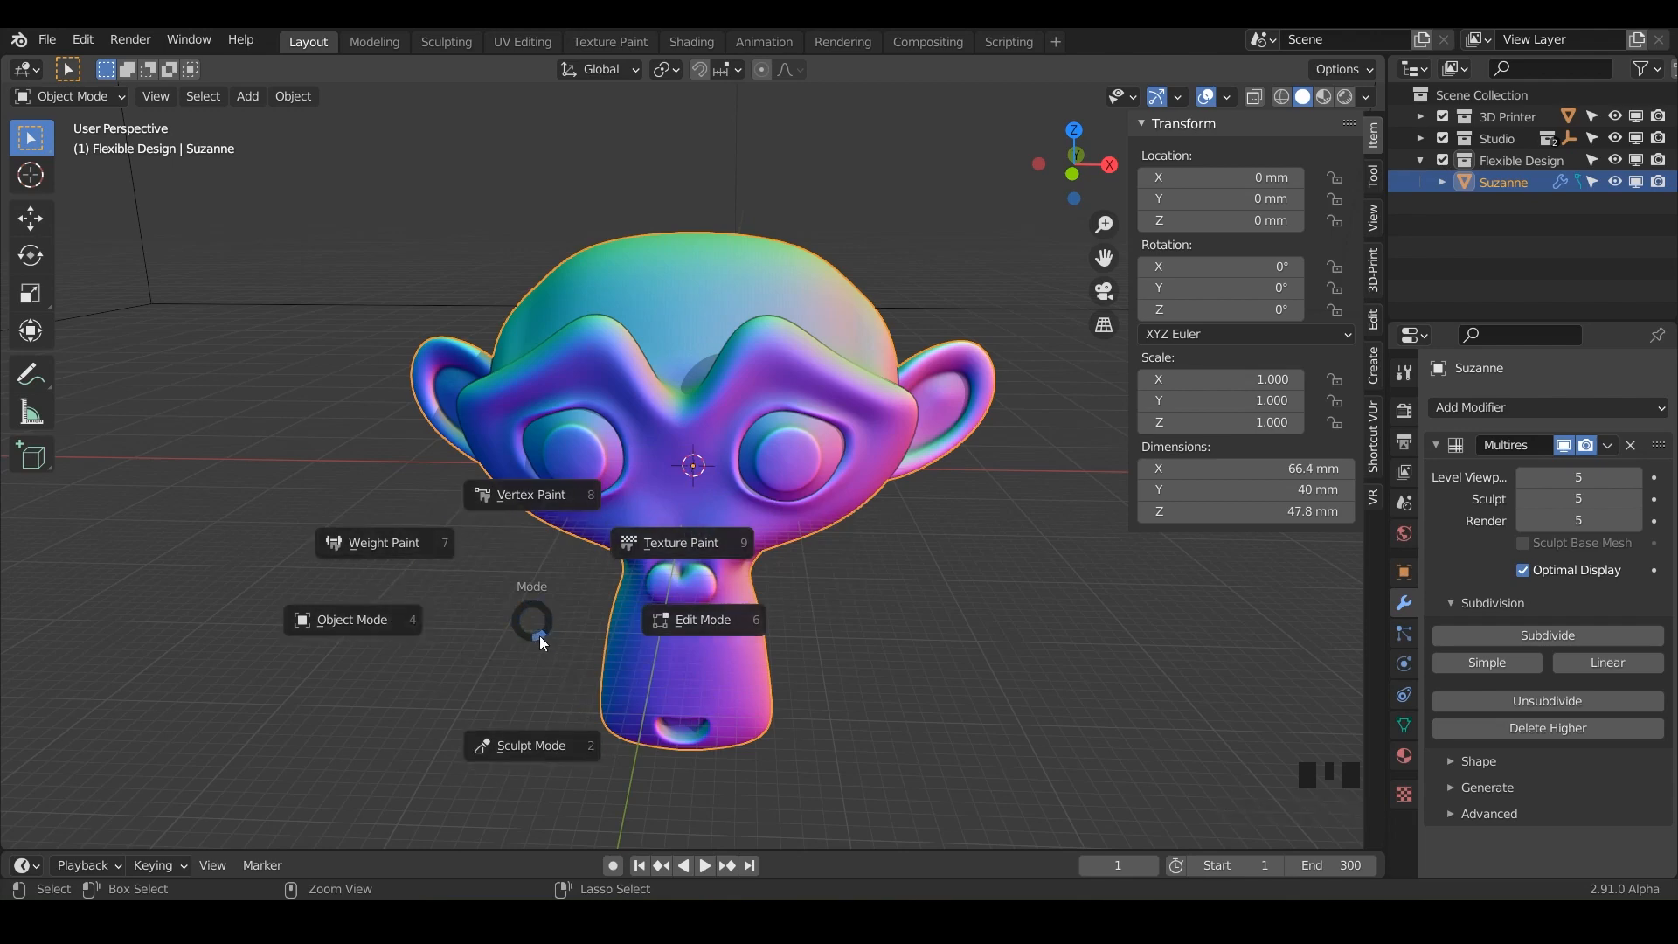
mouse_move(540, 695)
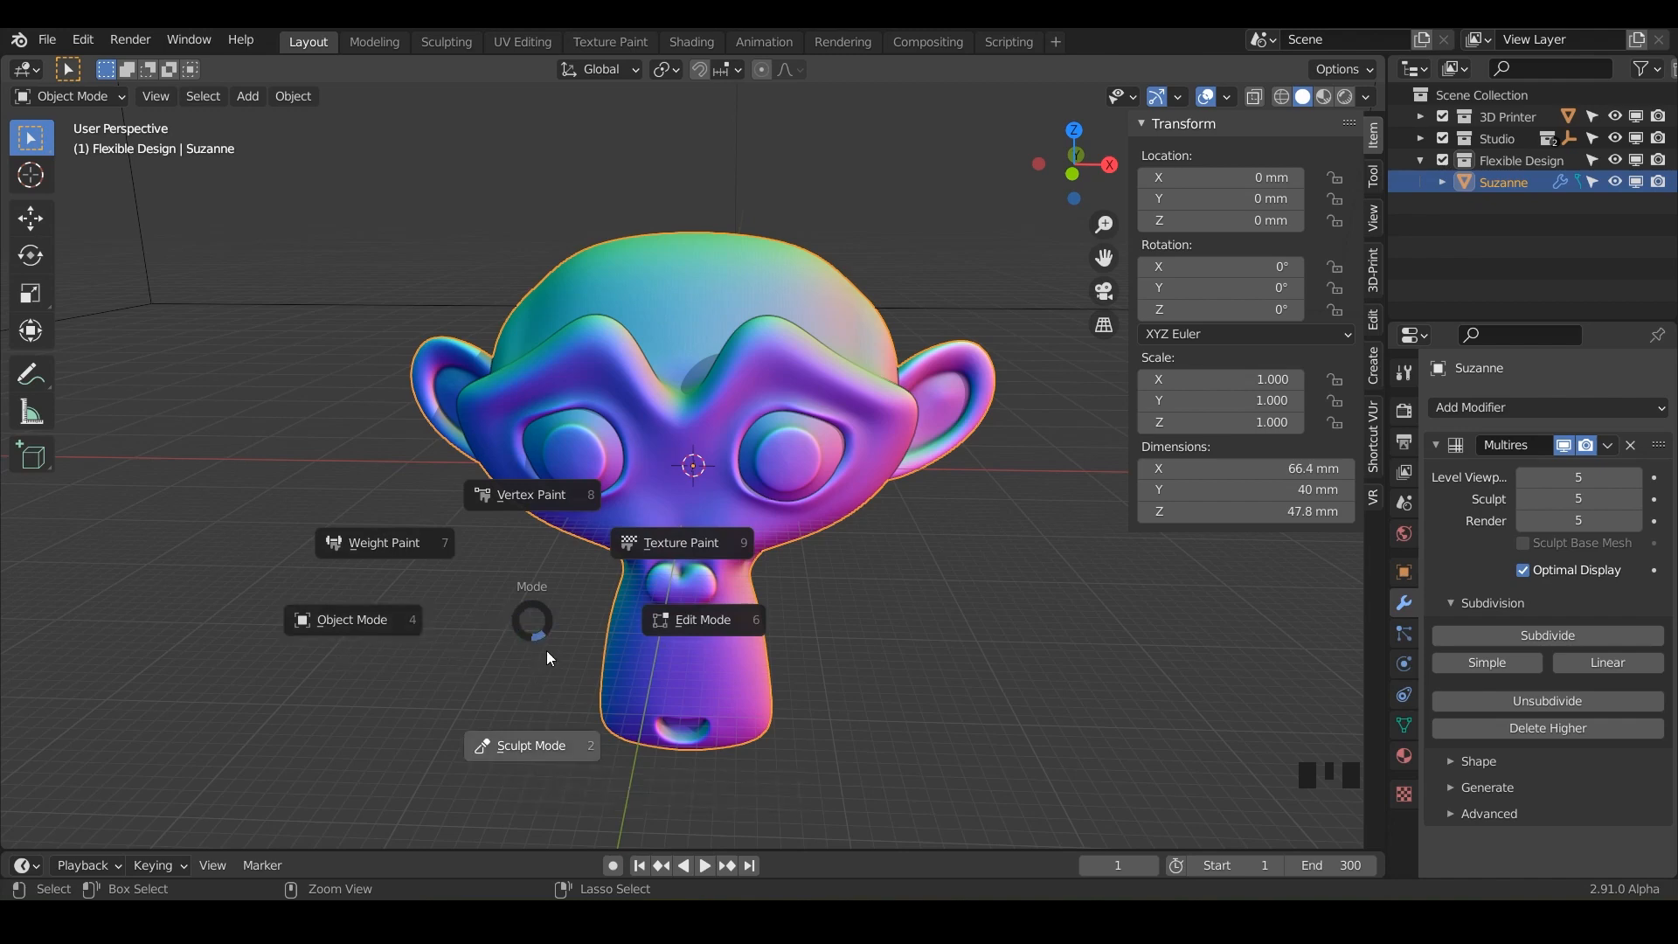
mouse_move(525, 623)
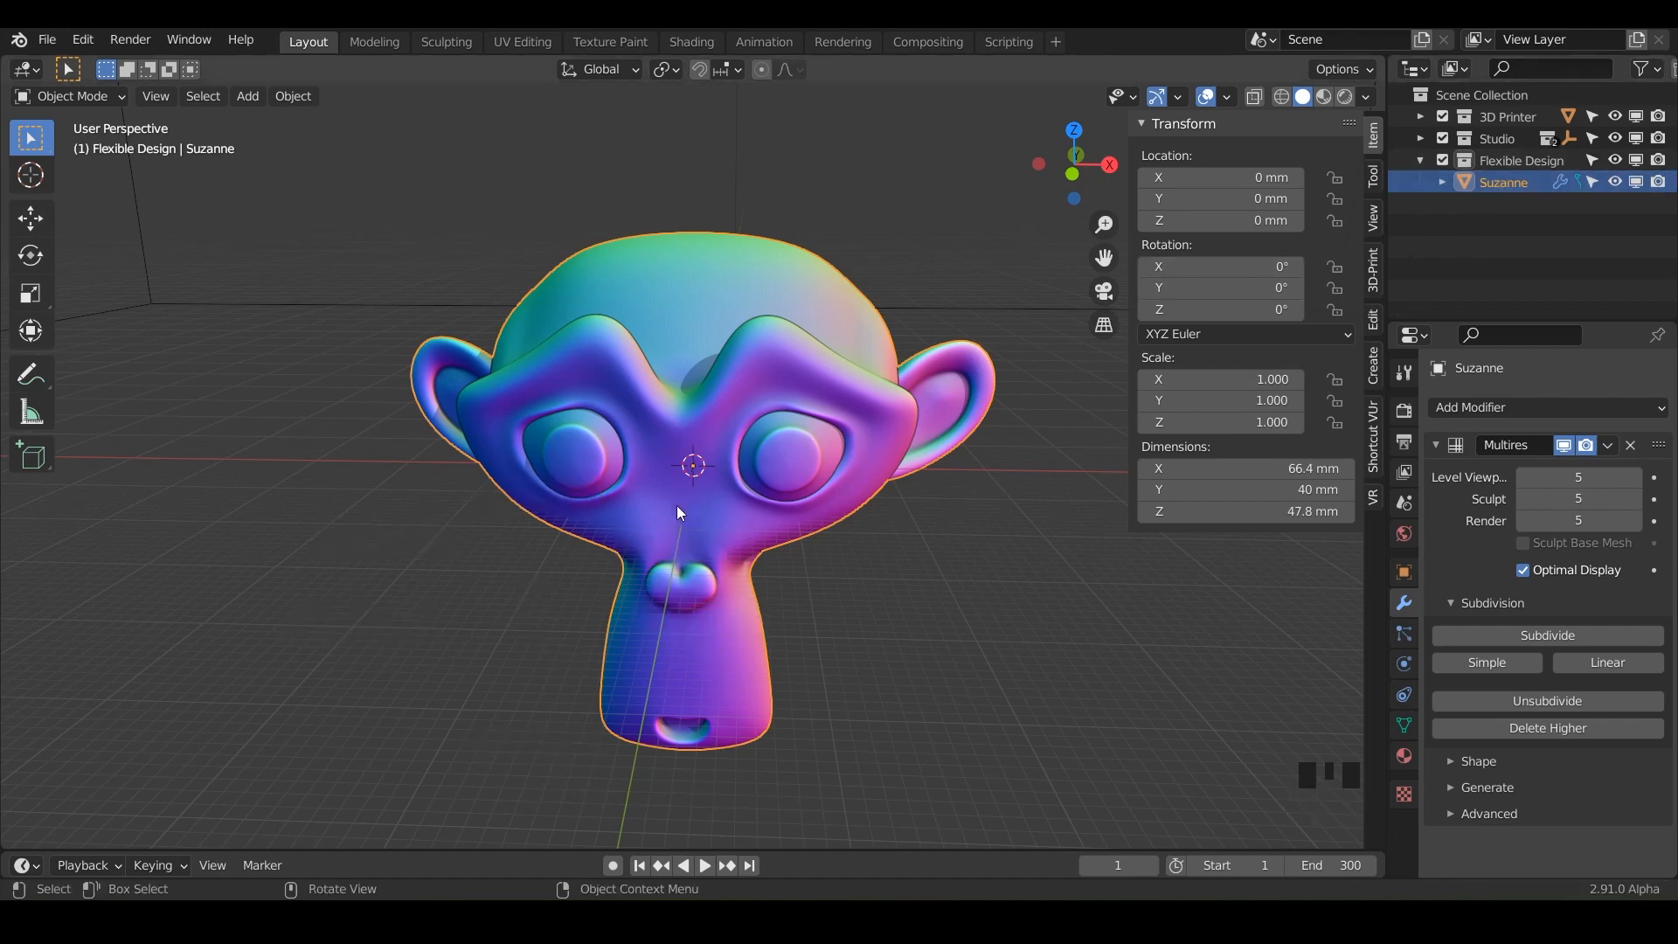
mouse_move(685, 522)
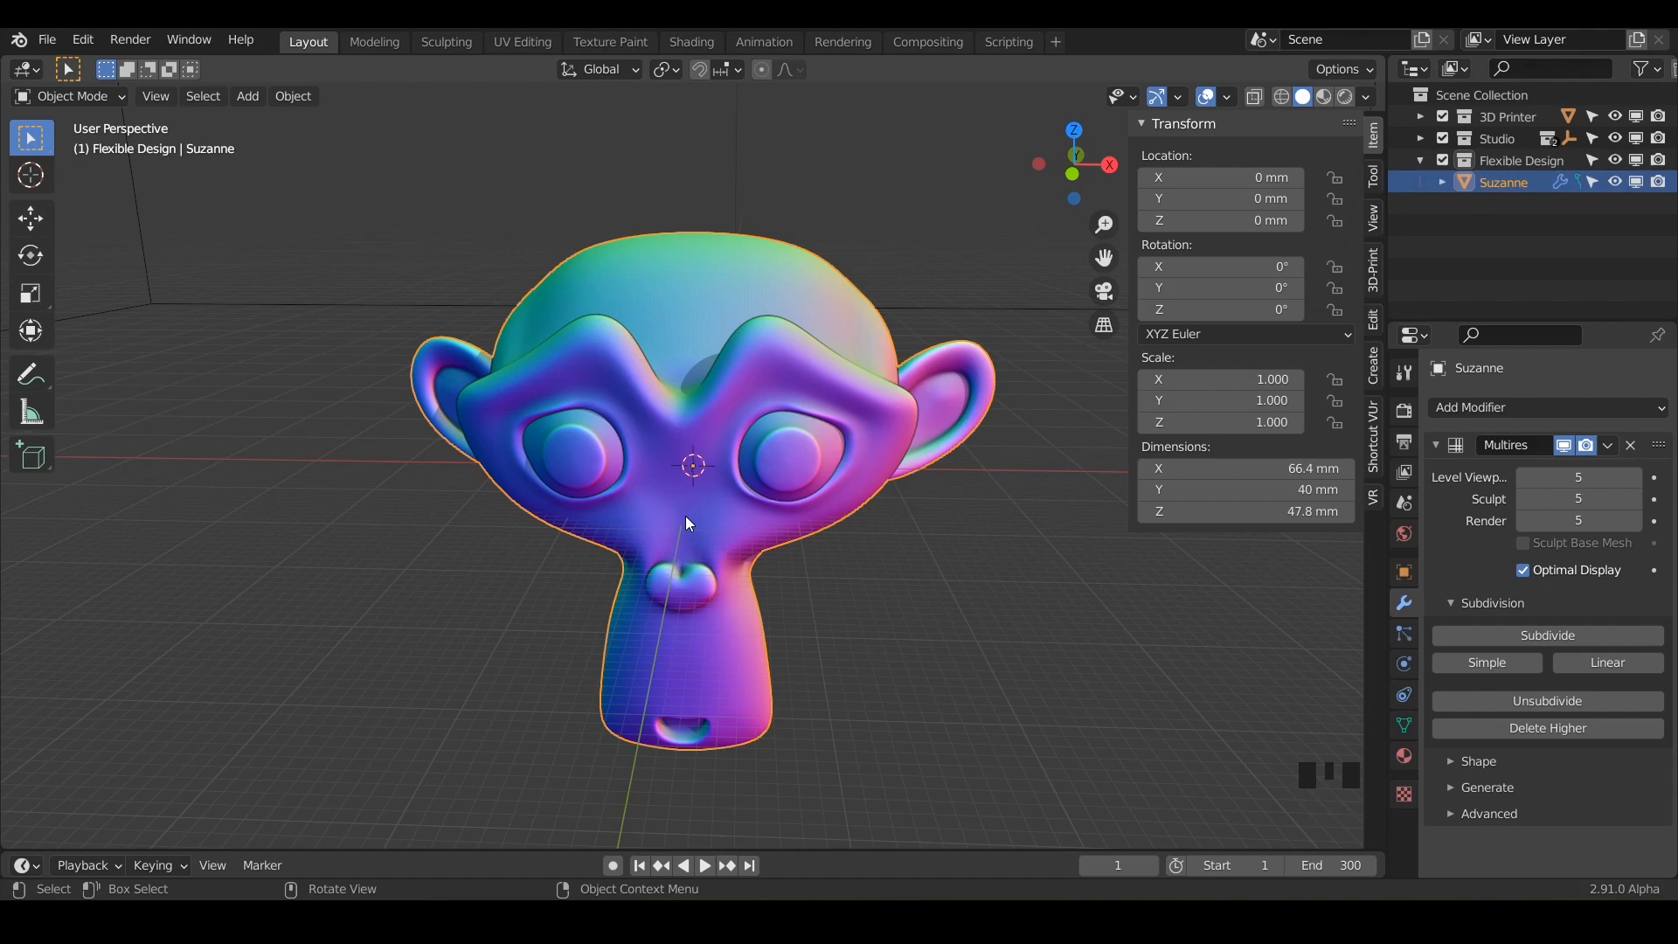
key("Ctrl+Tab")
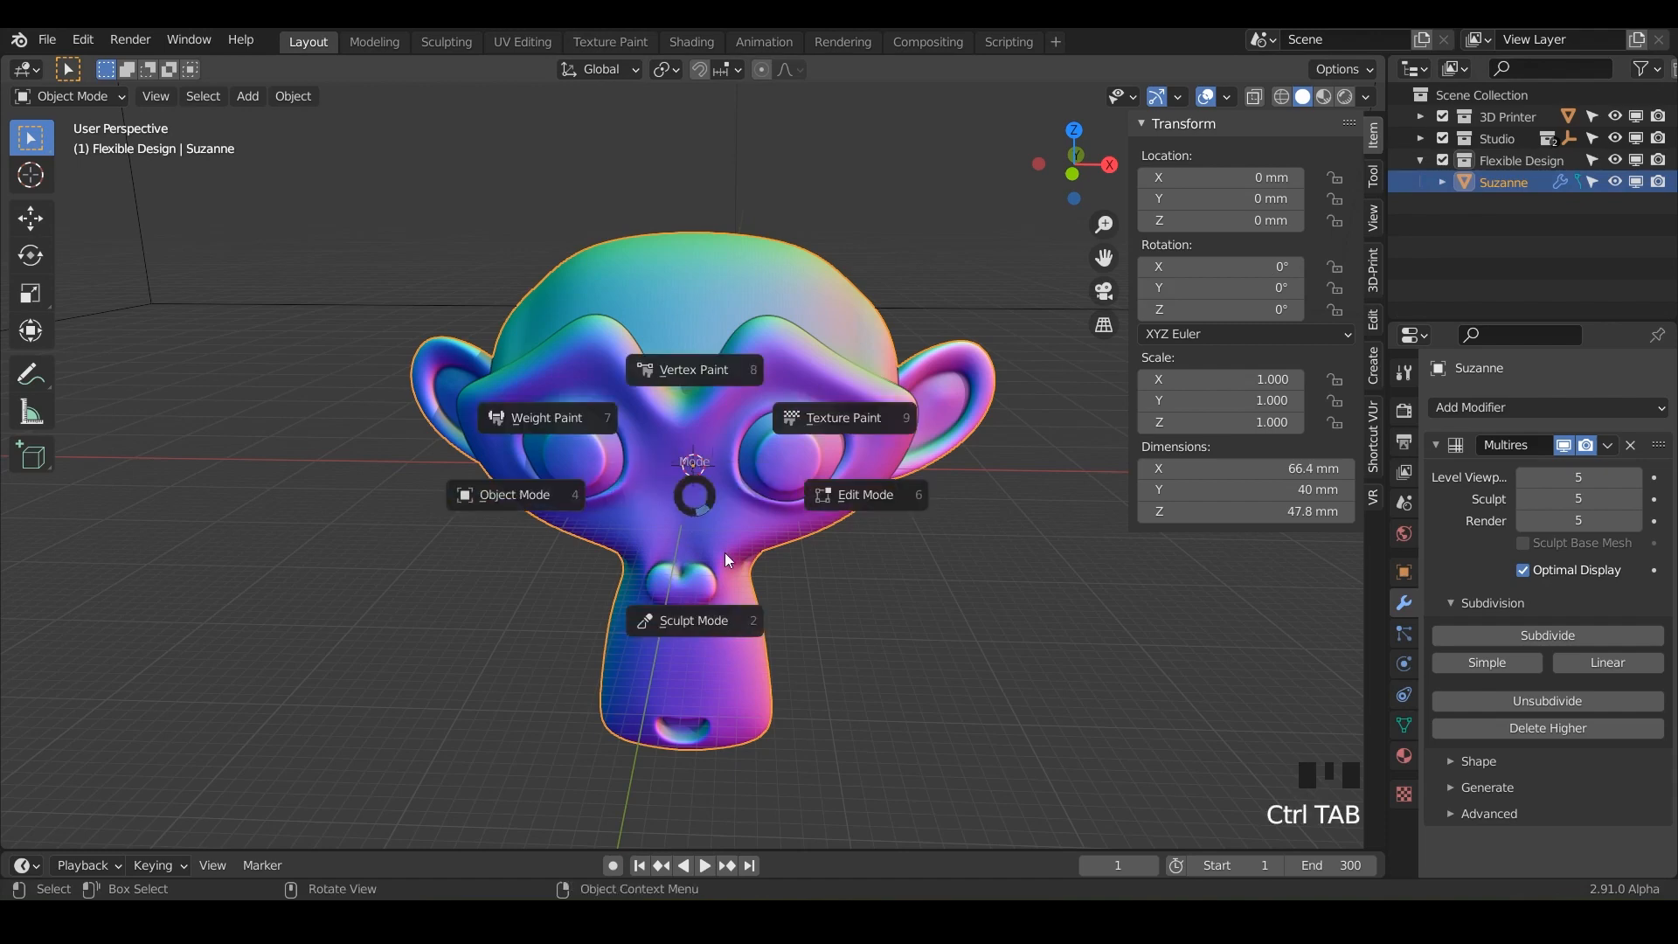
key("Ctrl+TAB")
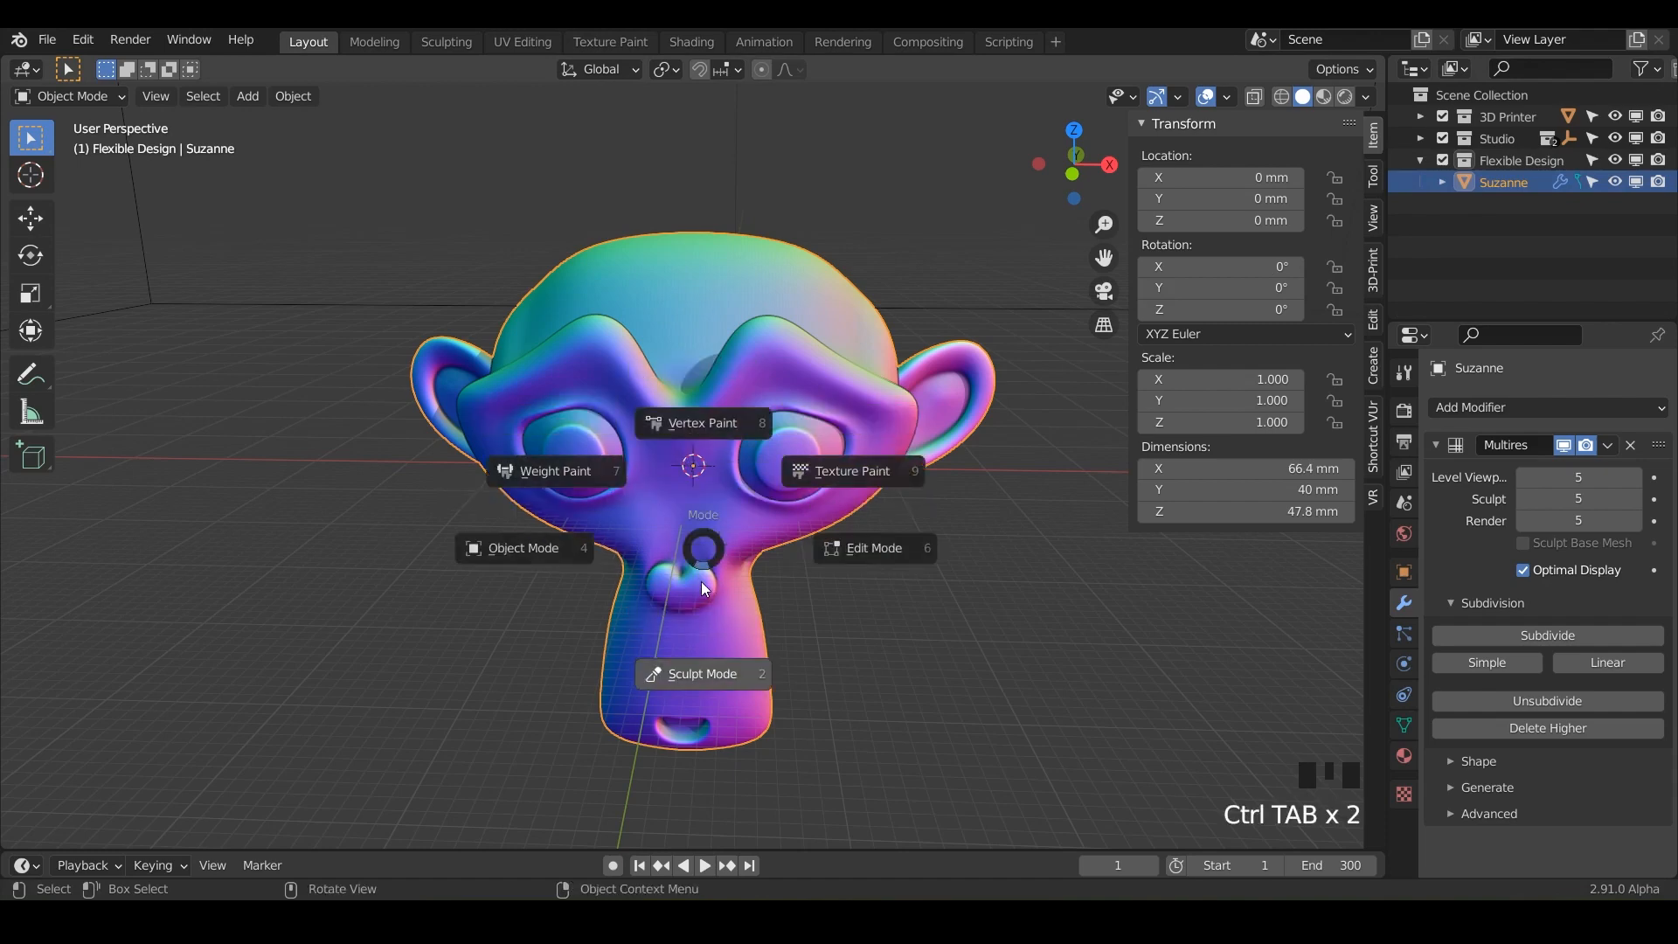
key("ctrl+tab")
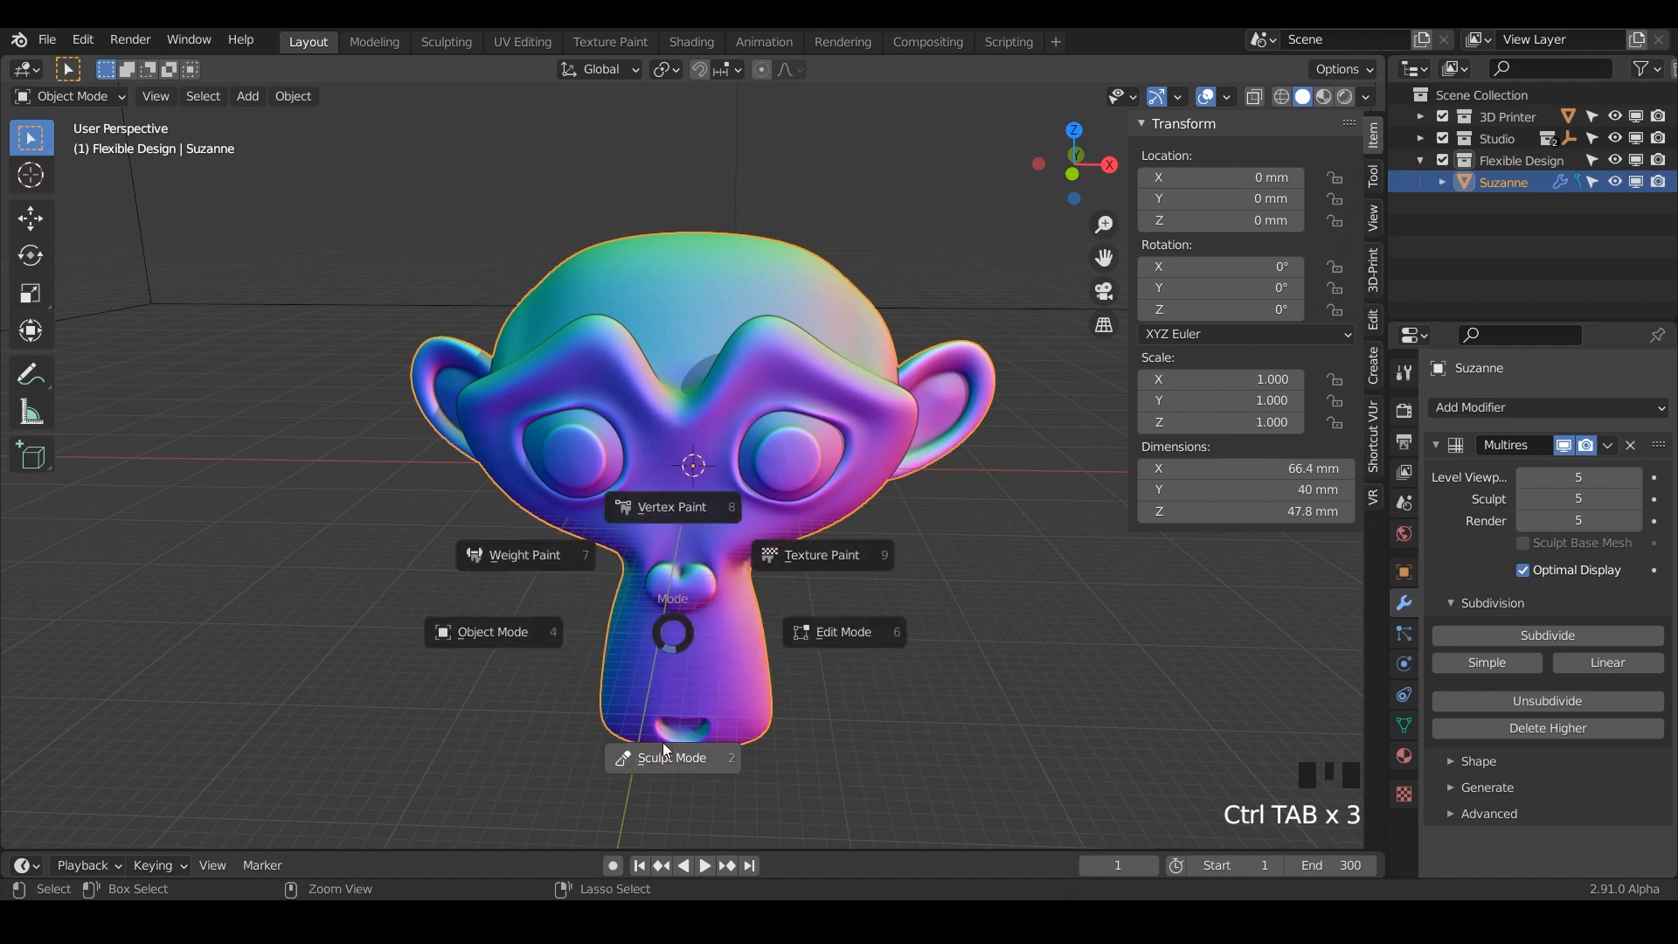
left_click(672, 757)
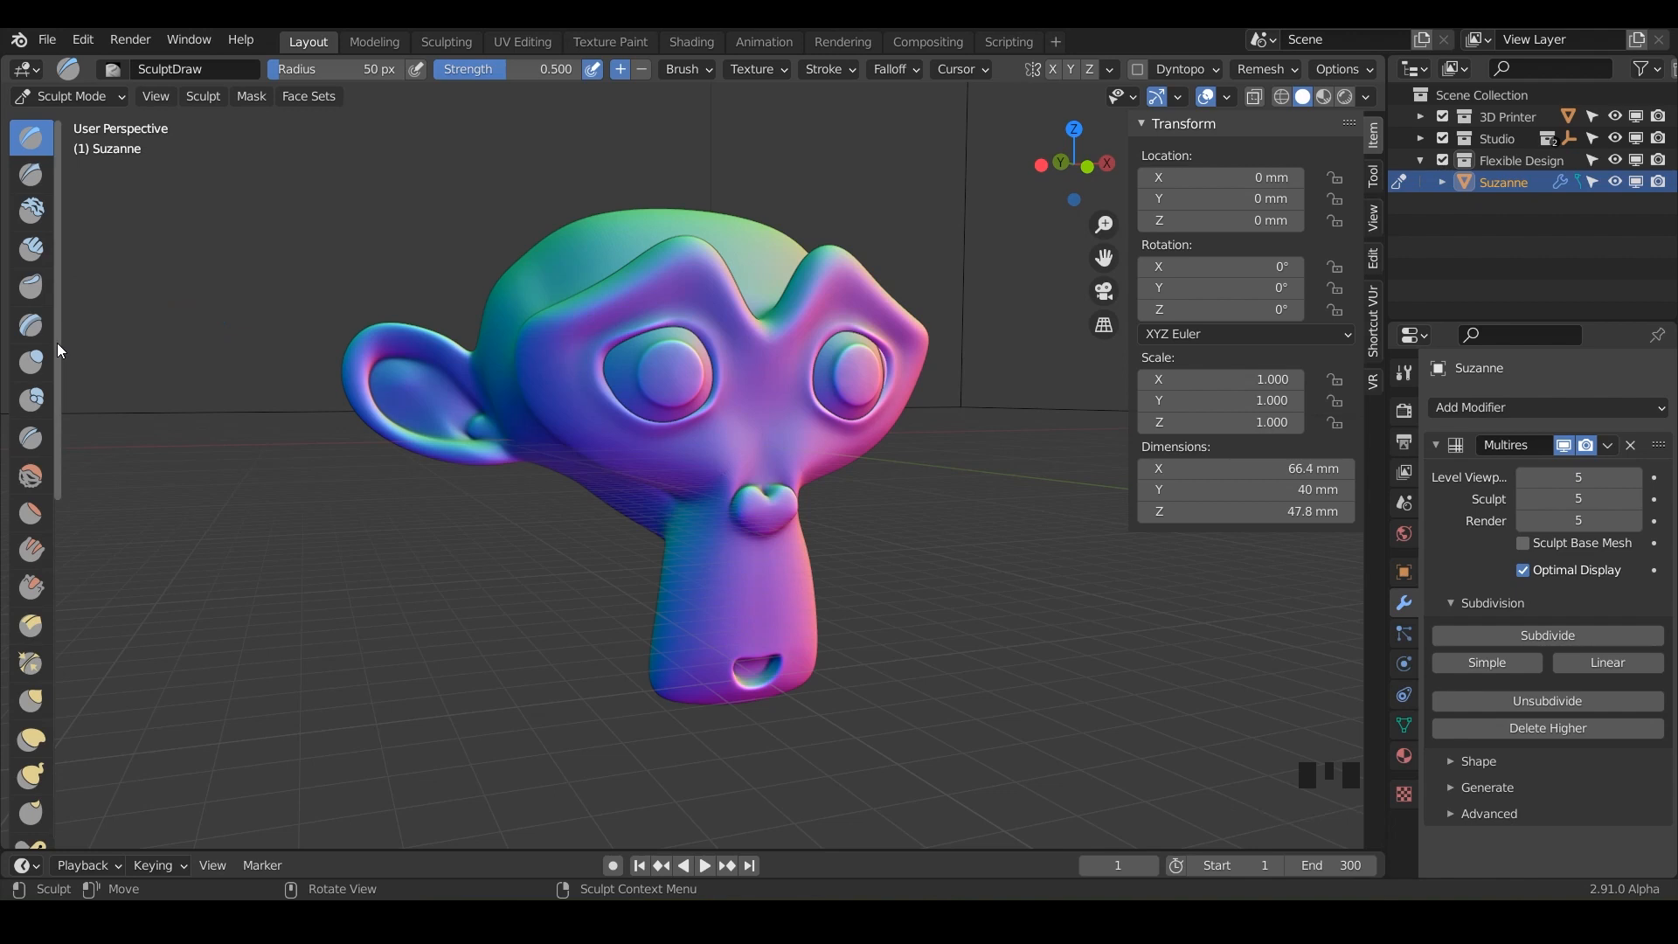
mouse_move(60, 359)
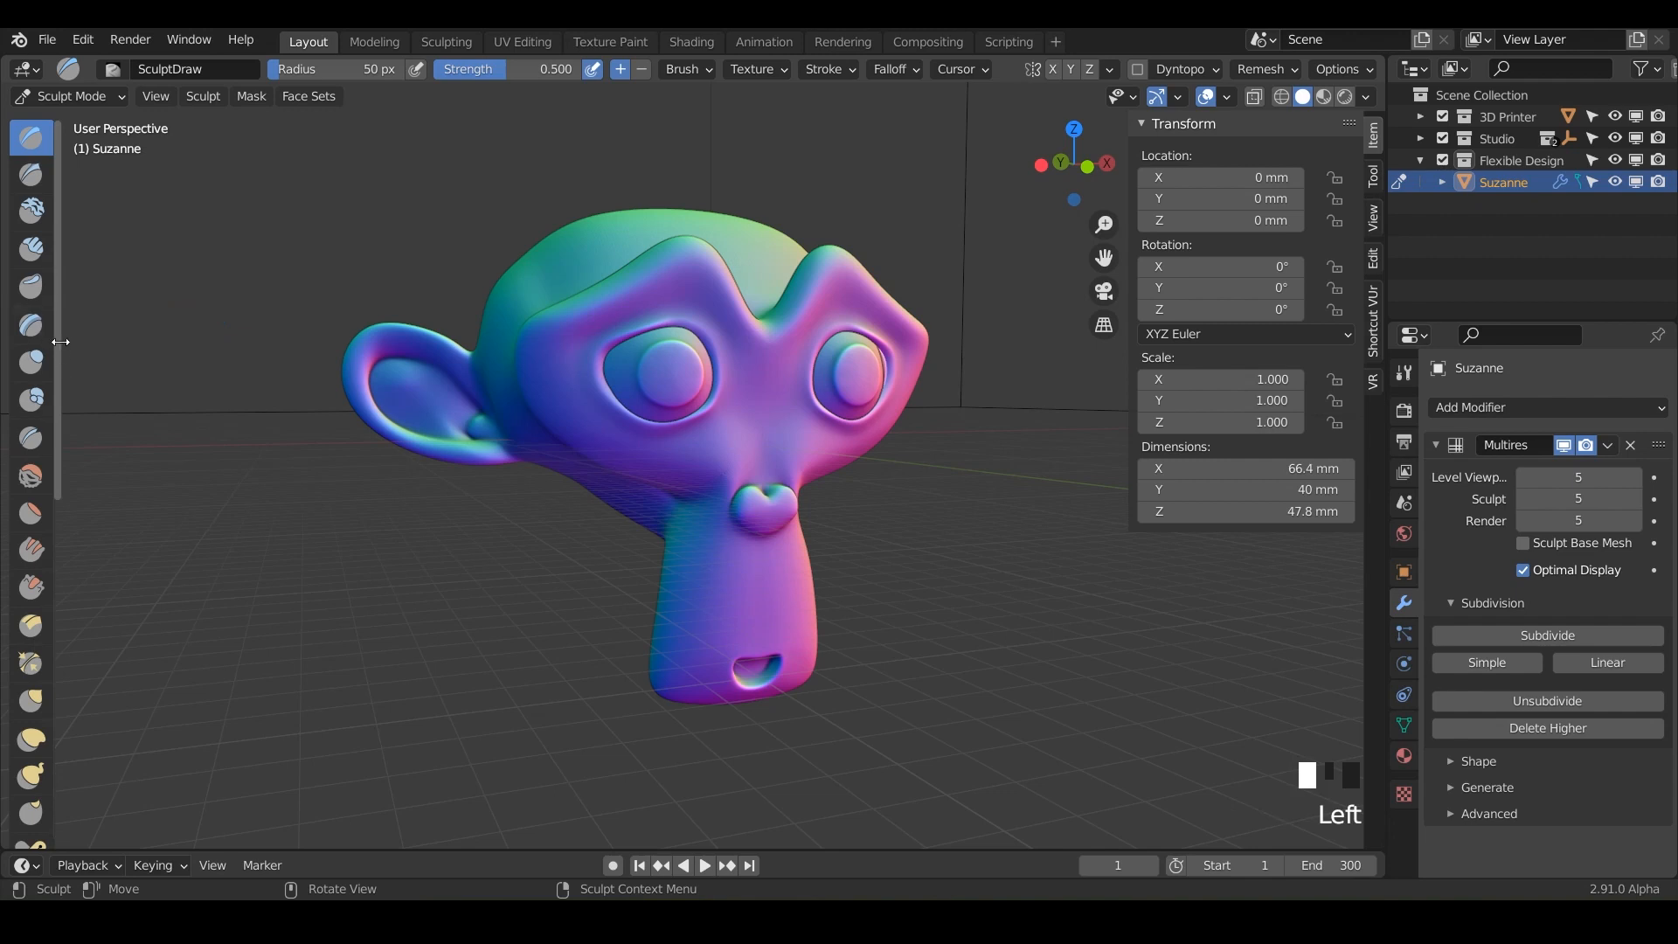
Widen the toolbar to show brush names and make Layer the active sculpt brush.
left_click(30, 137)
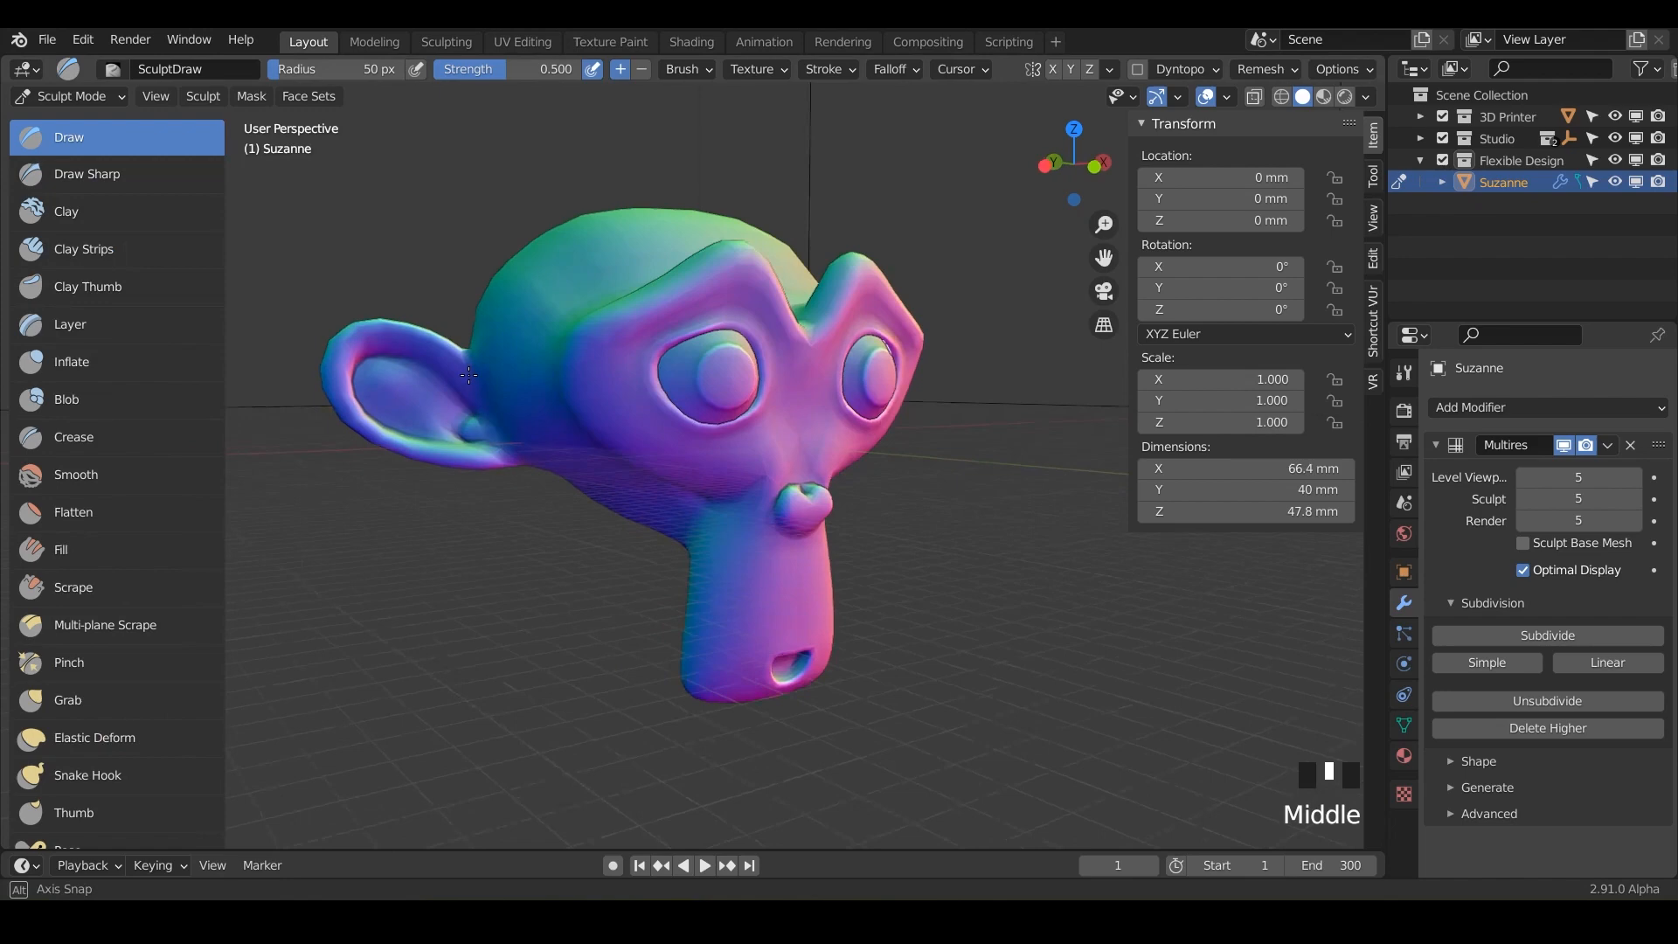
left_click(70, 323)
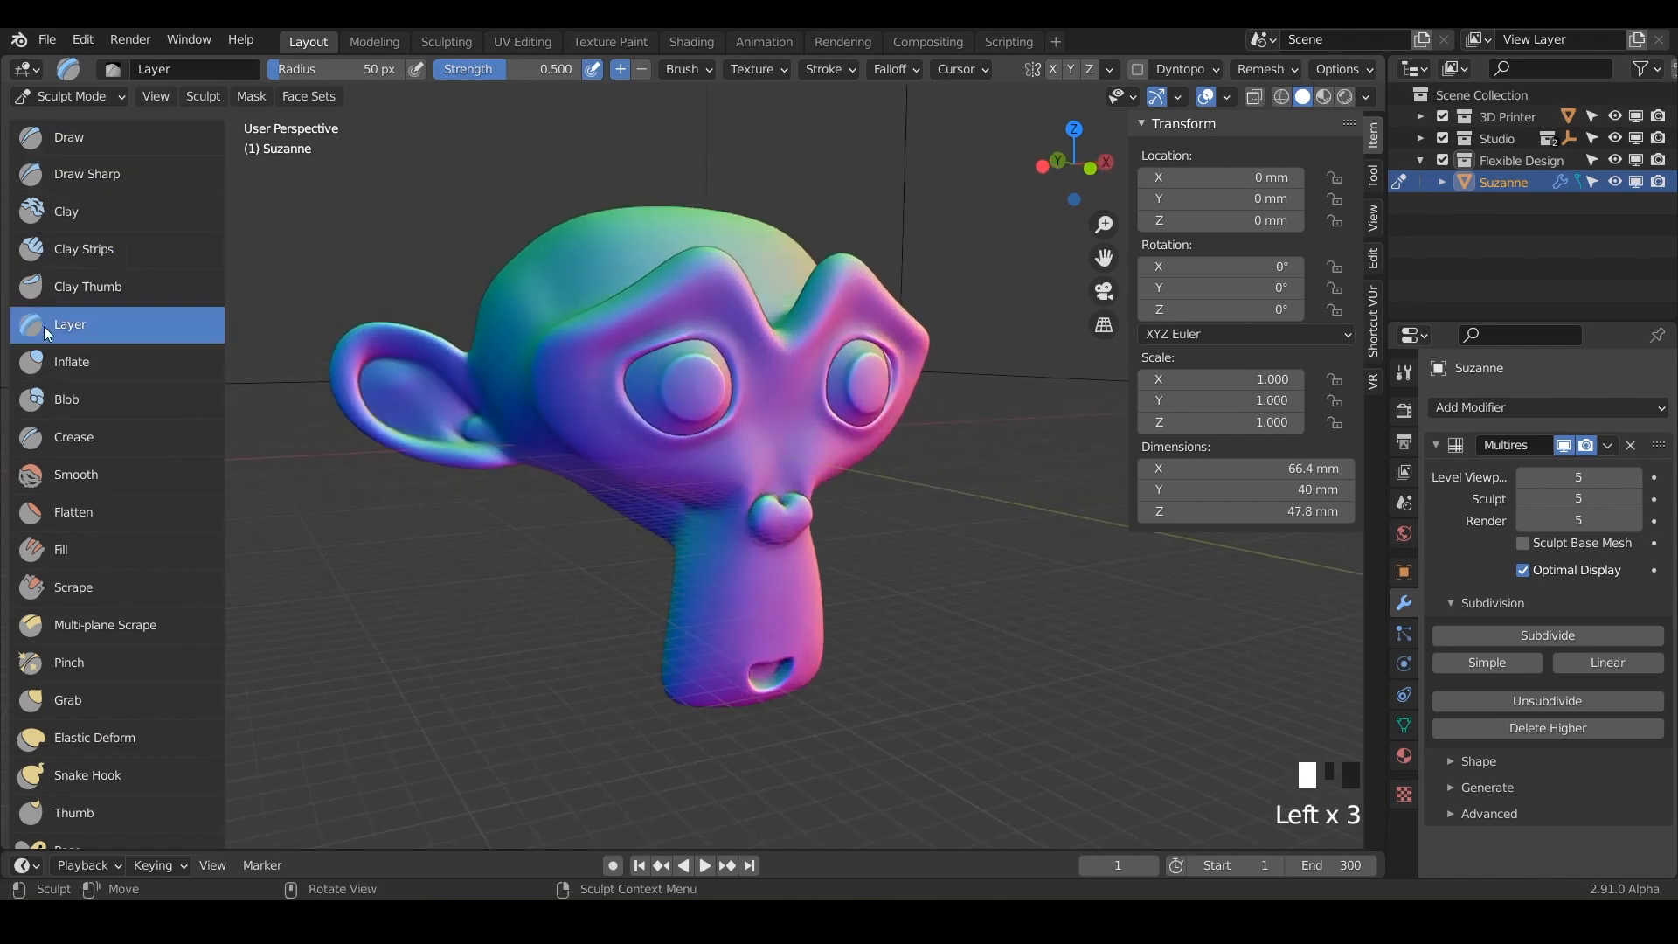
mouse_move(60, 265)
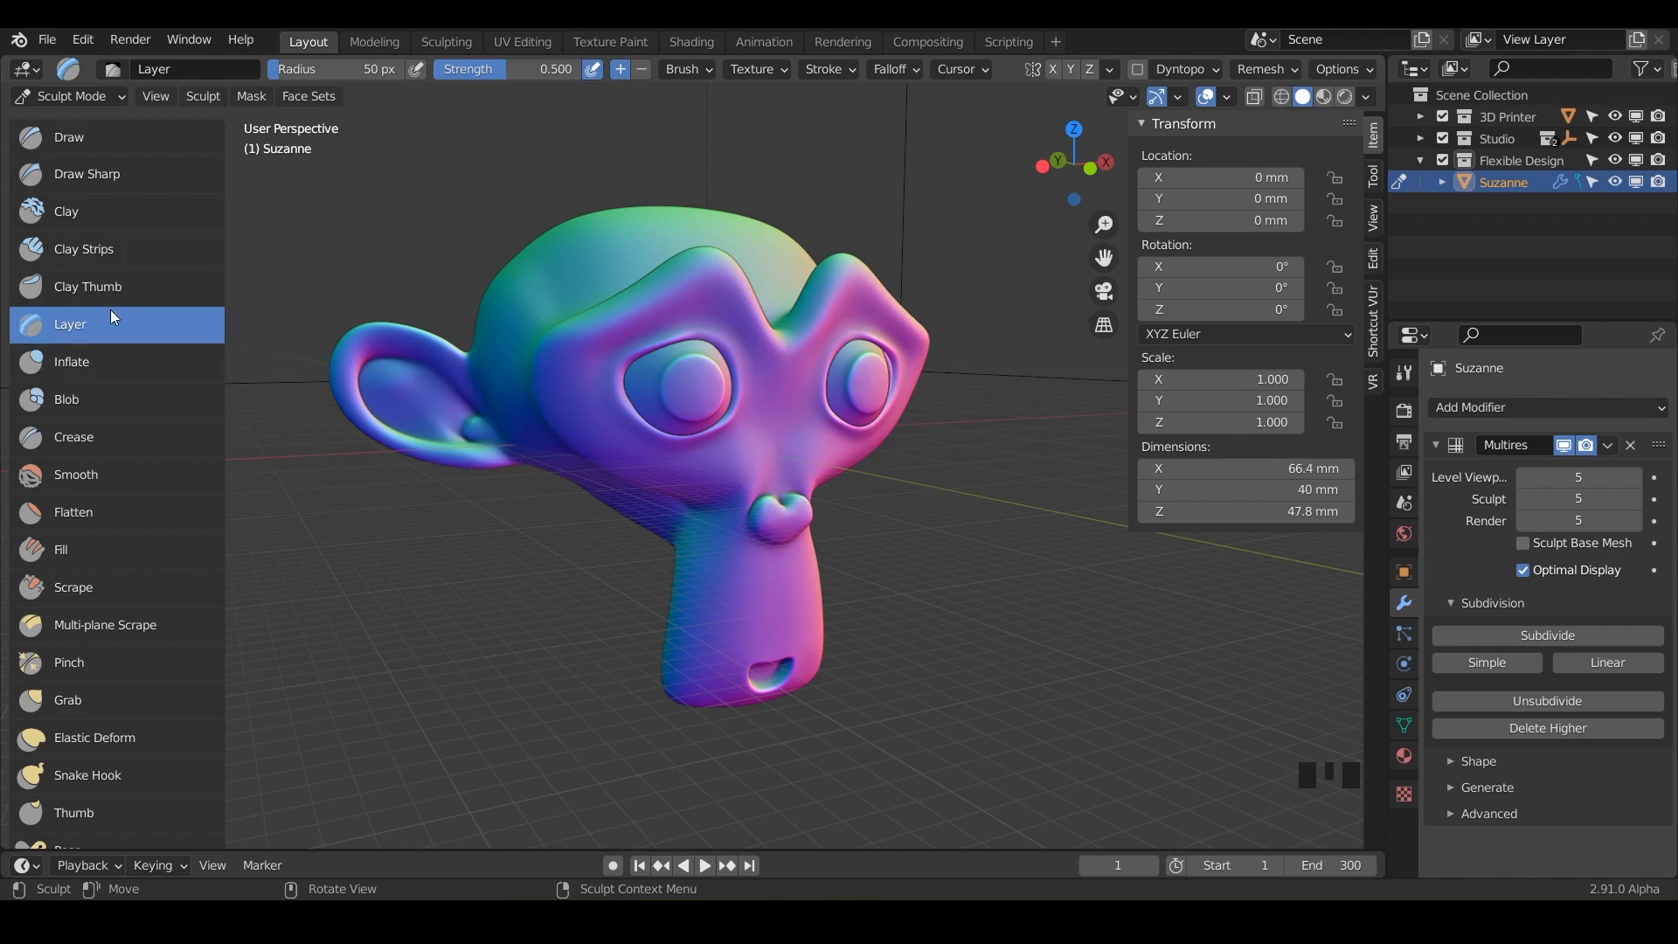
Raise a band across Suzanne's forehead and brow with full-strength 1.0 Layer strokes.
key("ctrl+z")
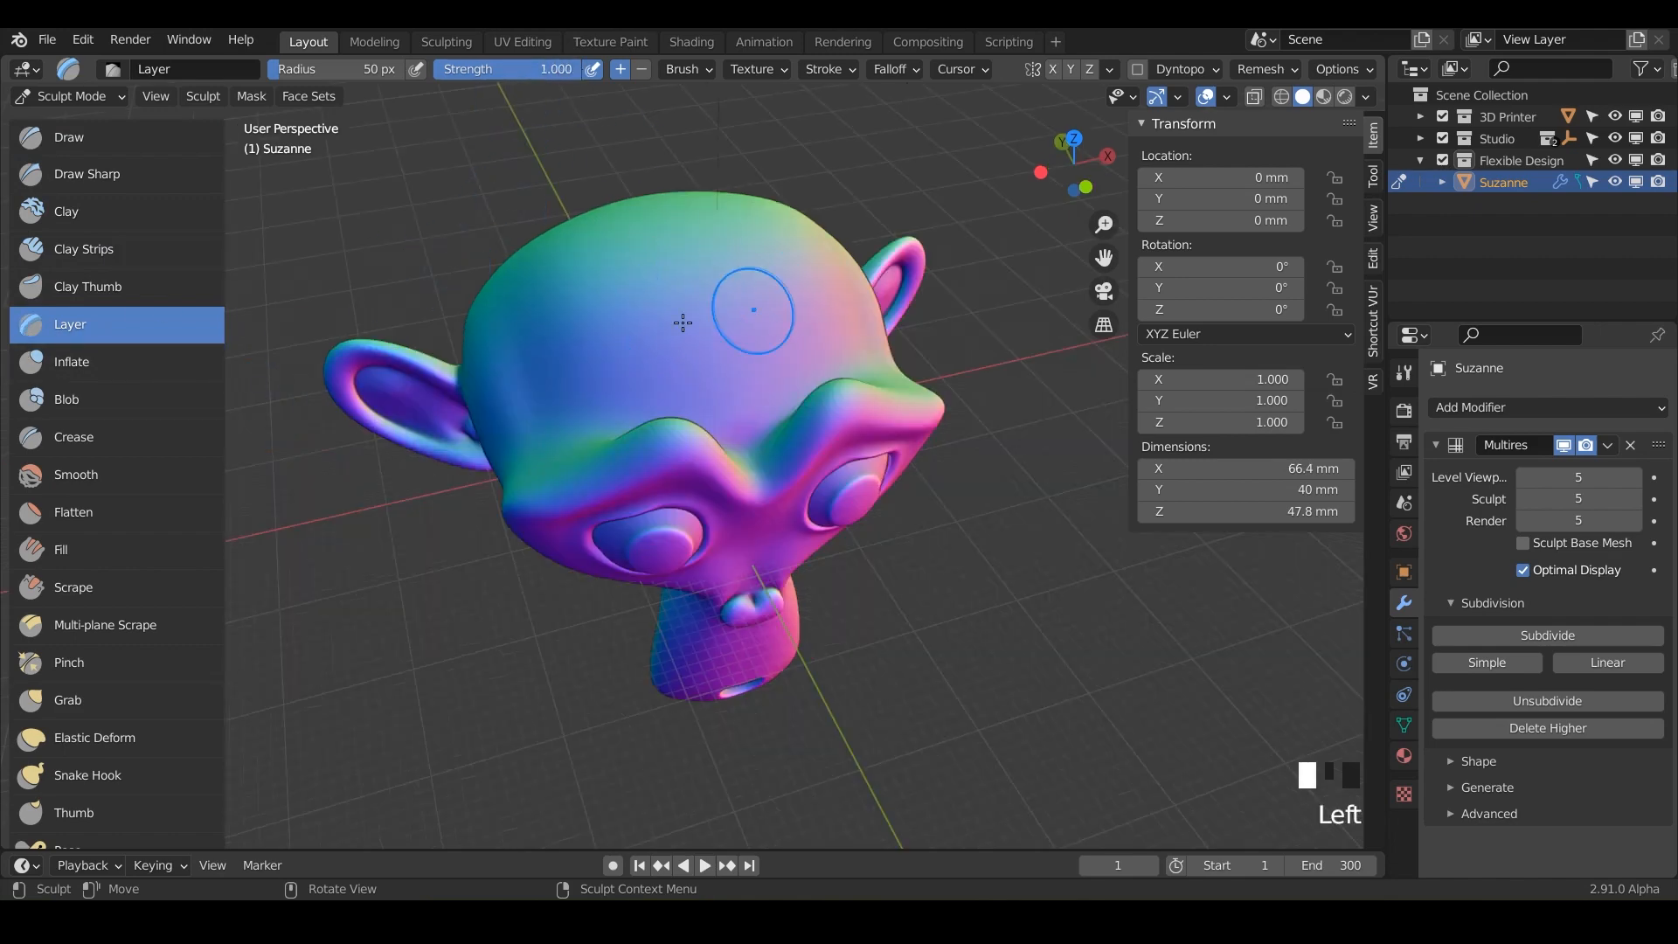
mouse_move(664, 346)
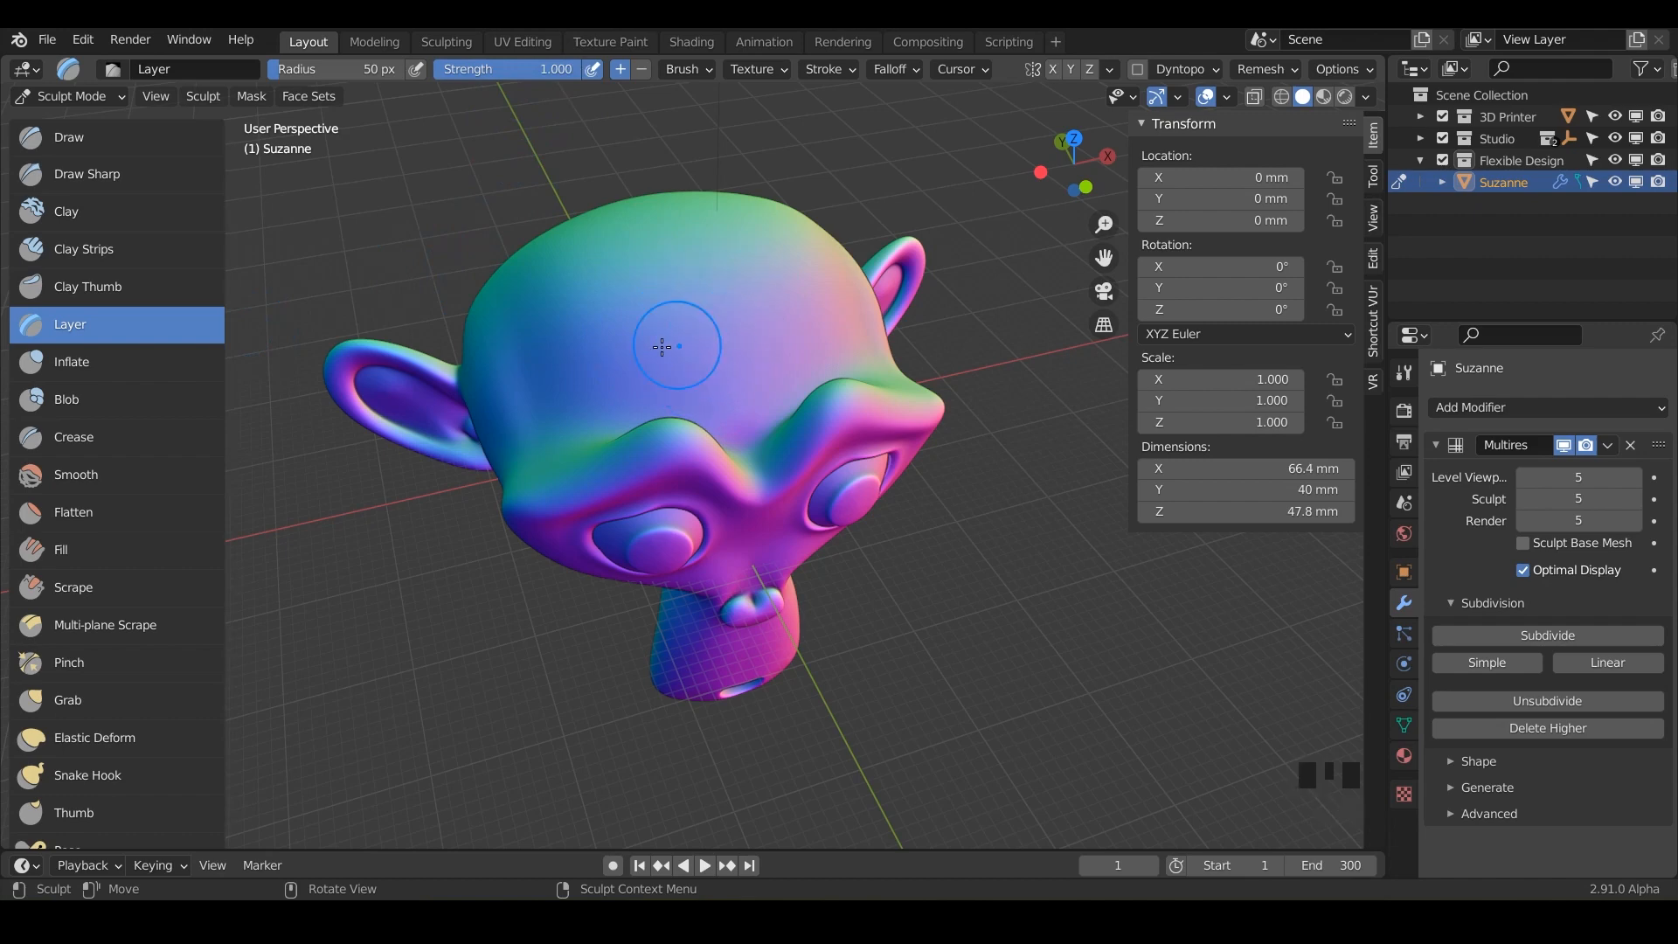
mouse_move(626, 367)
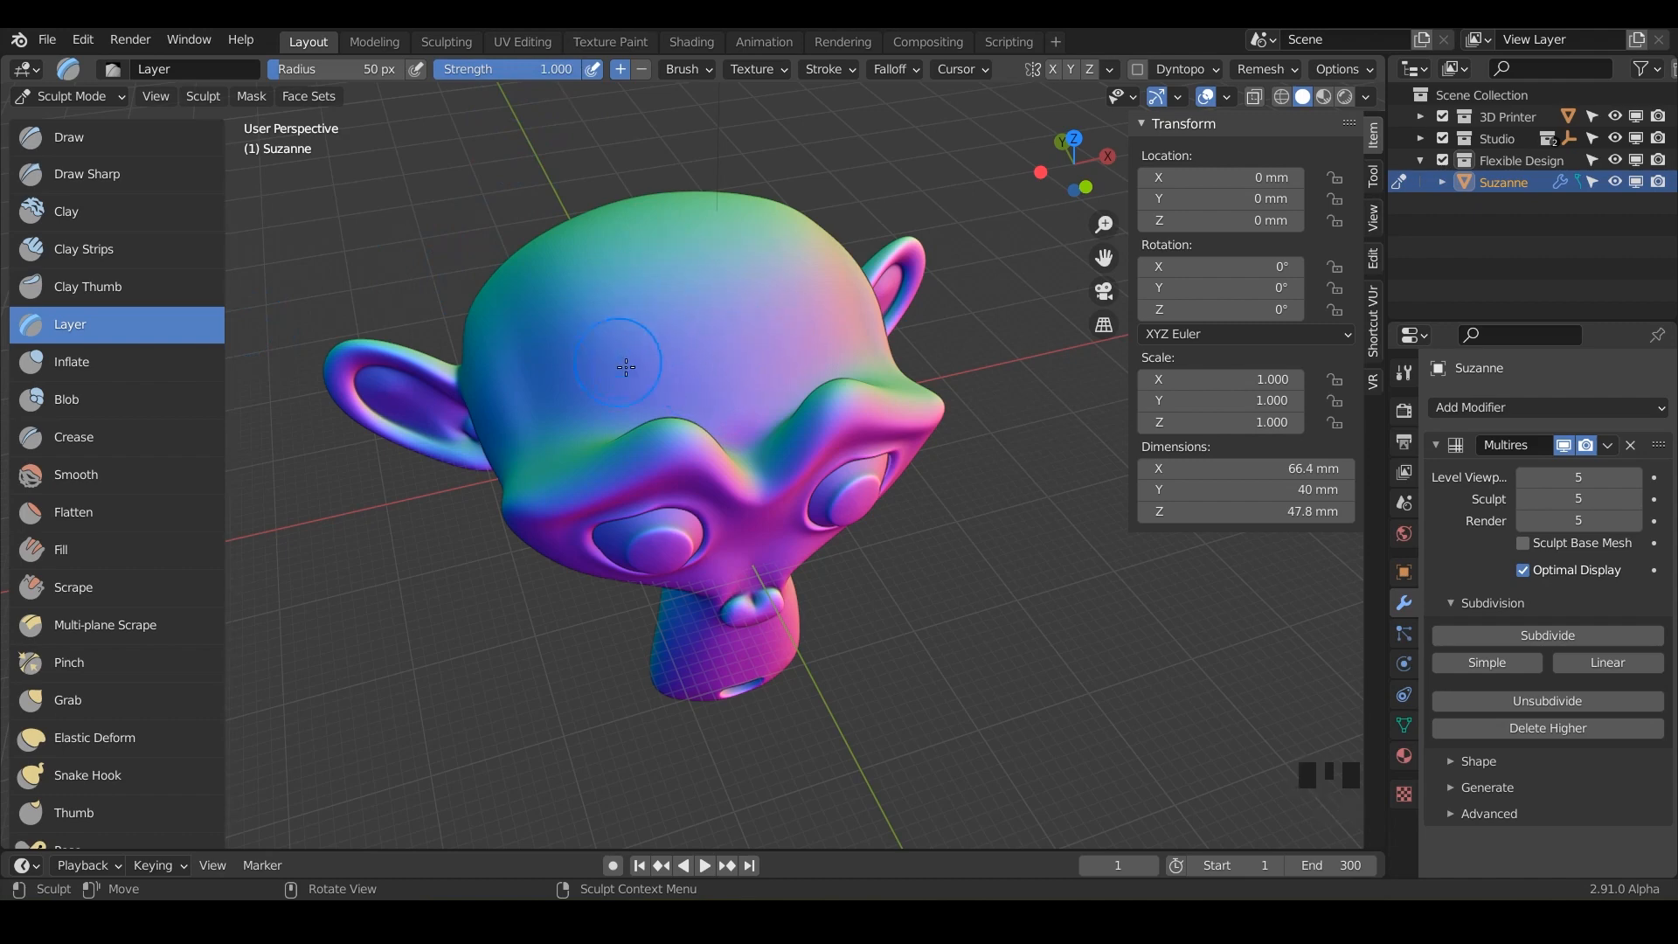
mouse_move(730, 269)
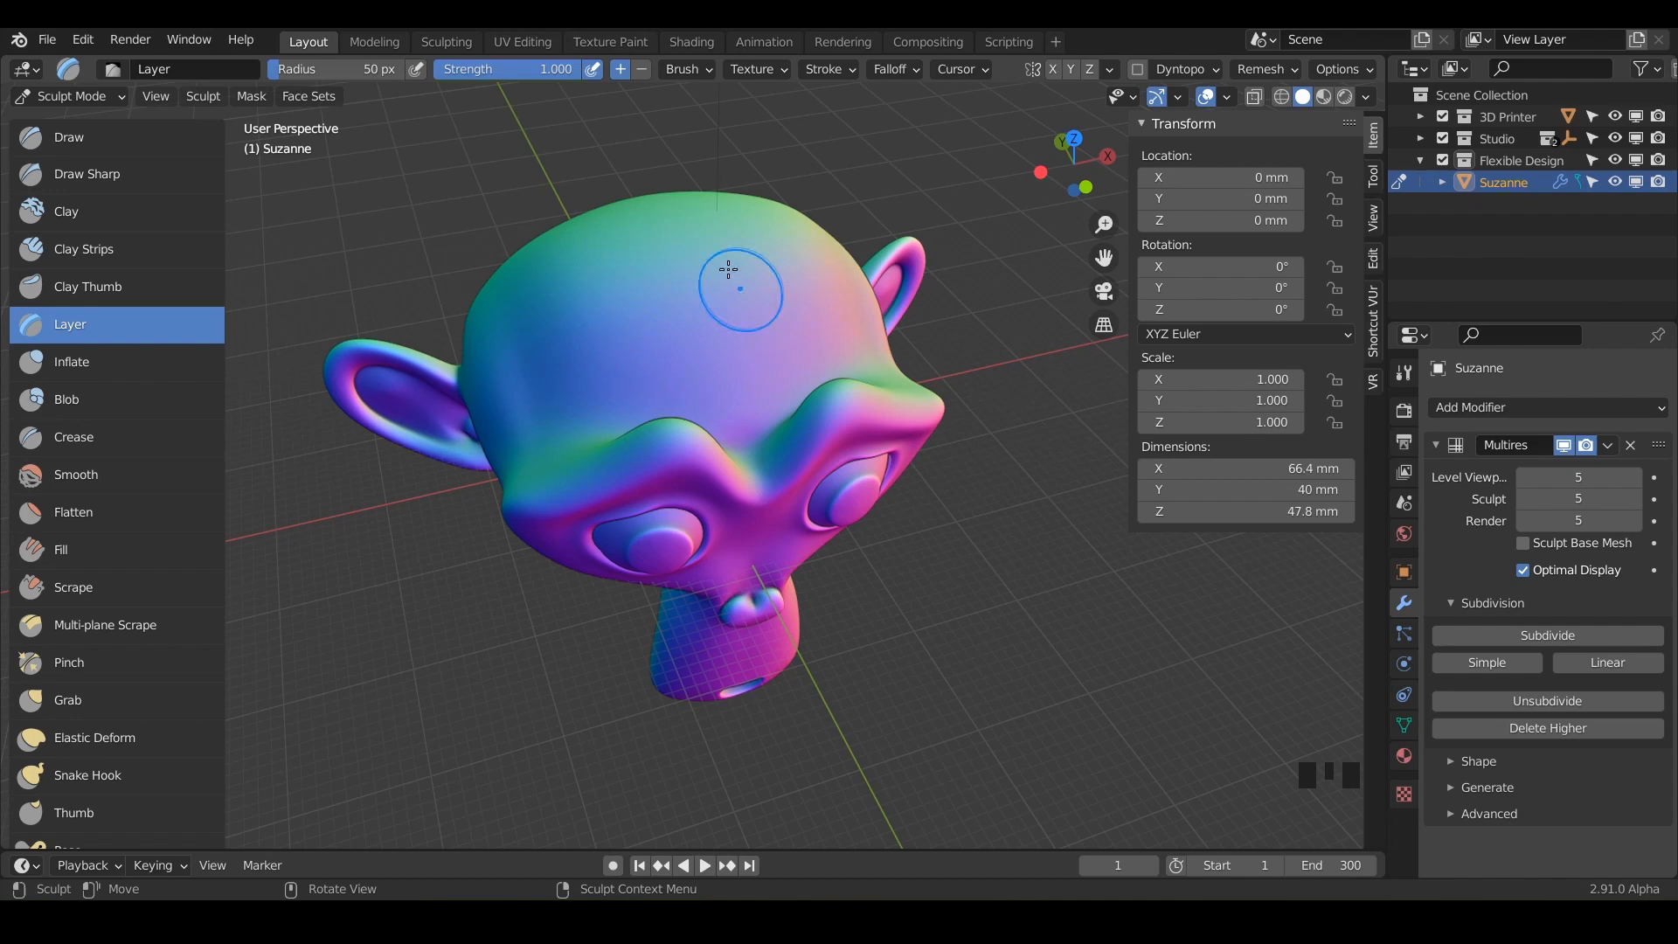
mouse_move(812, 319)
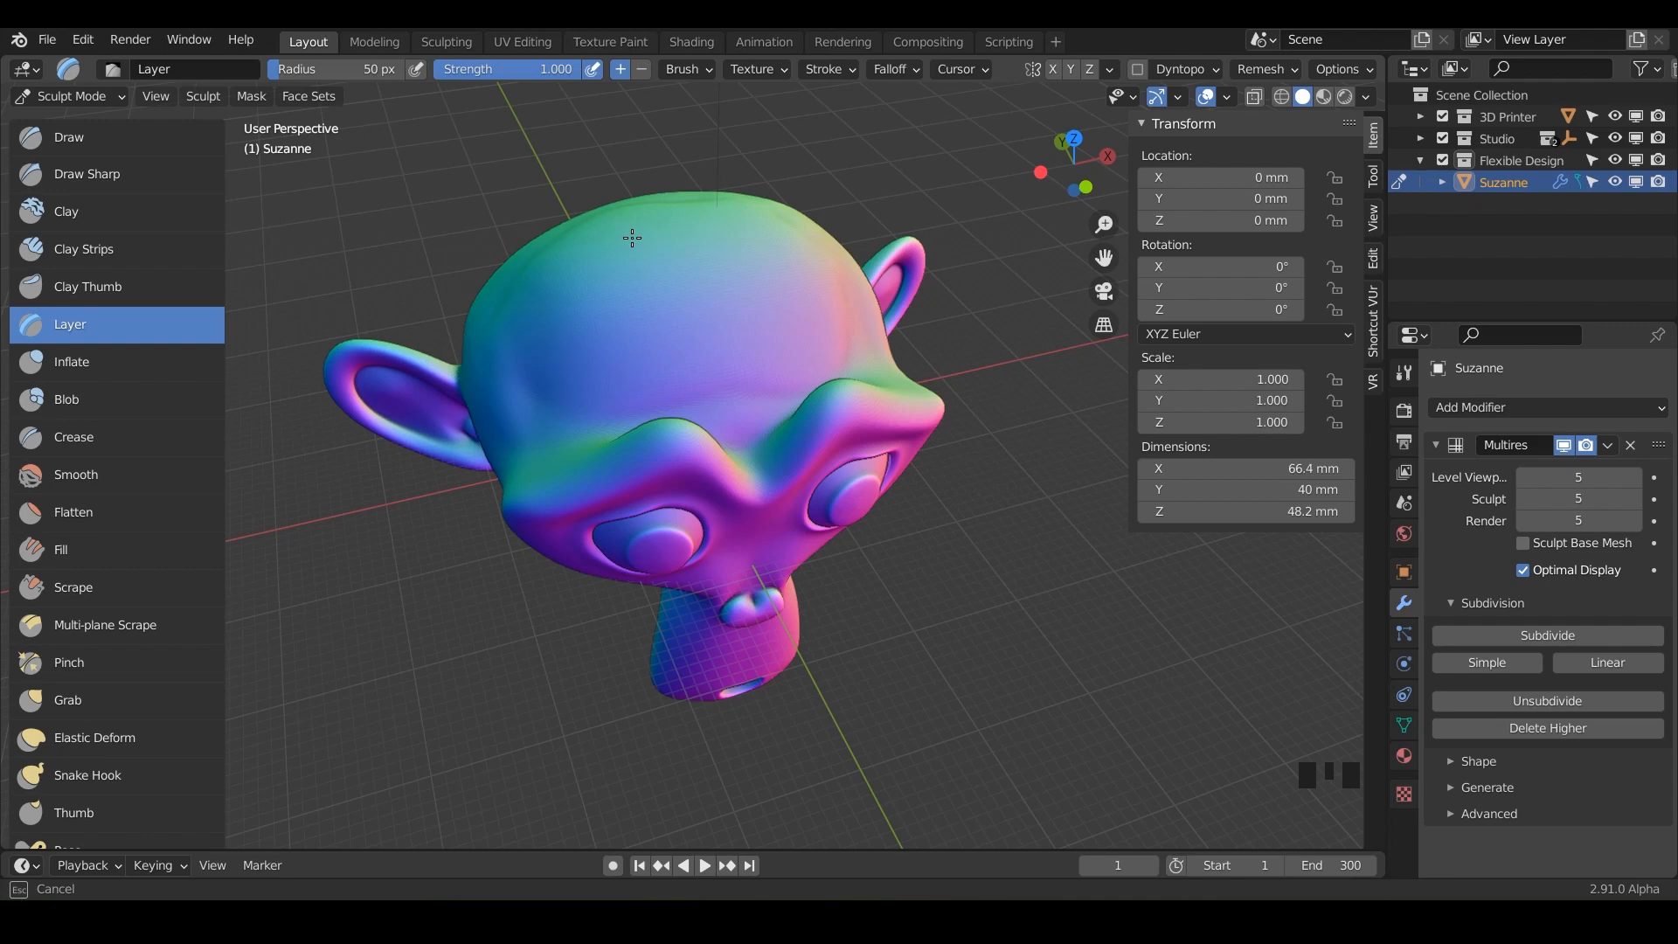
mouse_move(661, 313)
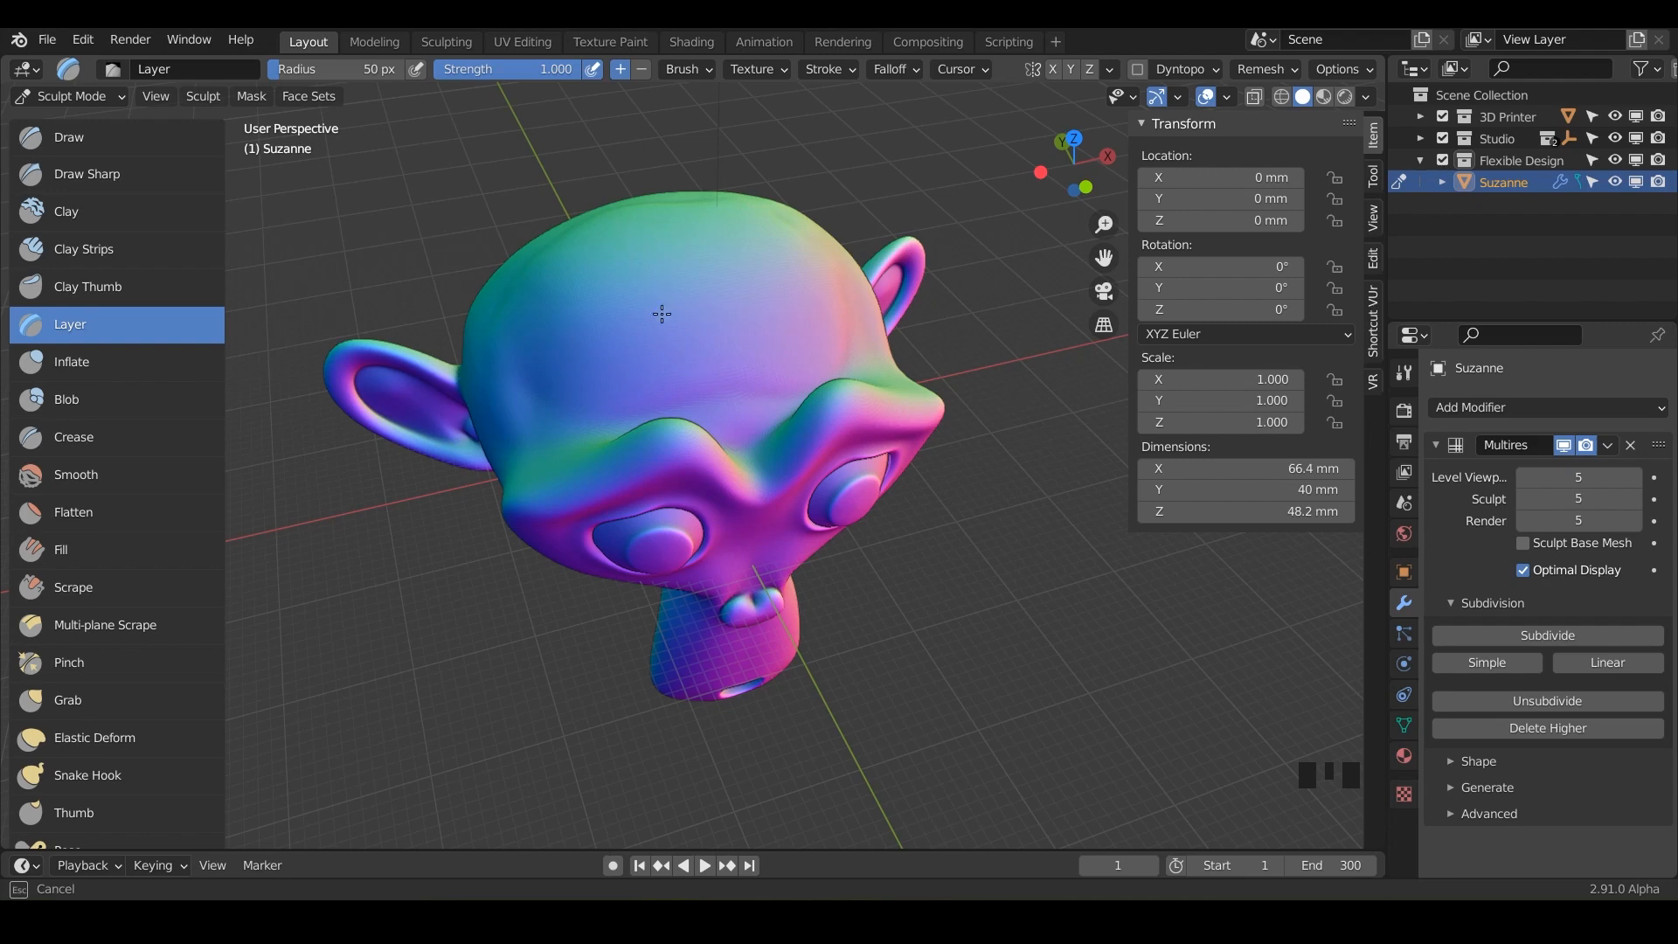
mouse_move(719, 243)
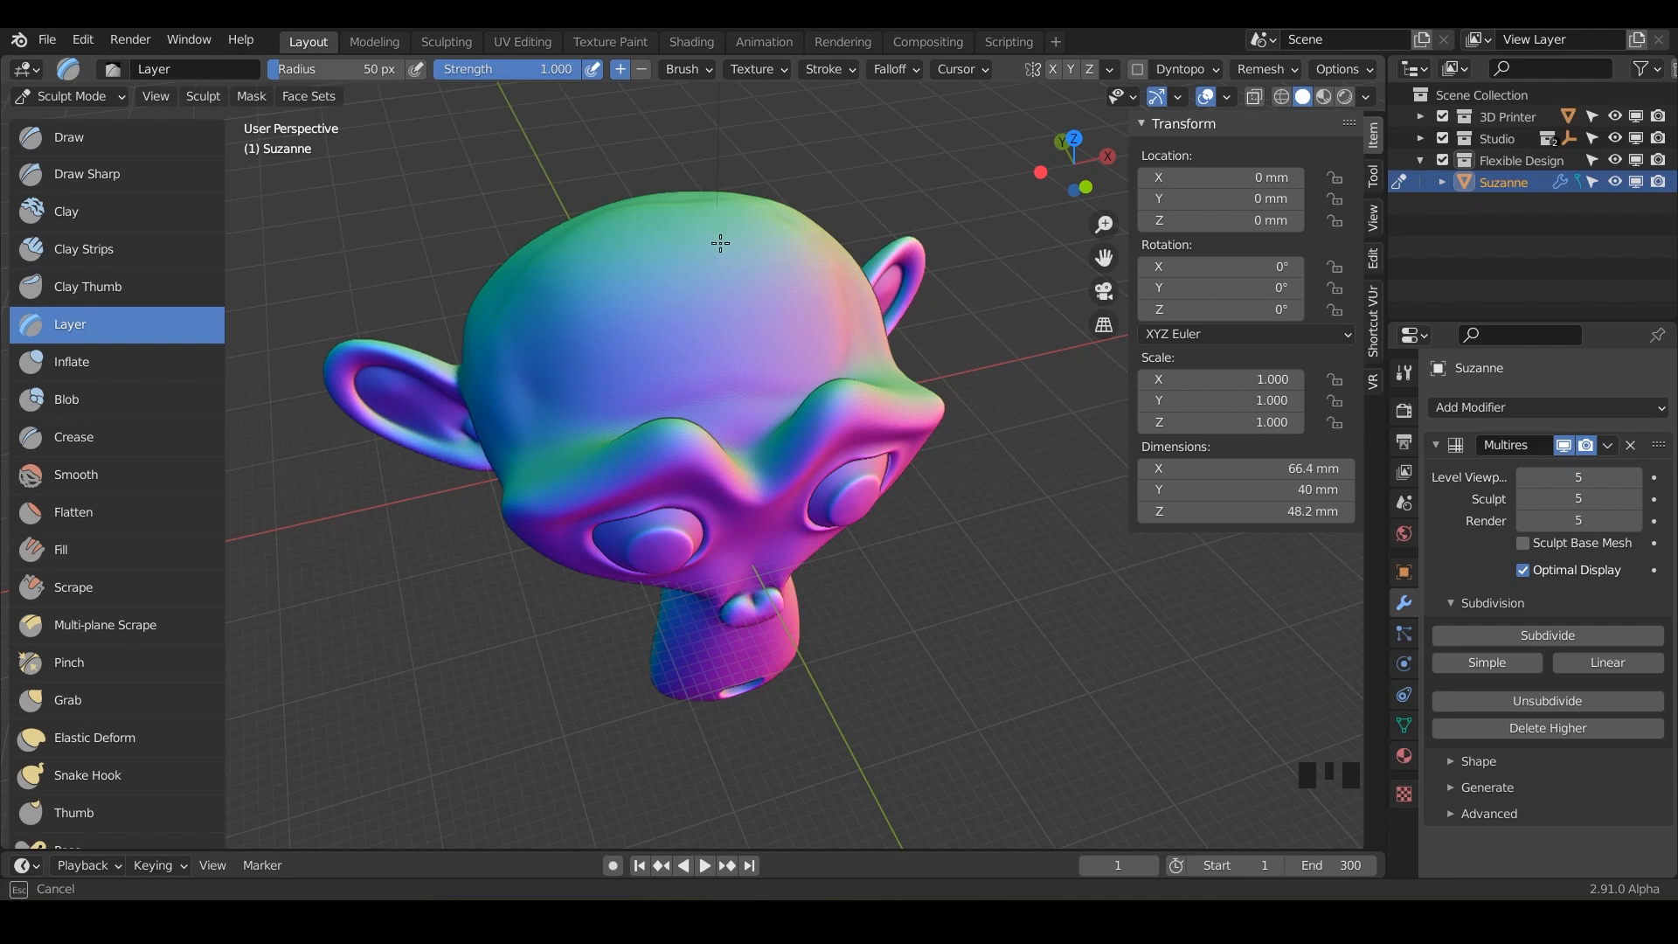
mouse_move(696, 332)
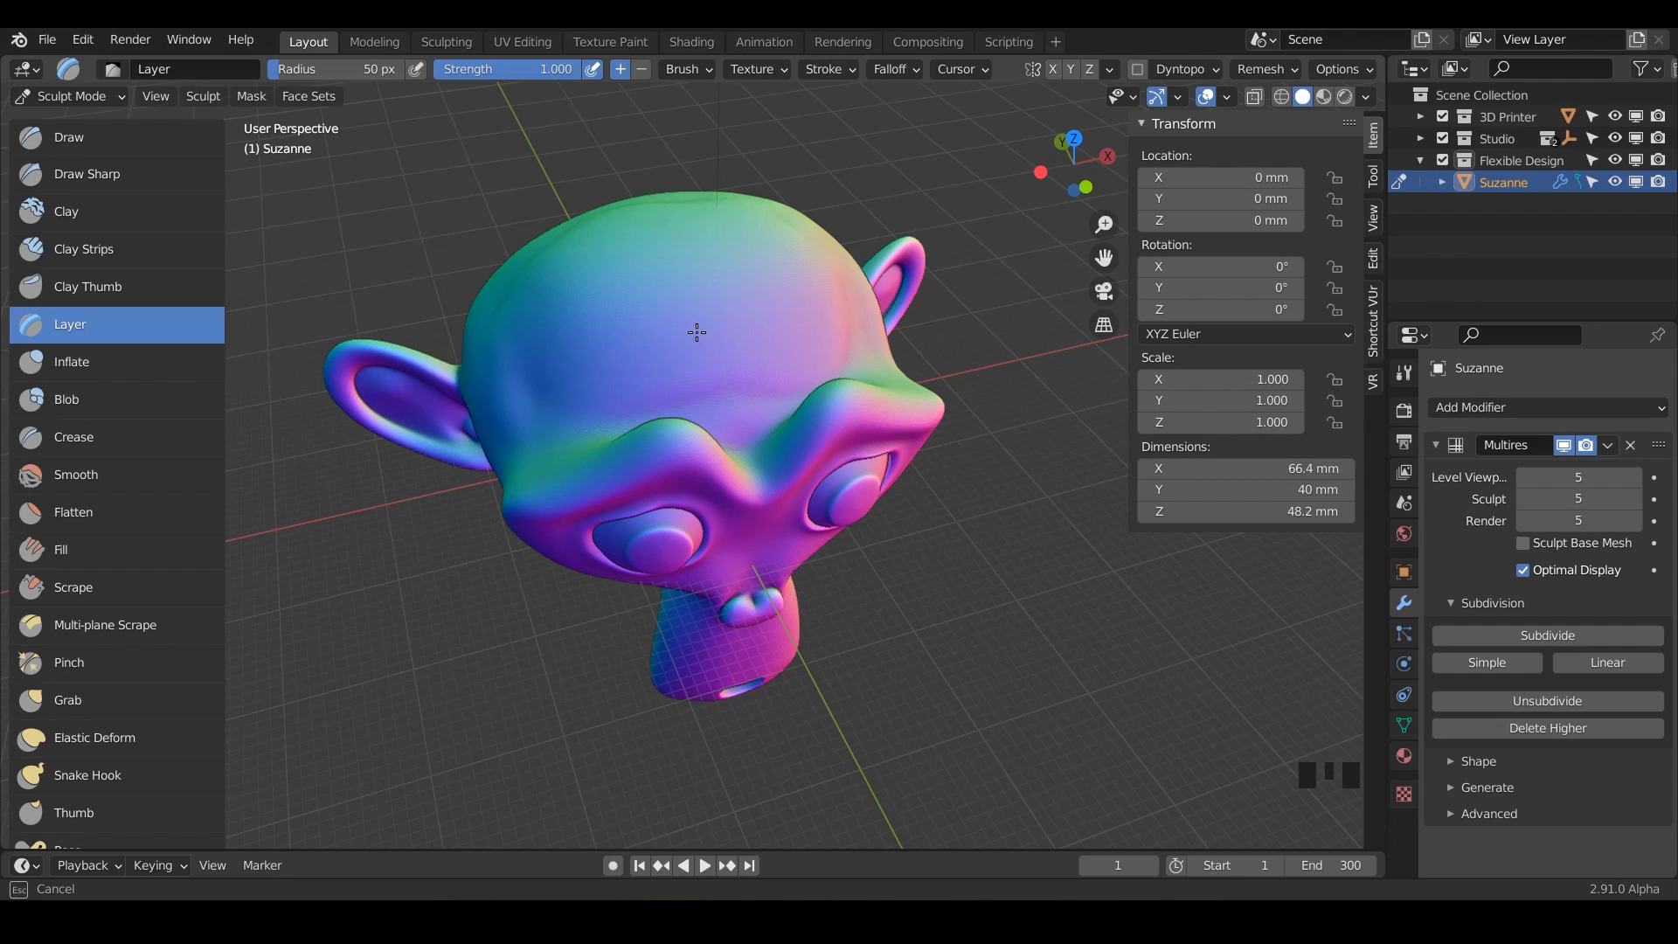
mouse_move(766, 418)
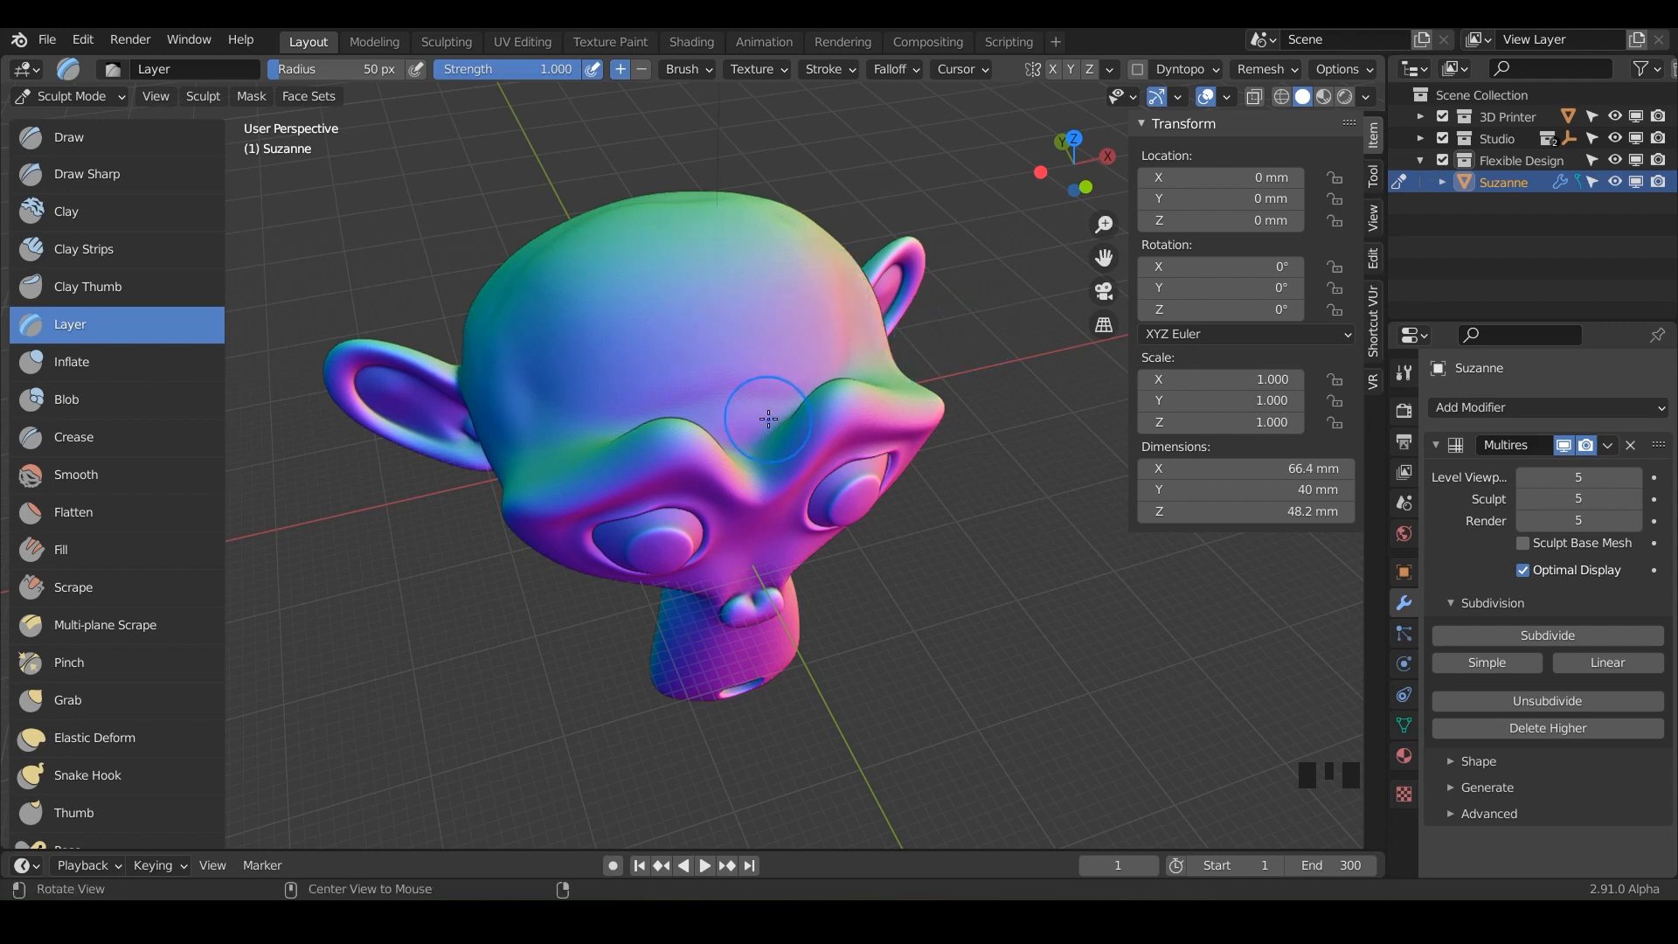
key("ctrl+z")
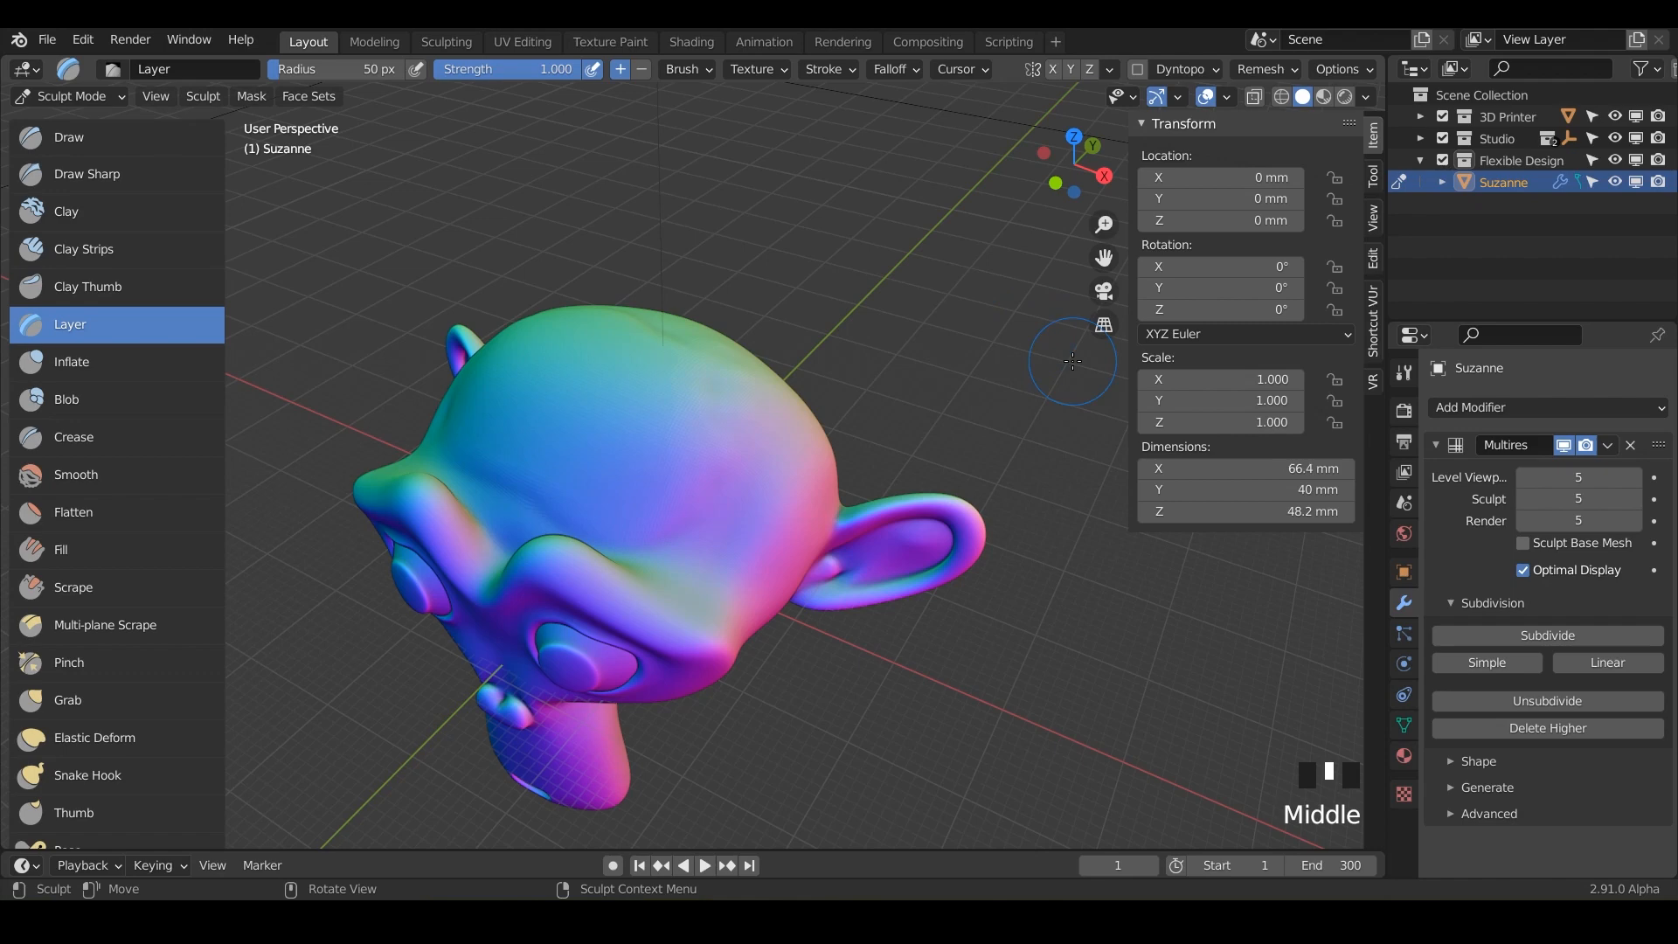
Show the Layer brush's Brush Settings with its strength and 0.4 mm height.
left_click(1372, 136)
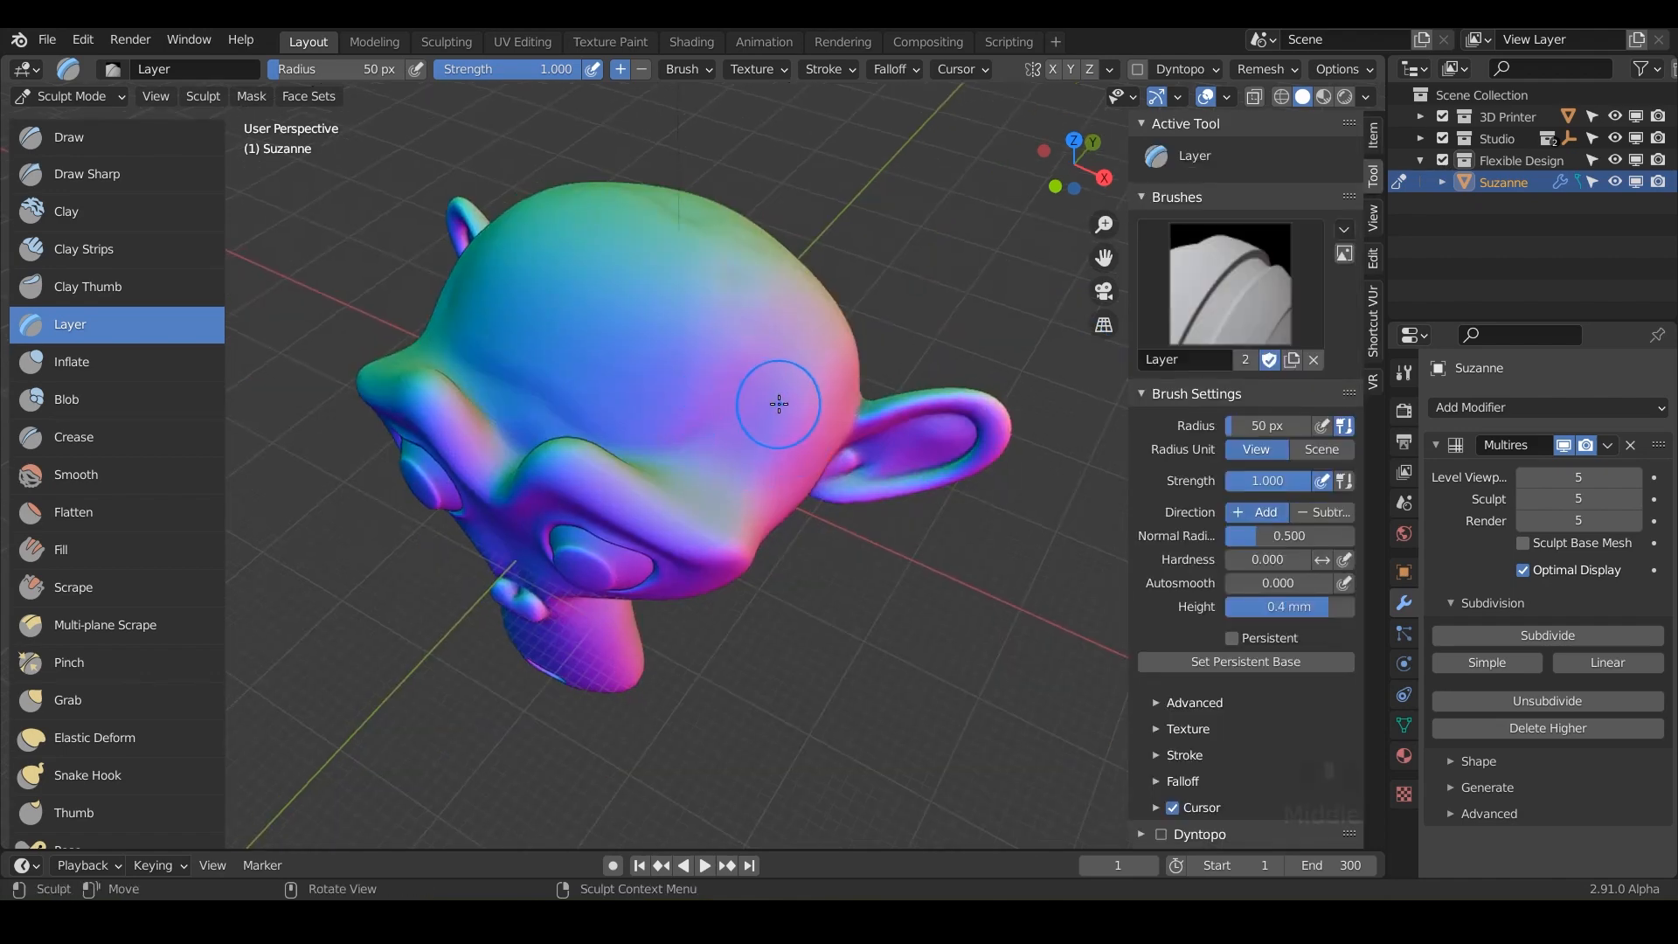
mouse_move(946, 207)
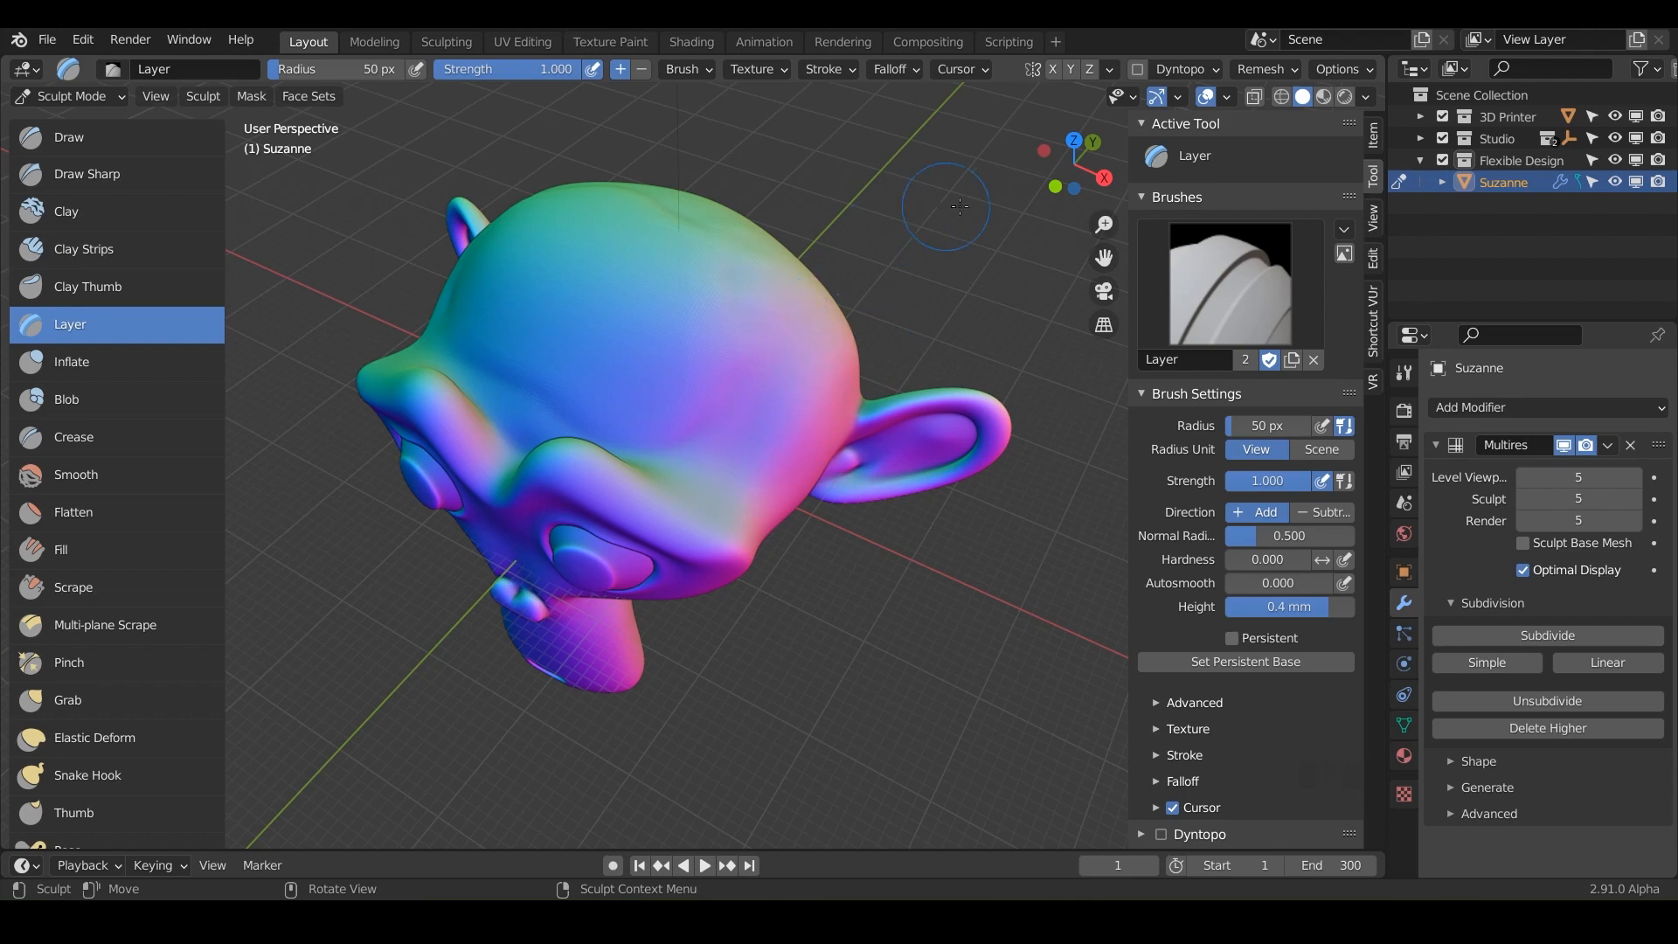
mouse_move(817, 432)
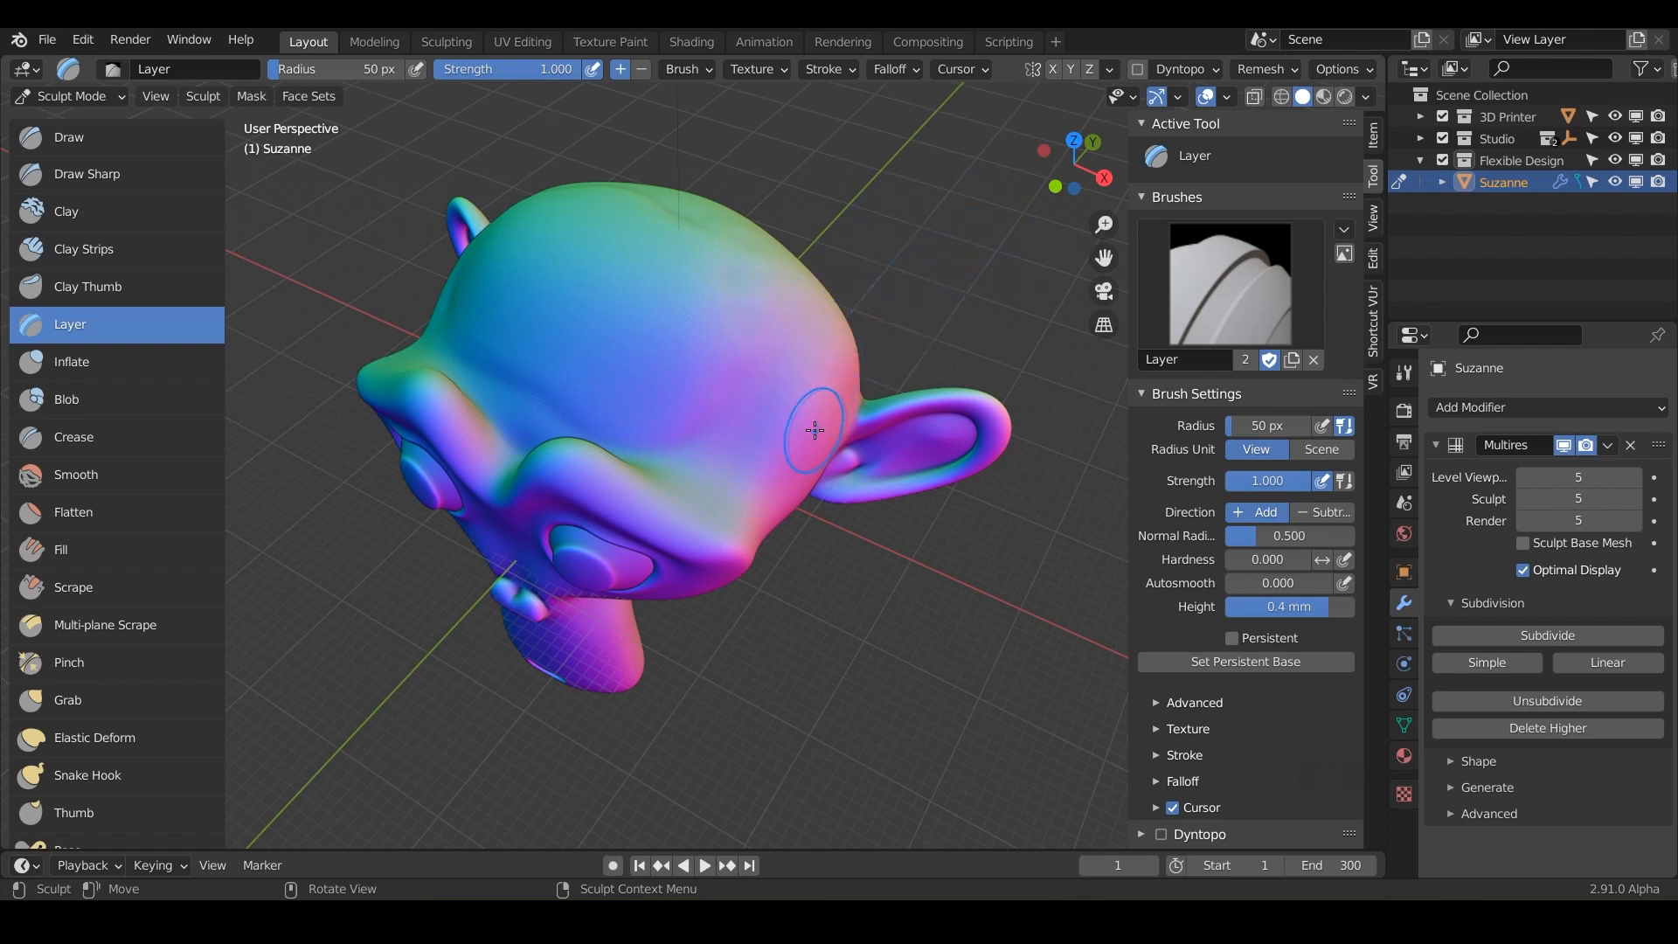
mouse_move(773, 435)
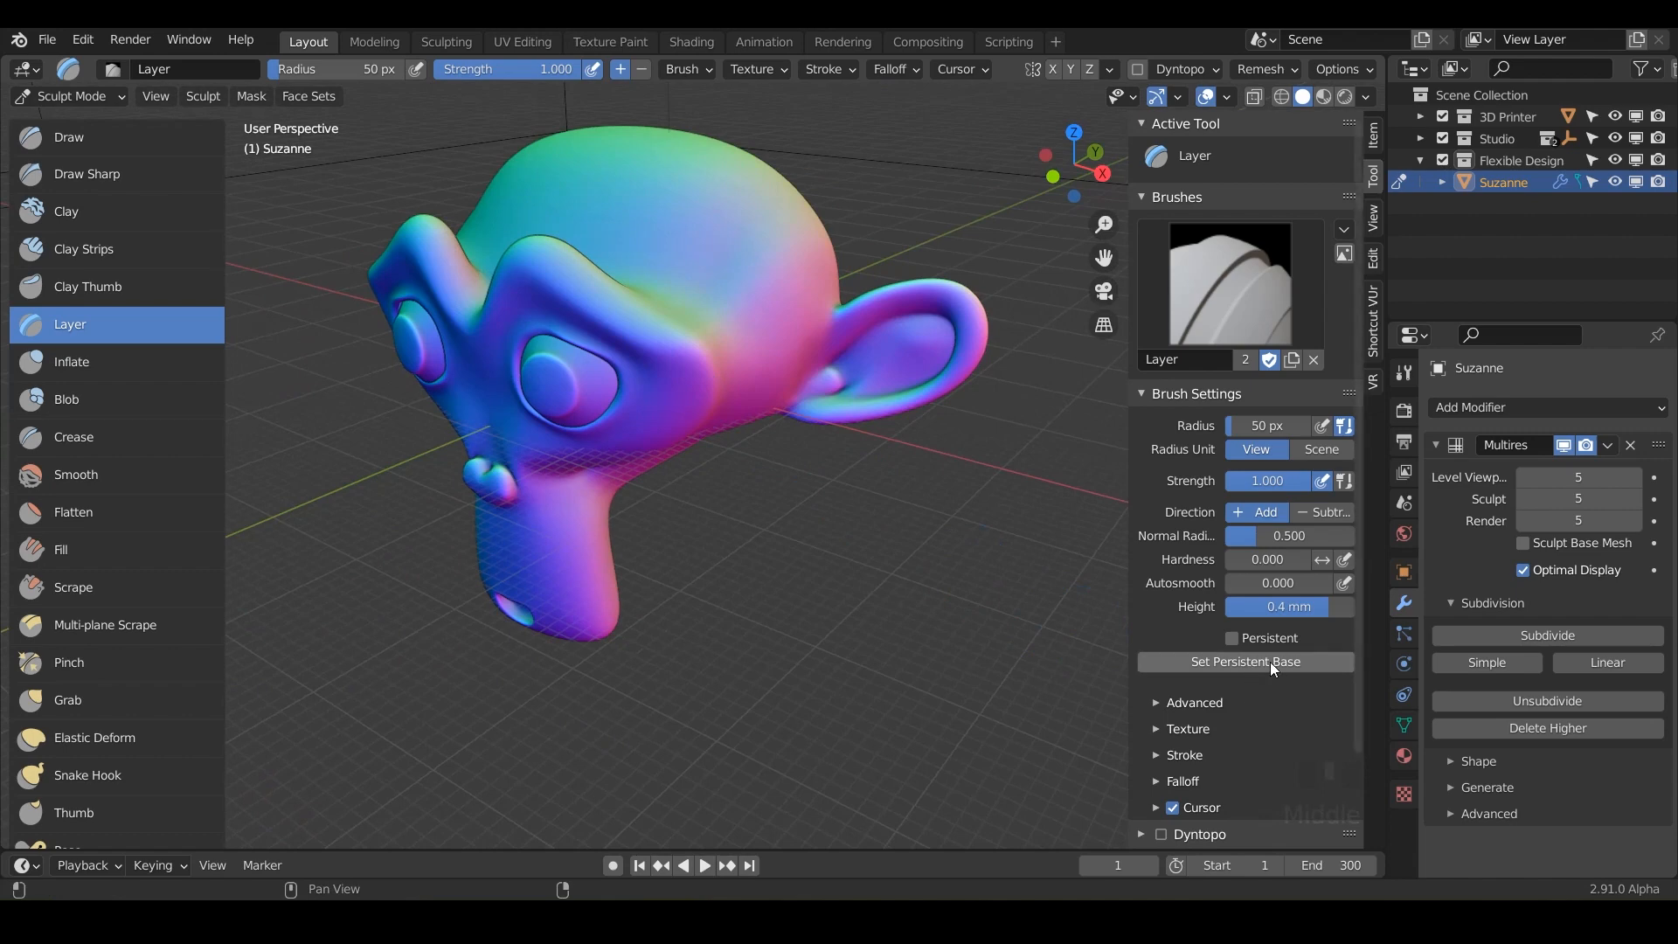
mouse_move(760, 479)
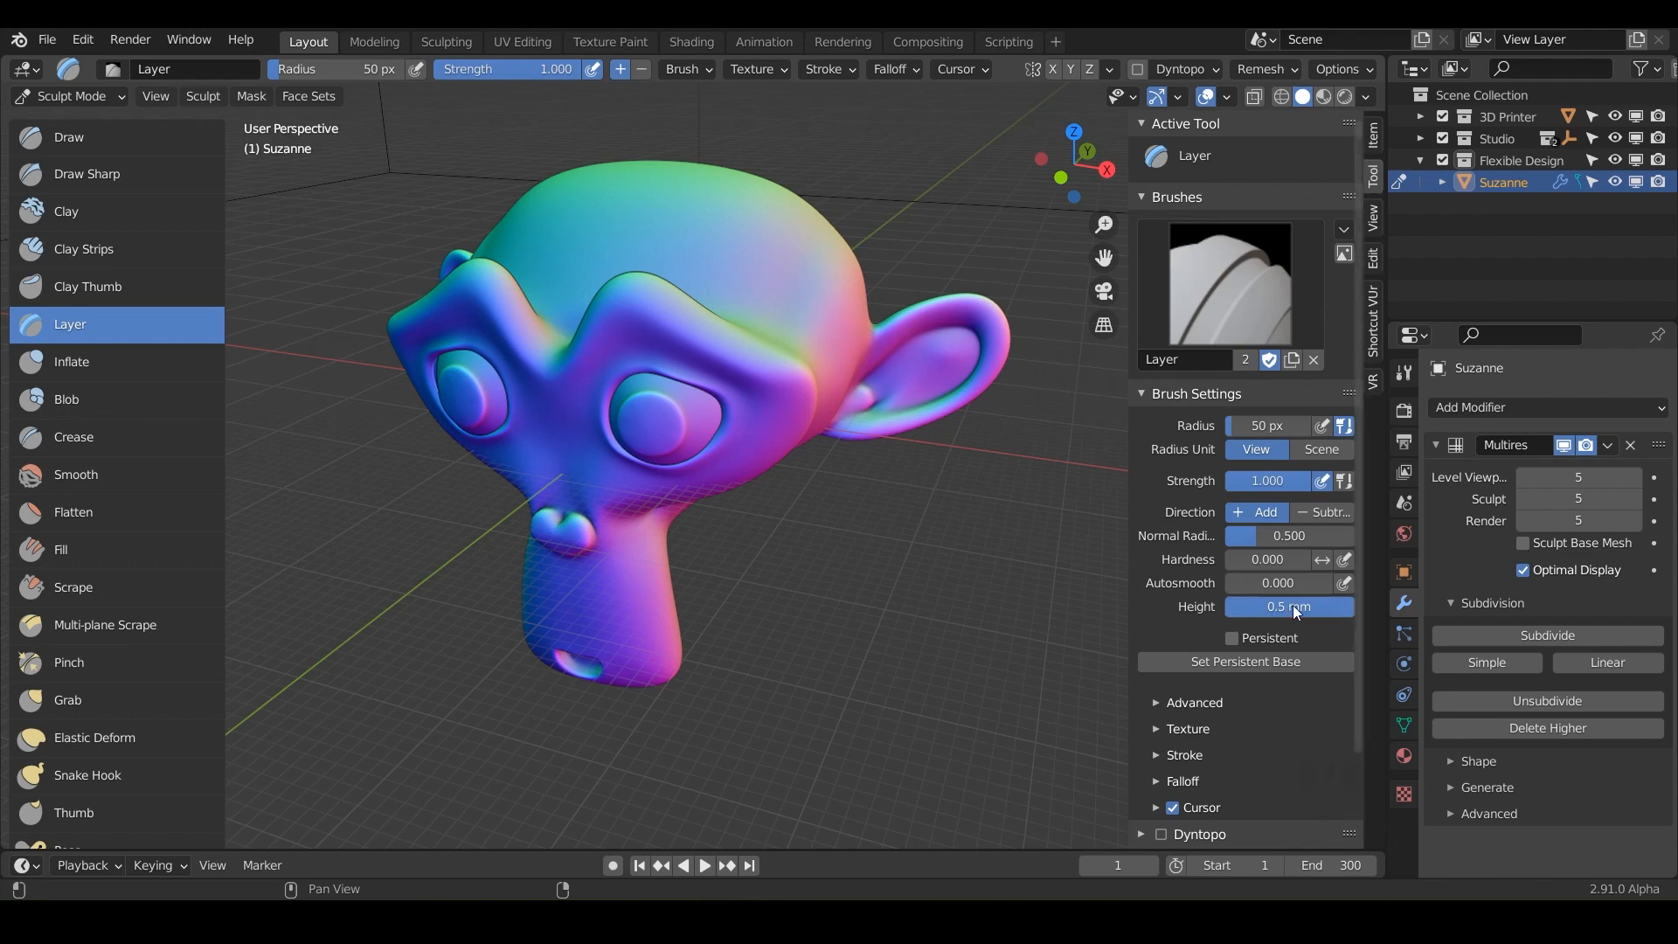
mouse_move(899, 390)
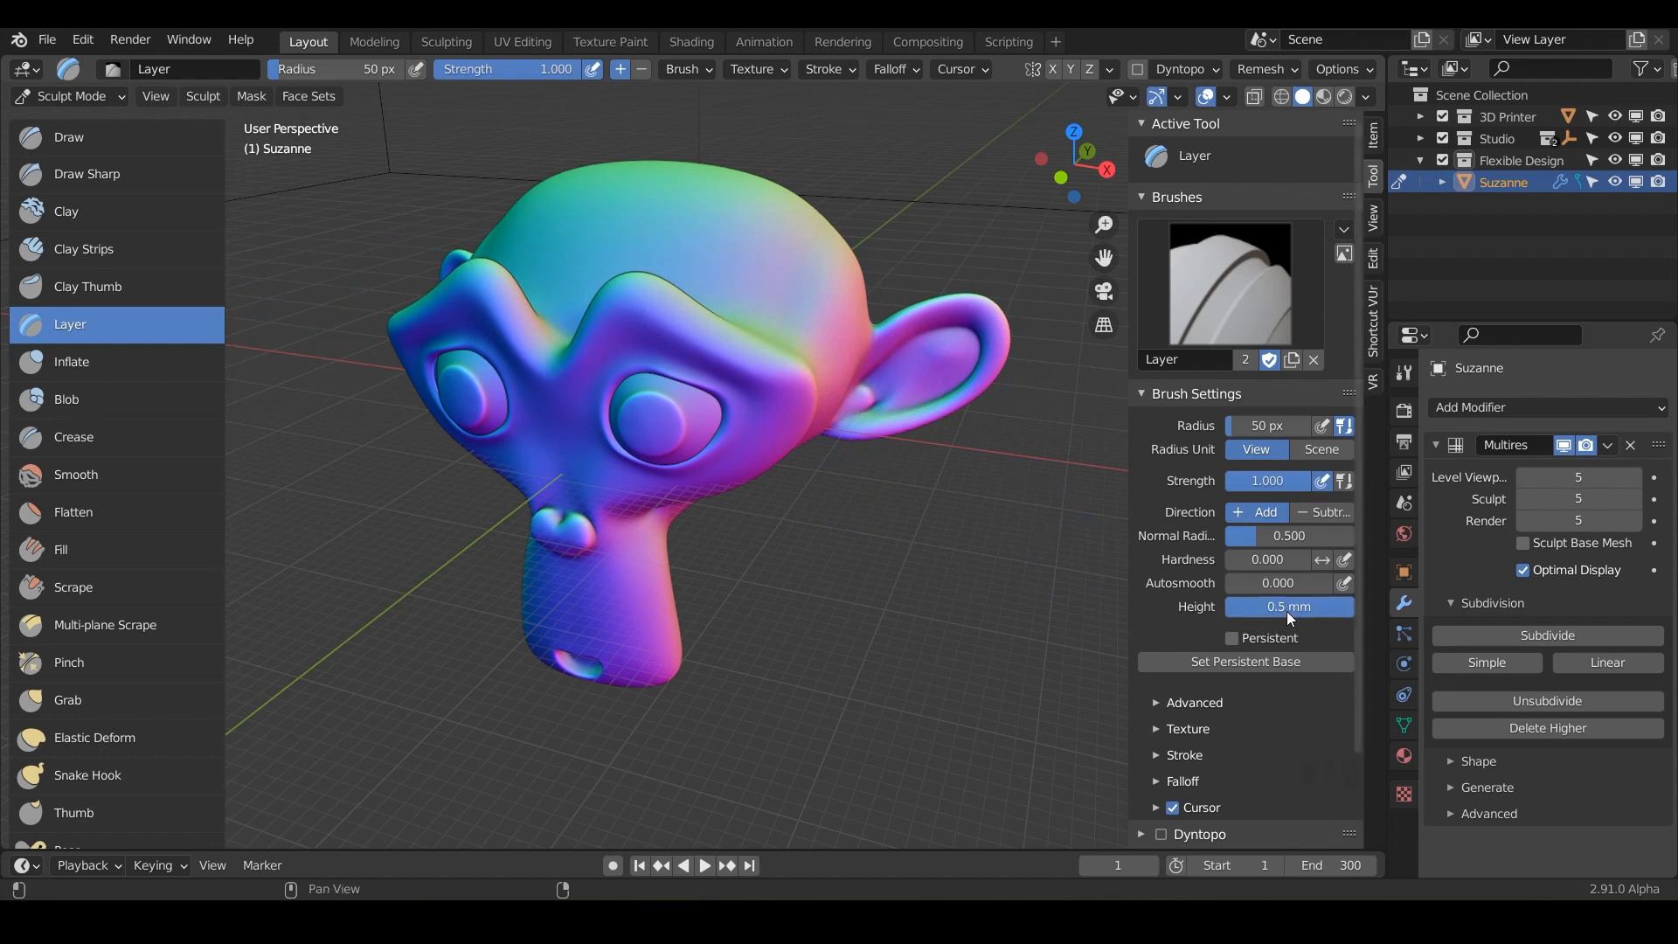
mouse_move(798, 304)
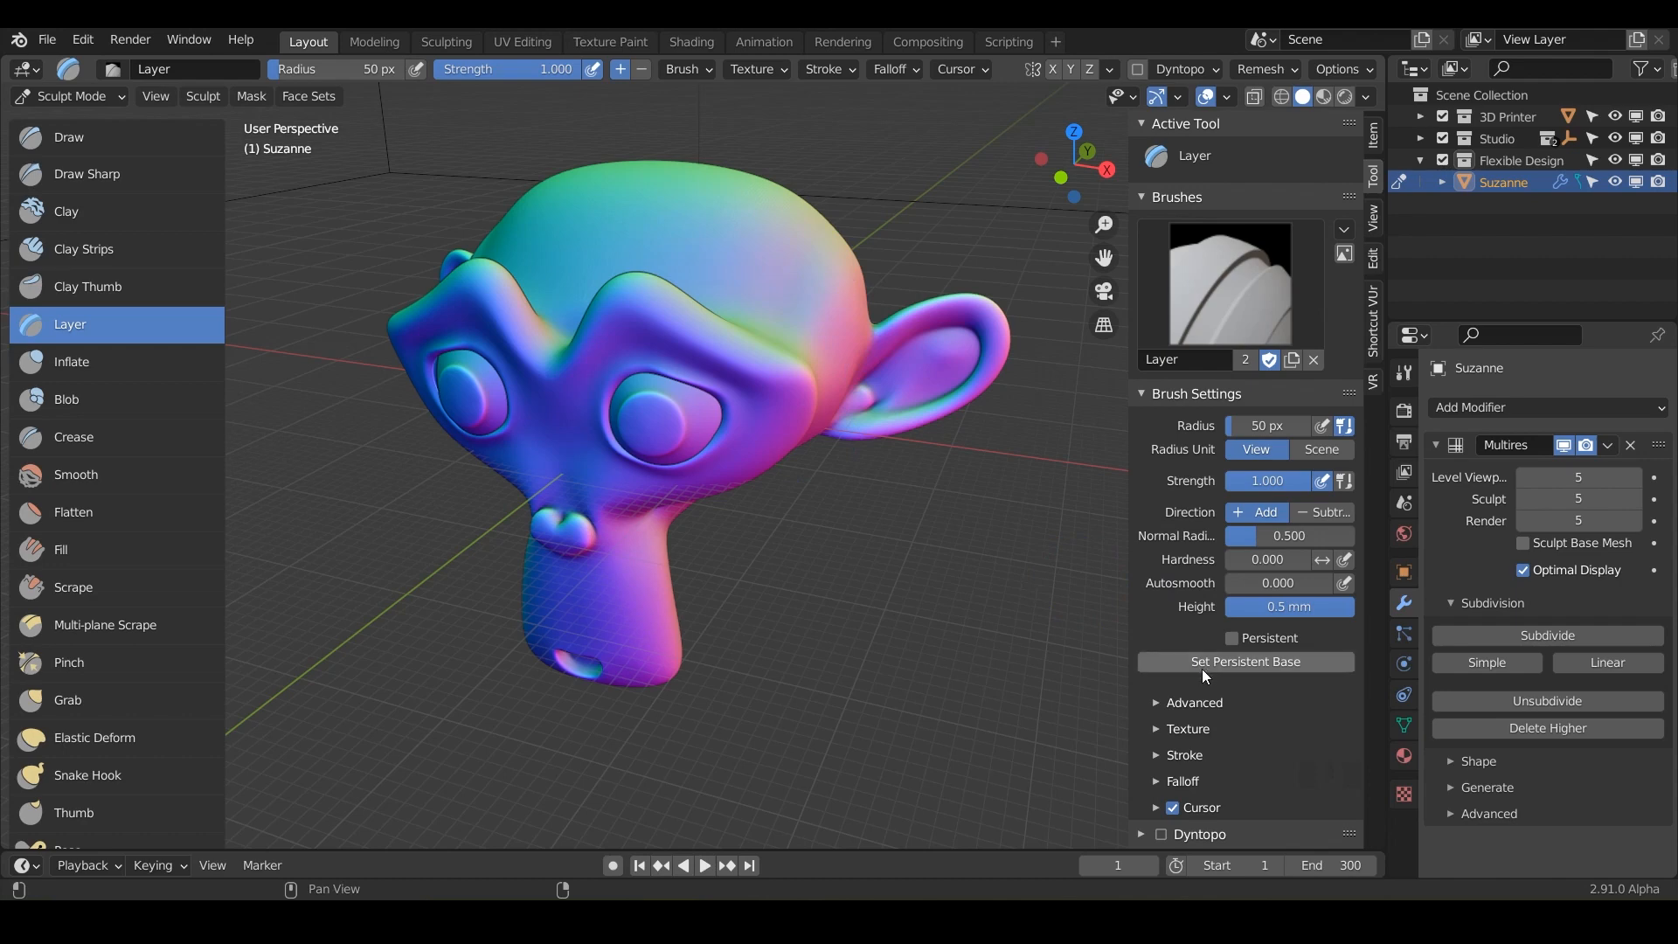
mouse_move(1223, 668)
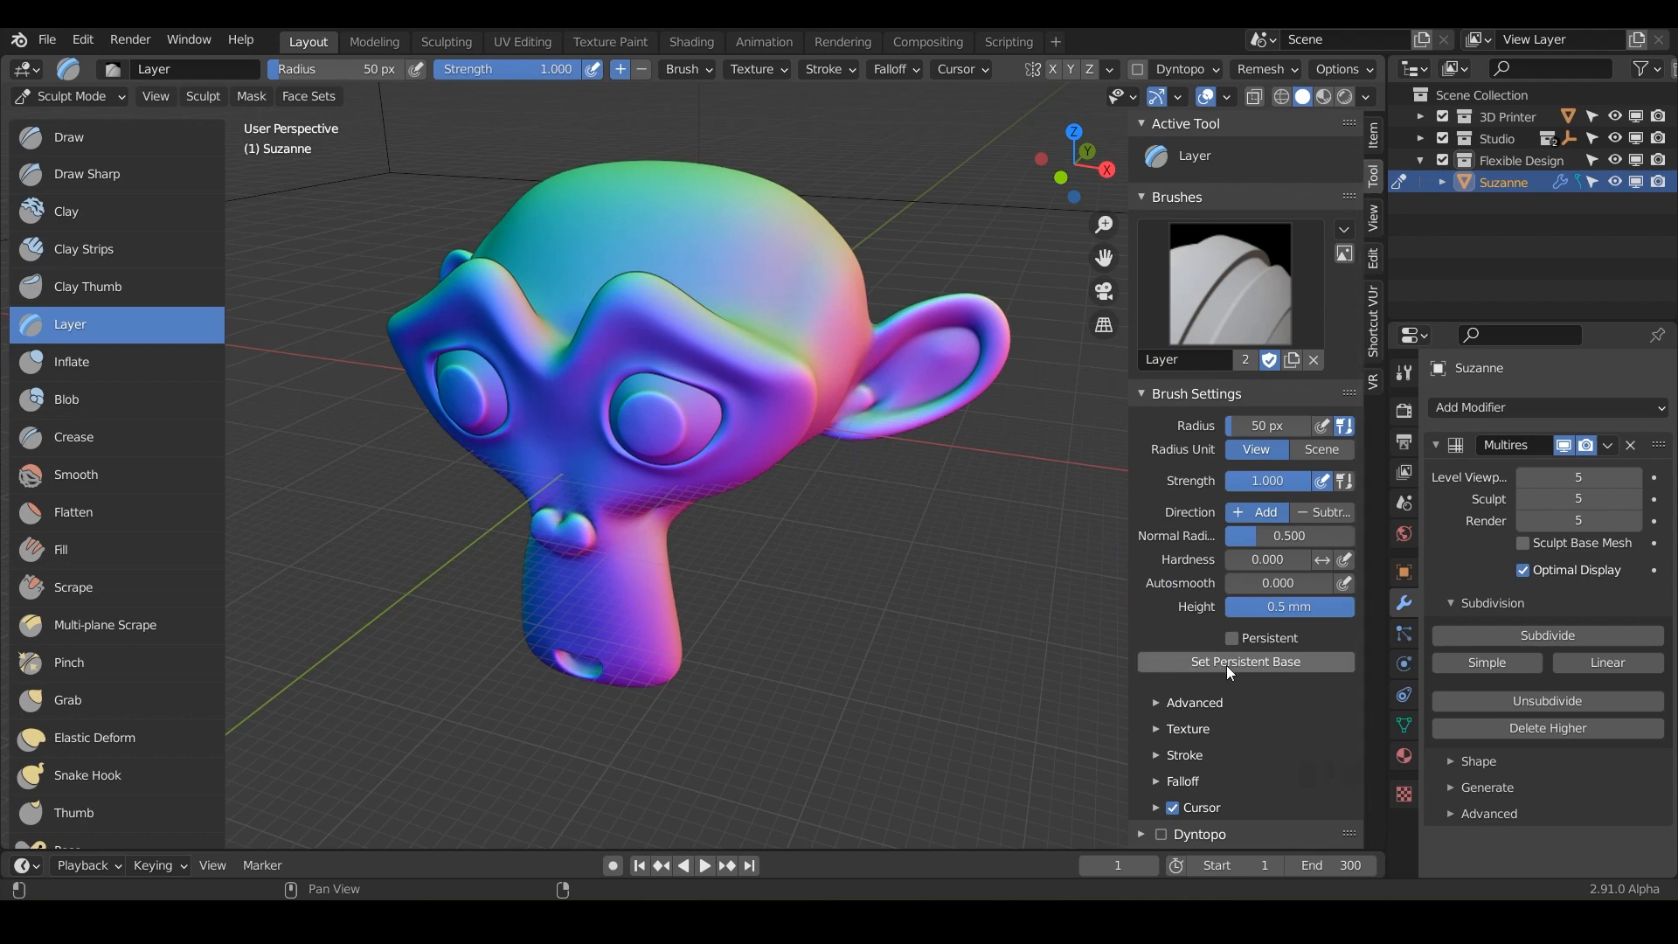
mouse_move(1233, 674)
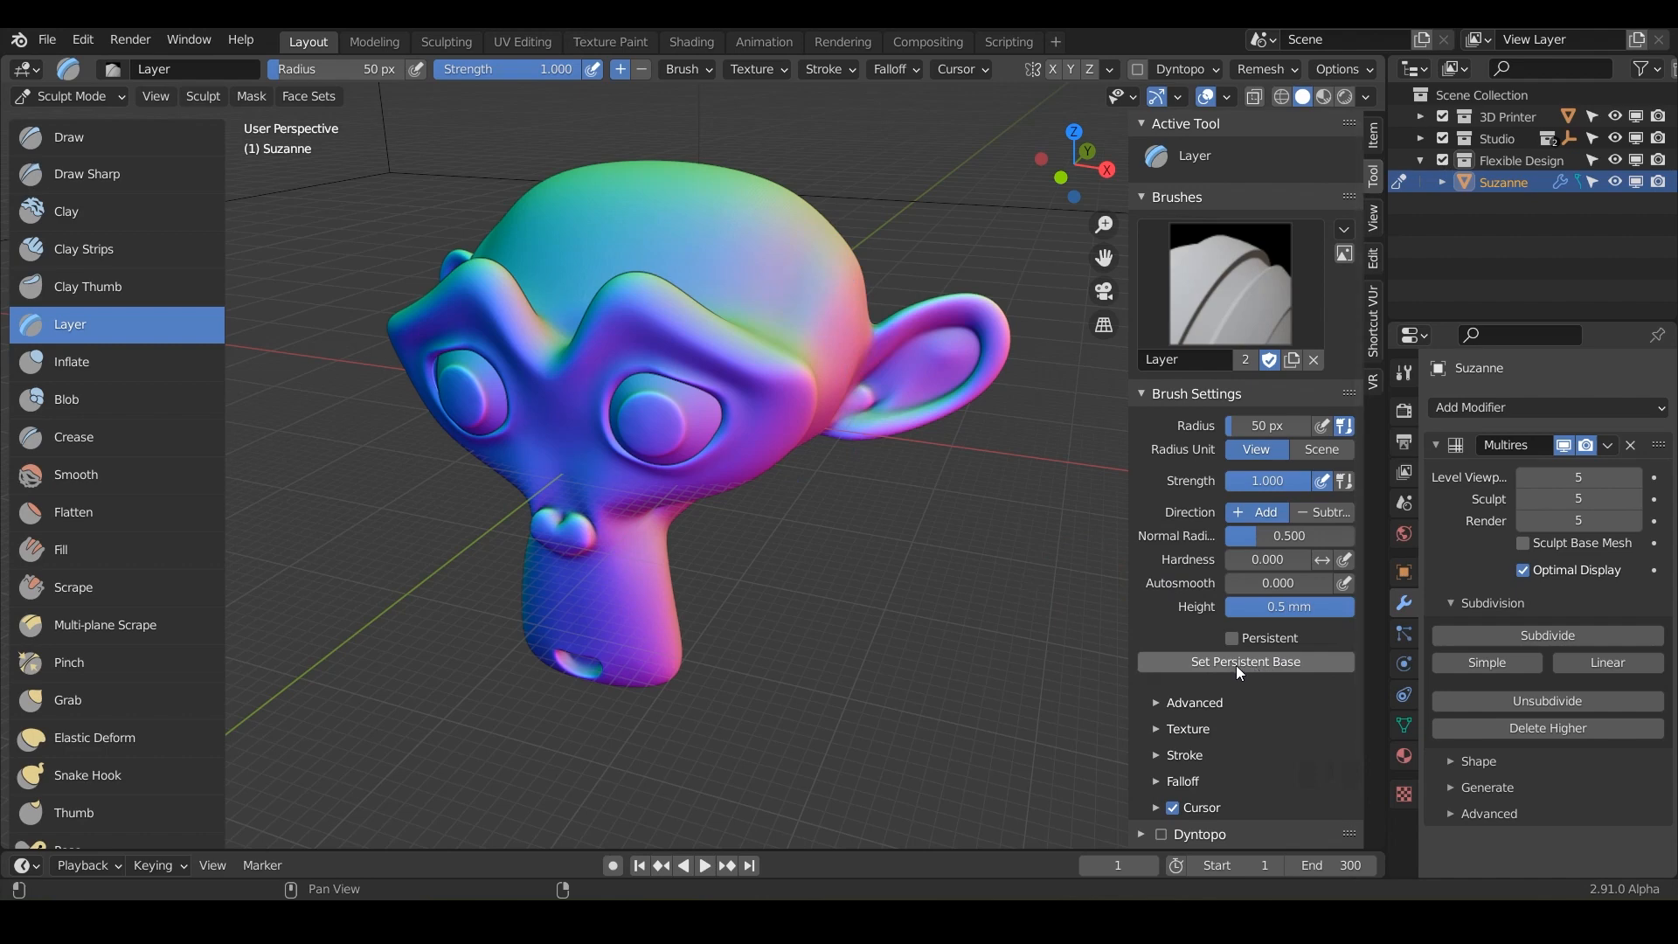
mouse_move(750, 274)
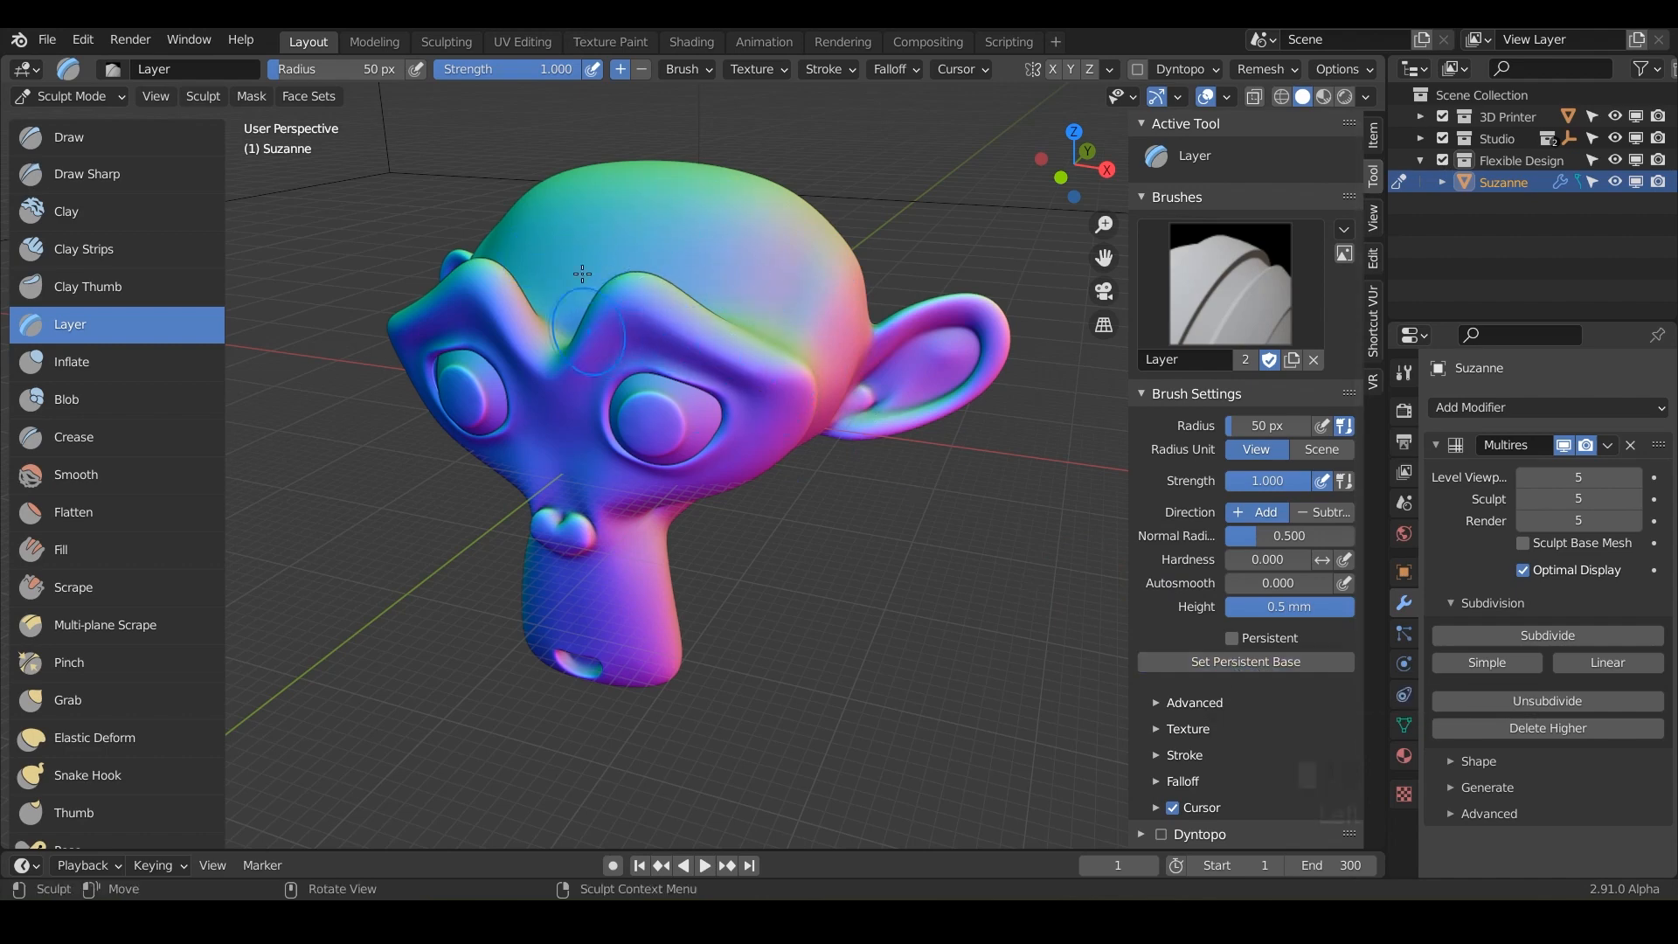
mouse_move(766, 269)
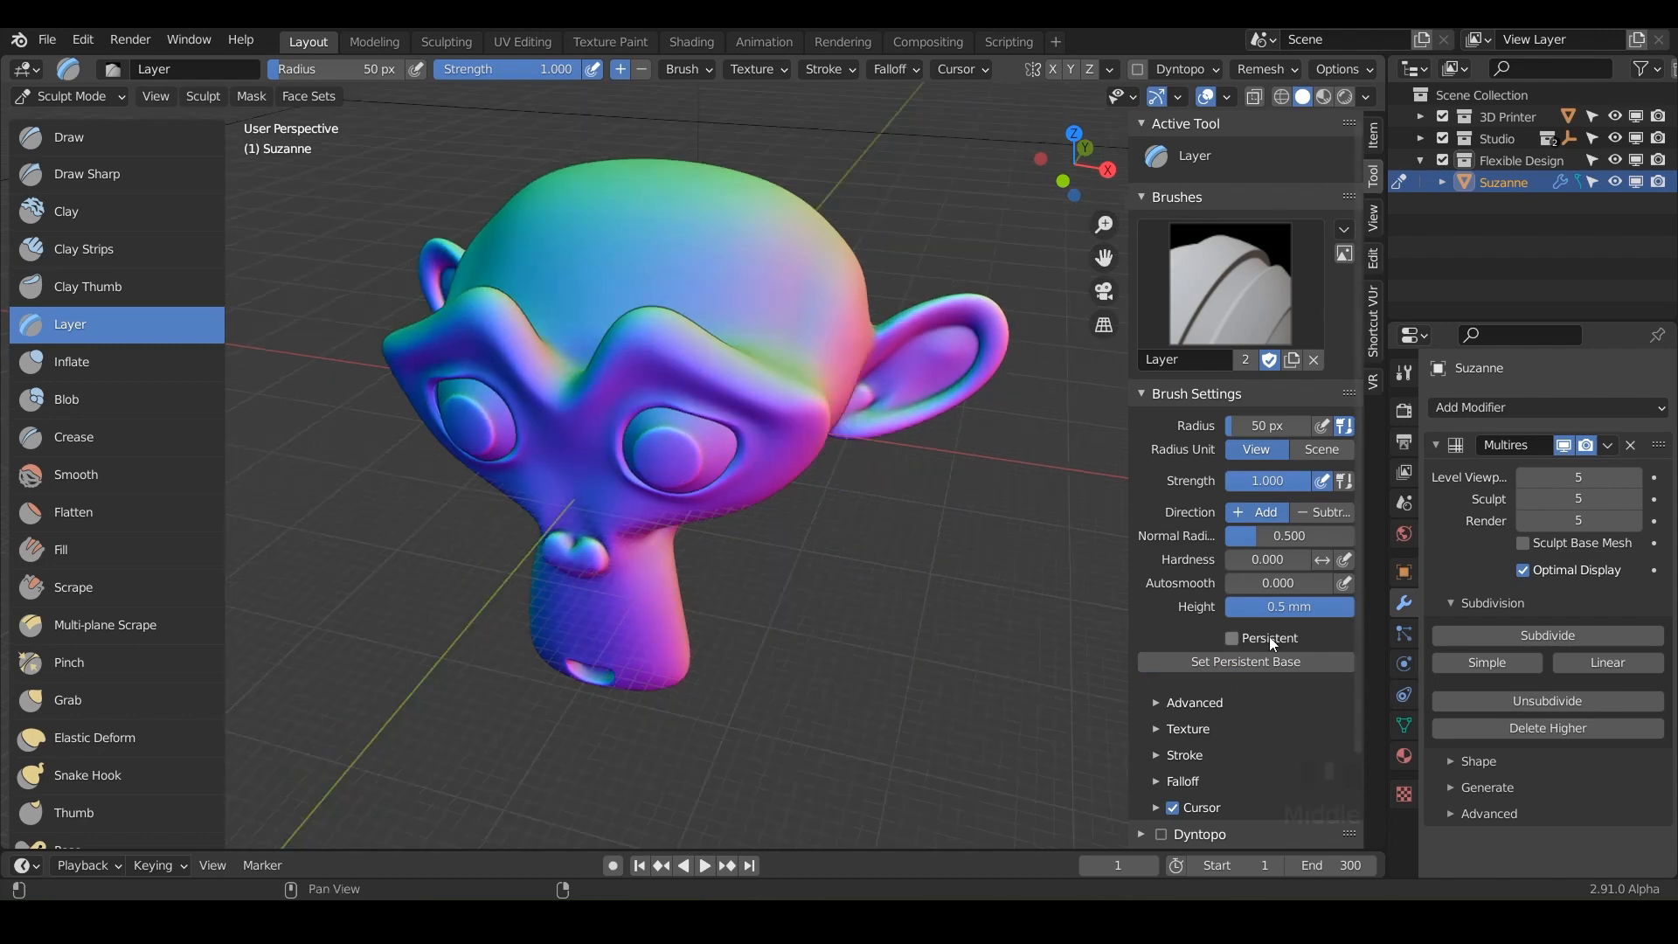
Enable Persistent for the Layer brush at 0.5 mm height before stroking the crown.
left_click(1232, 638)
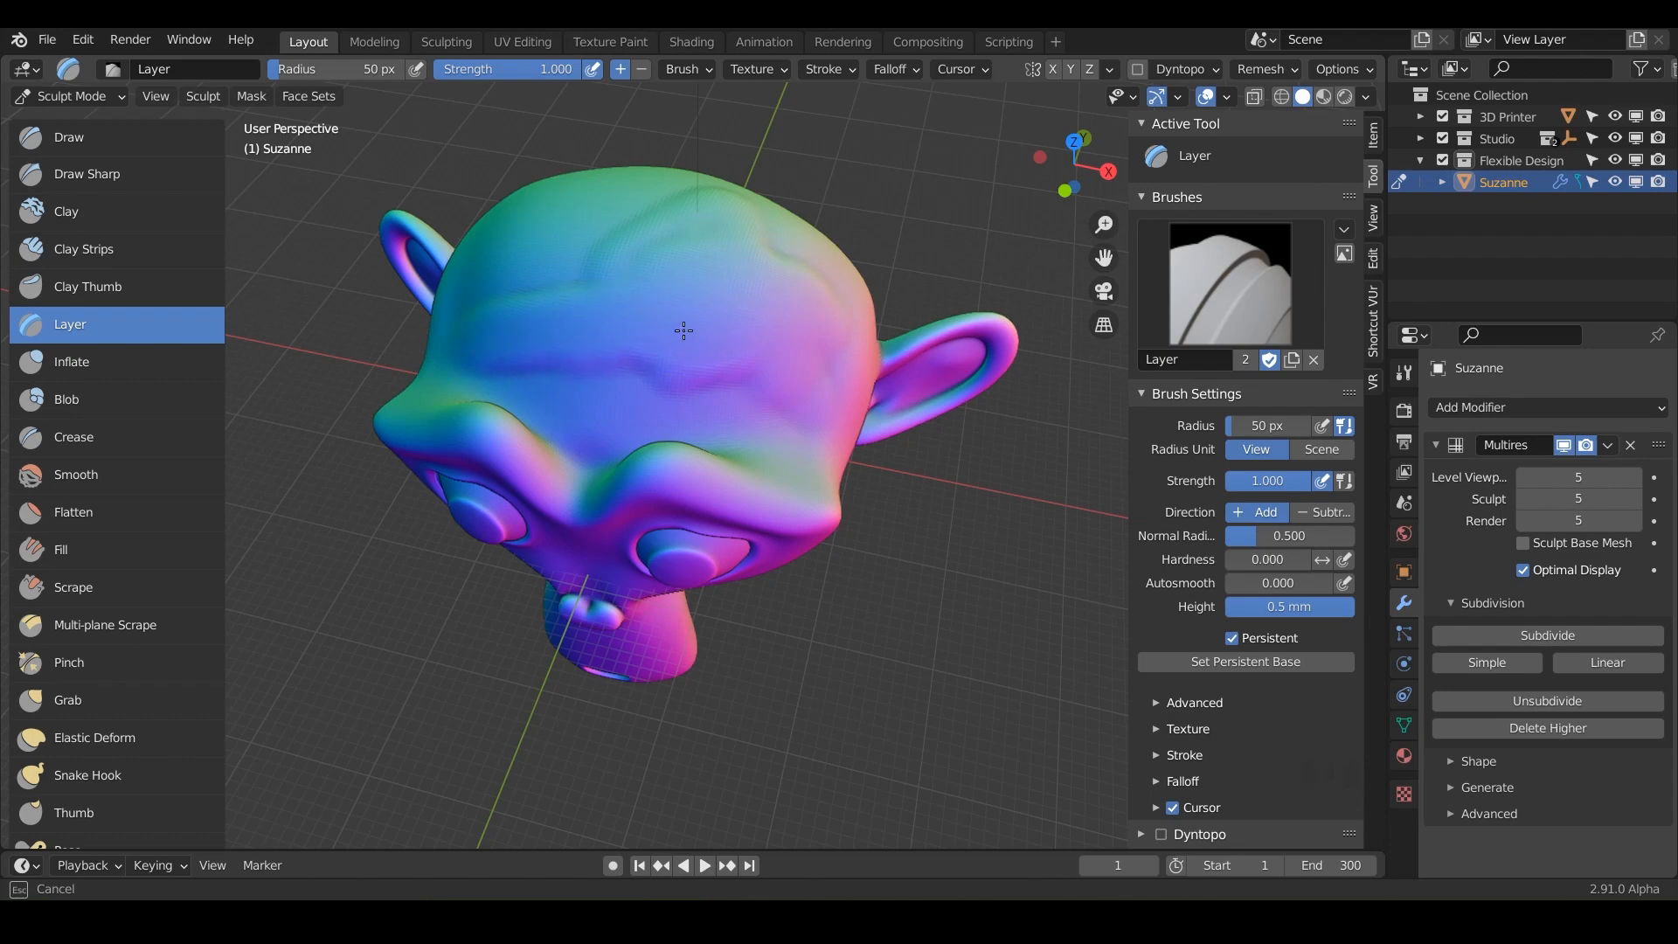
mouse_move(525, 330)
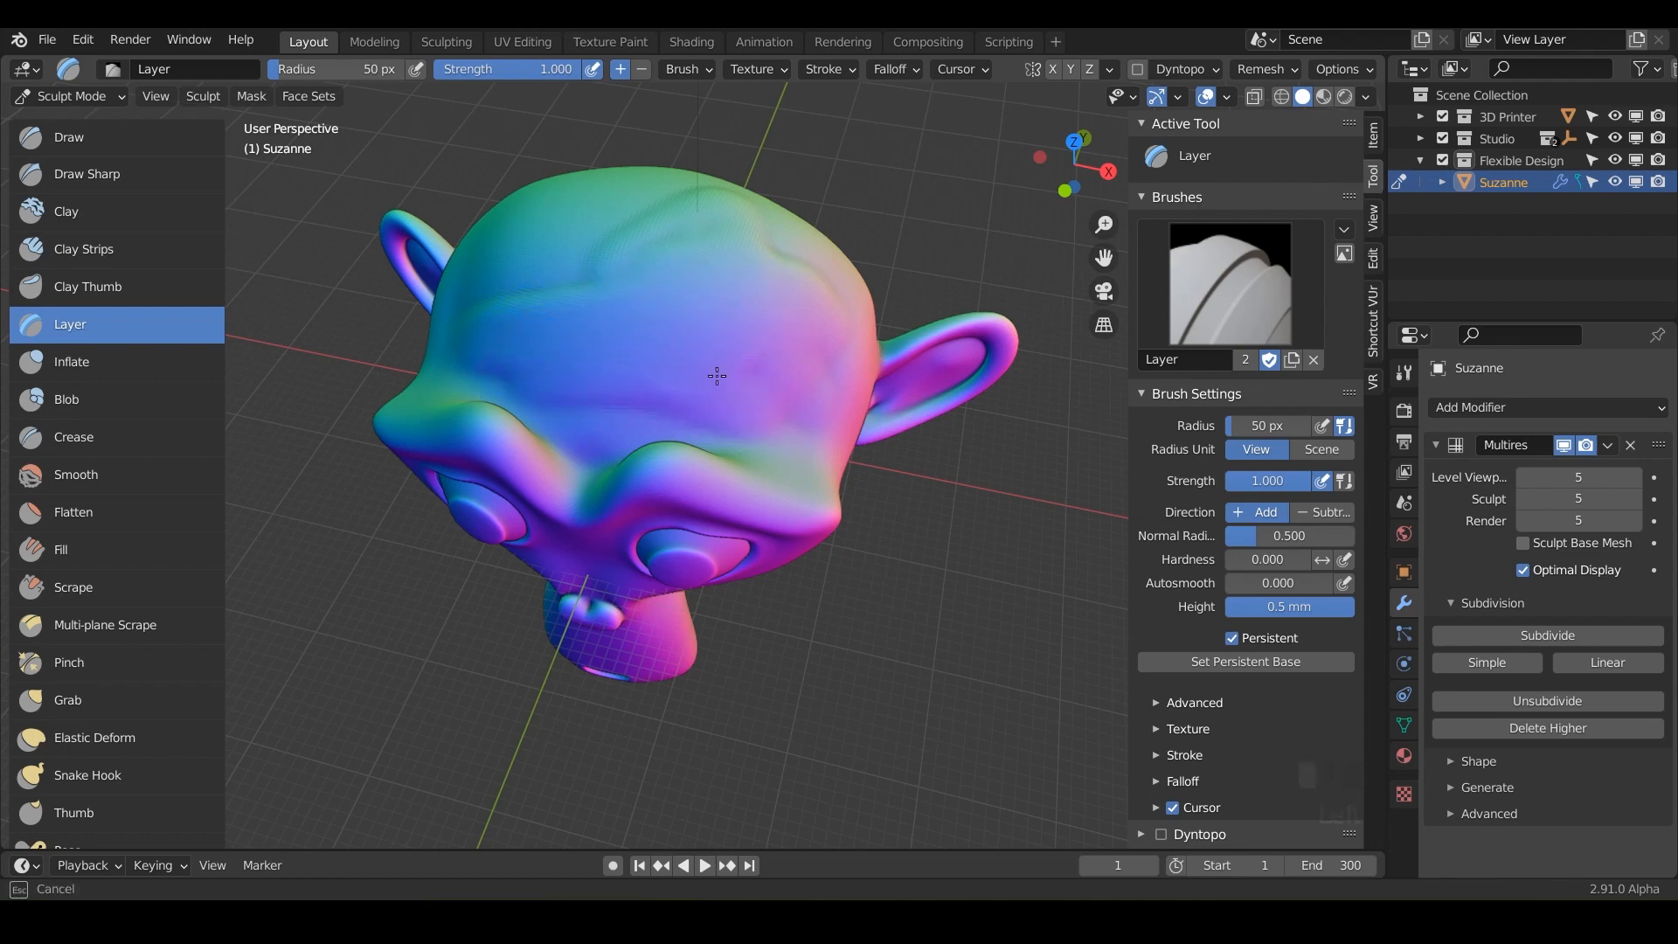
mouse_move(604, 282)
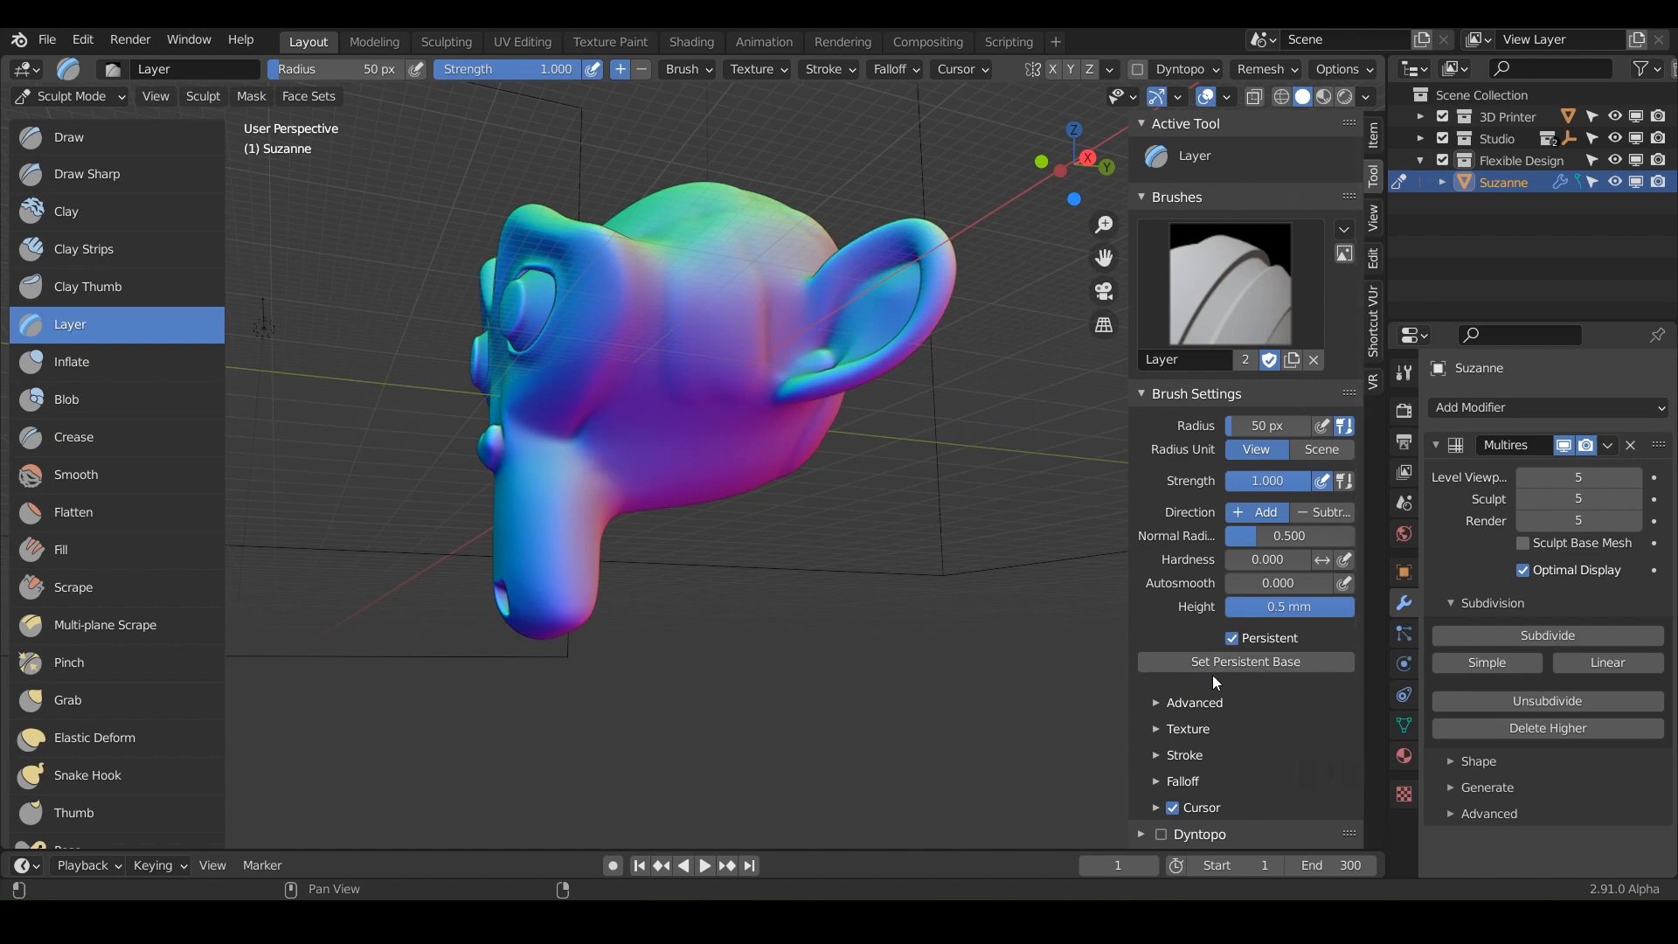
mouse_move(1241, 640)
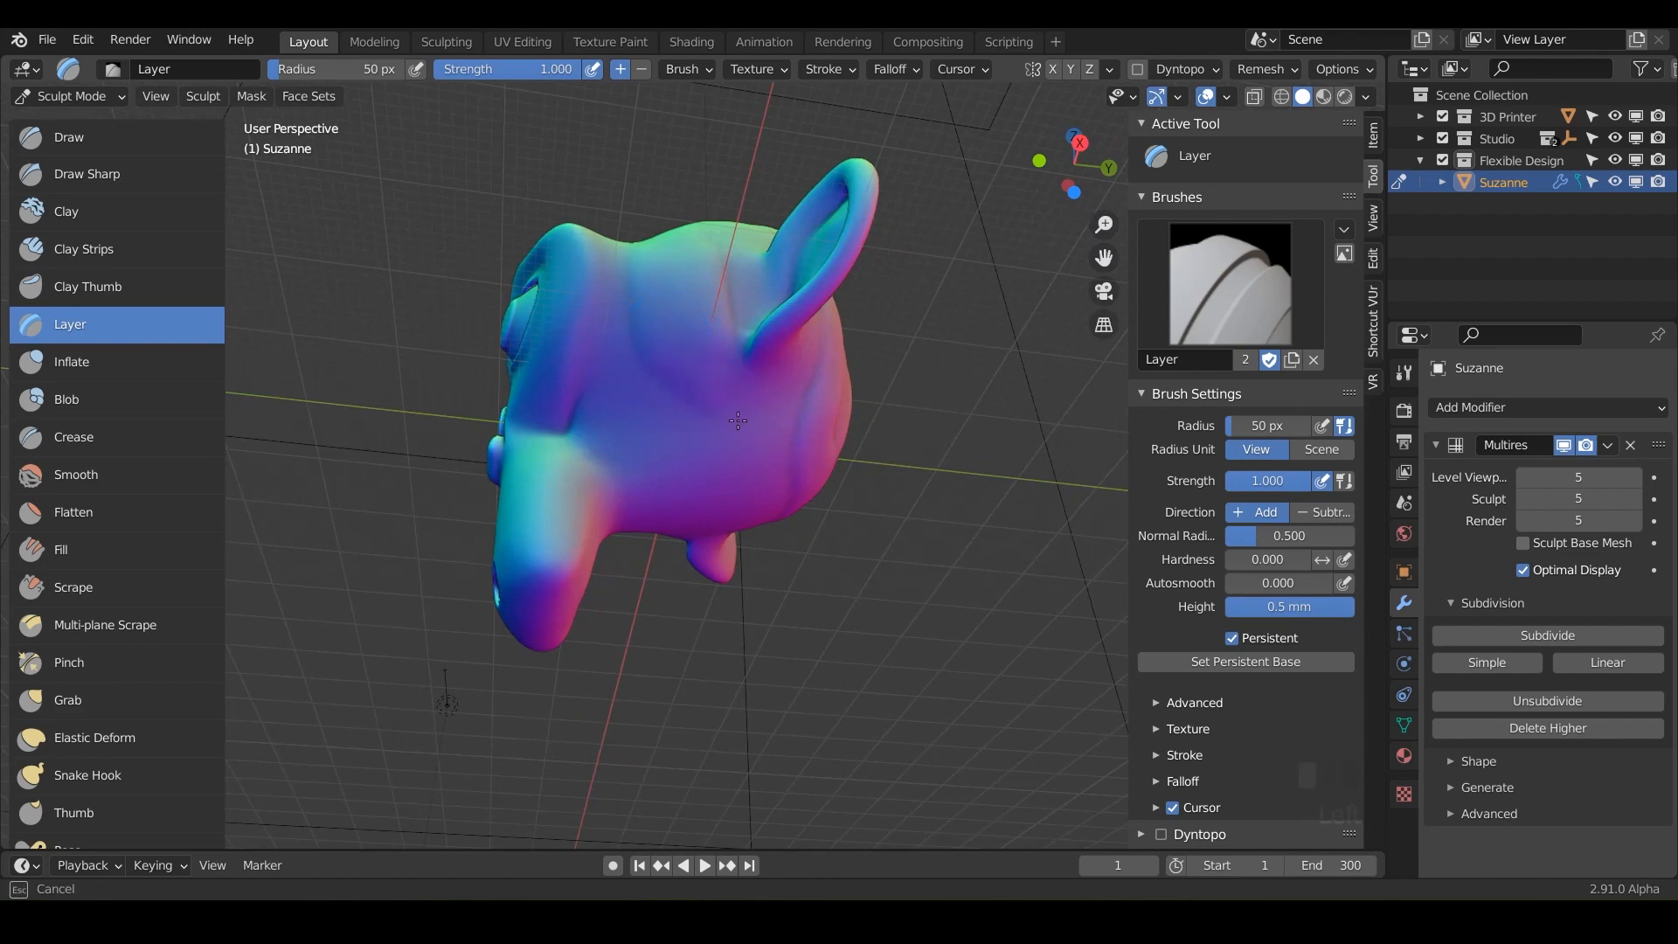
mouse_move(738, 418)
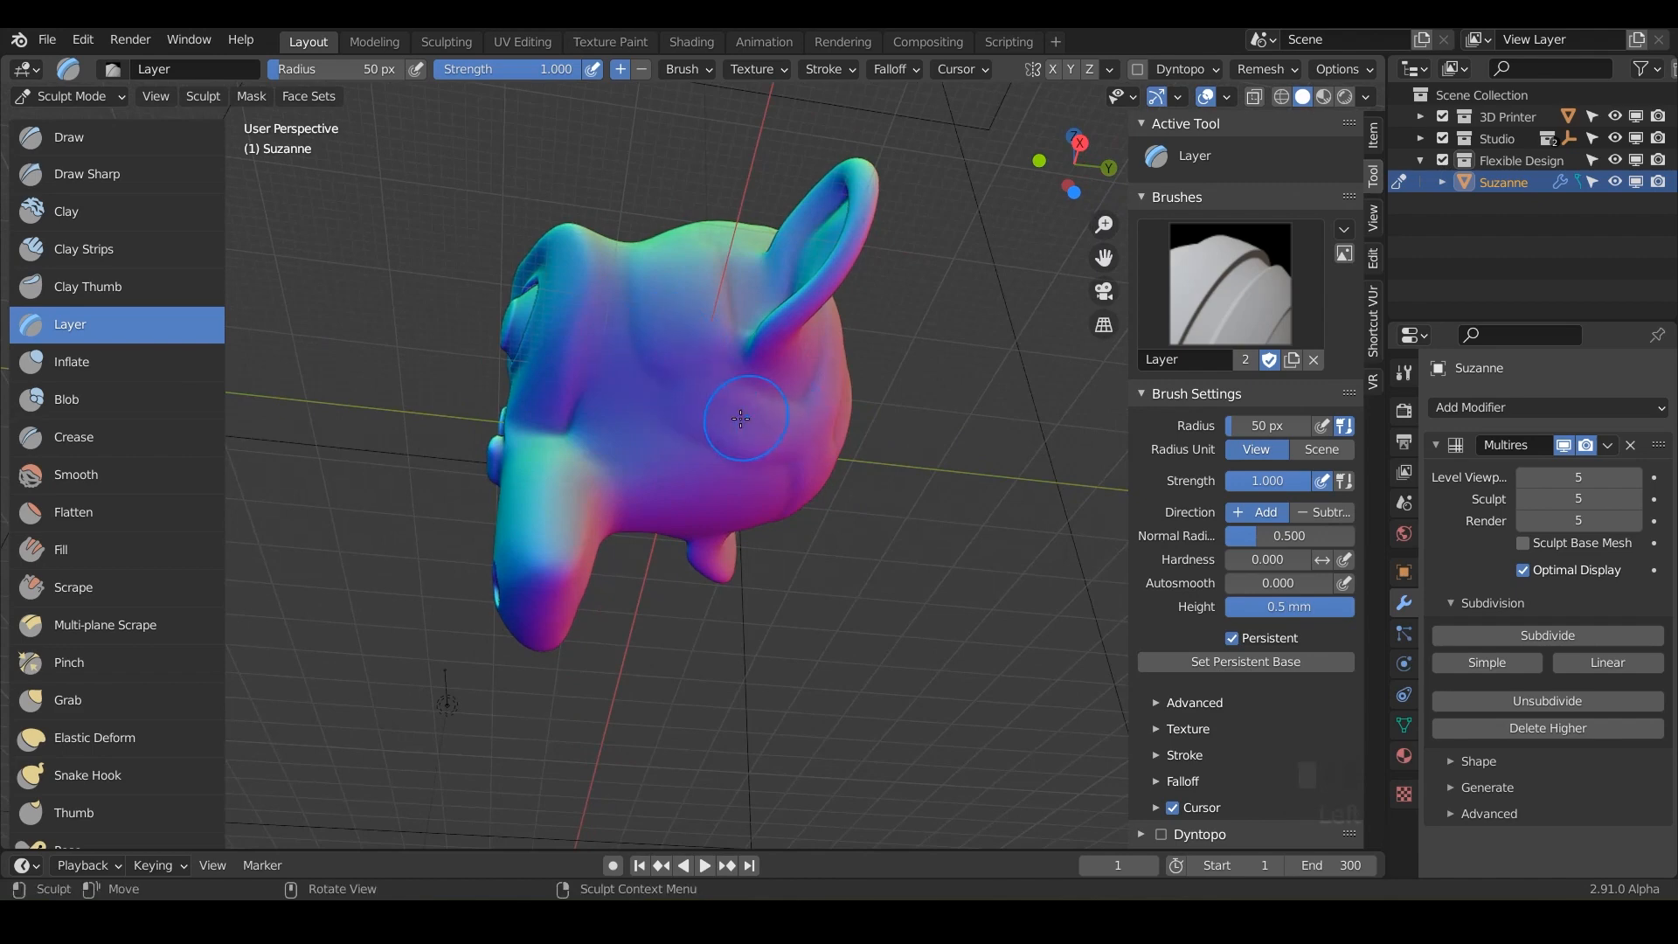